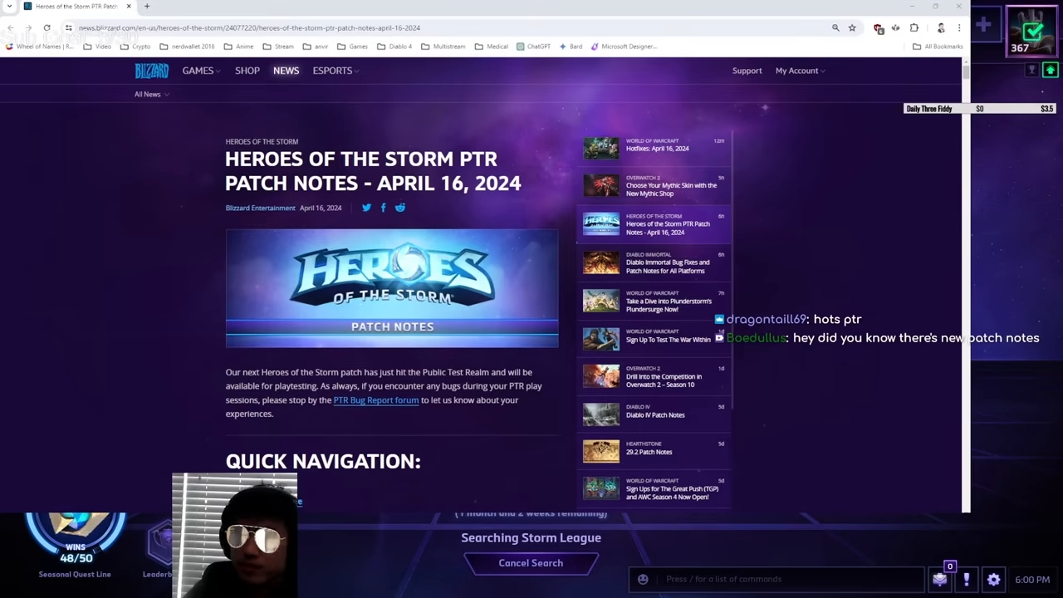
# Scroll down the patch notes and highlight the BALANCE UPDATES heading.
pyautogui.scroll(-3)
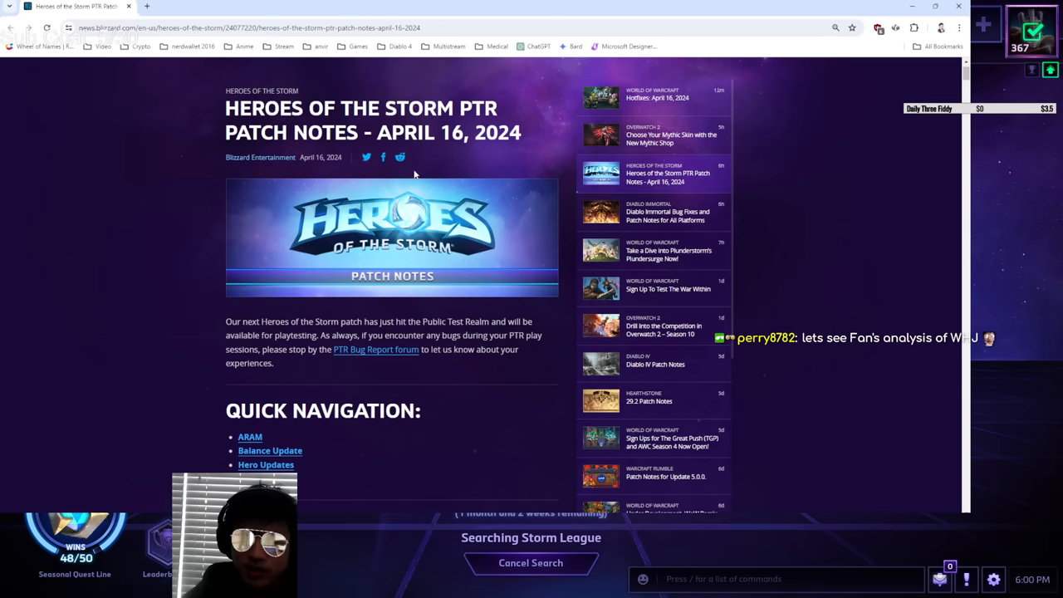
pyautogui.scroll(-3)
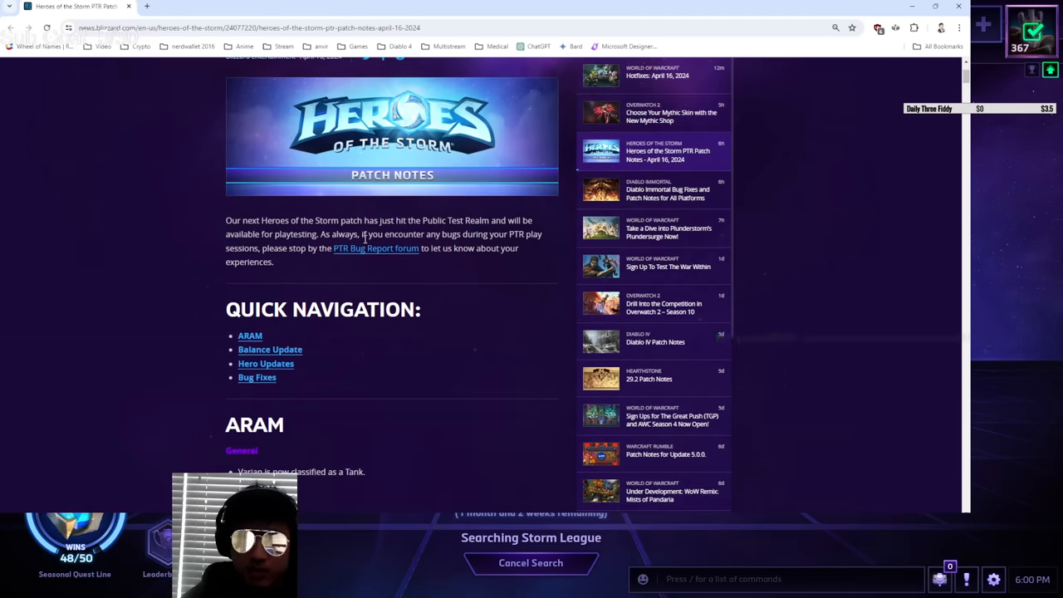
pyautogui.scroll(-3)
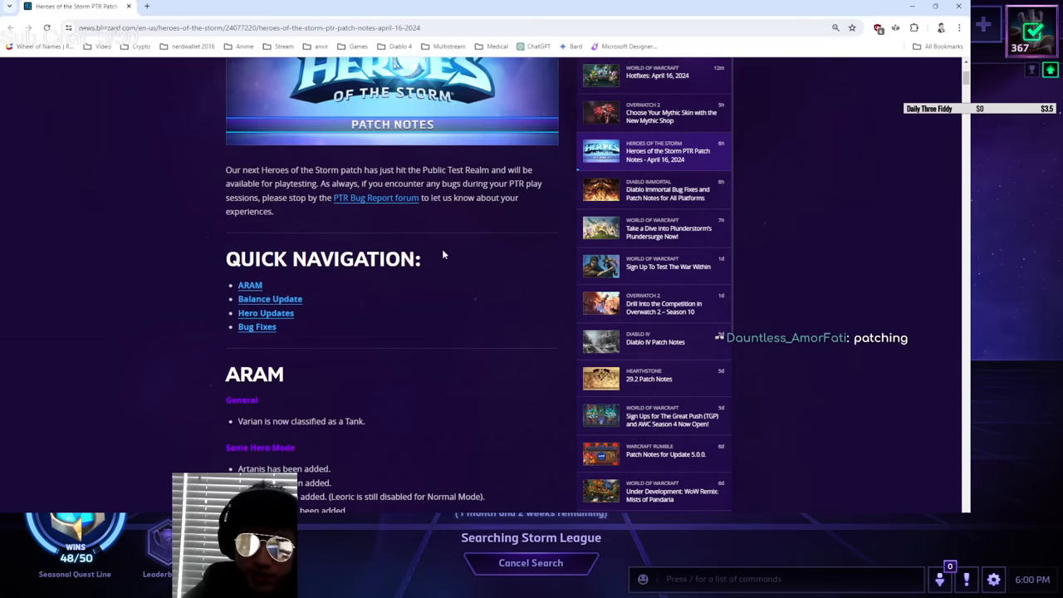
pyautogui.scroll(-3)
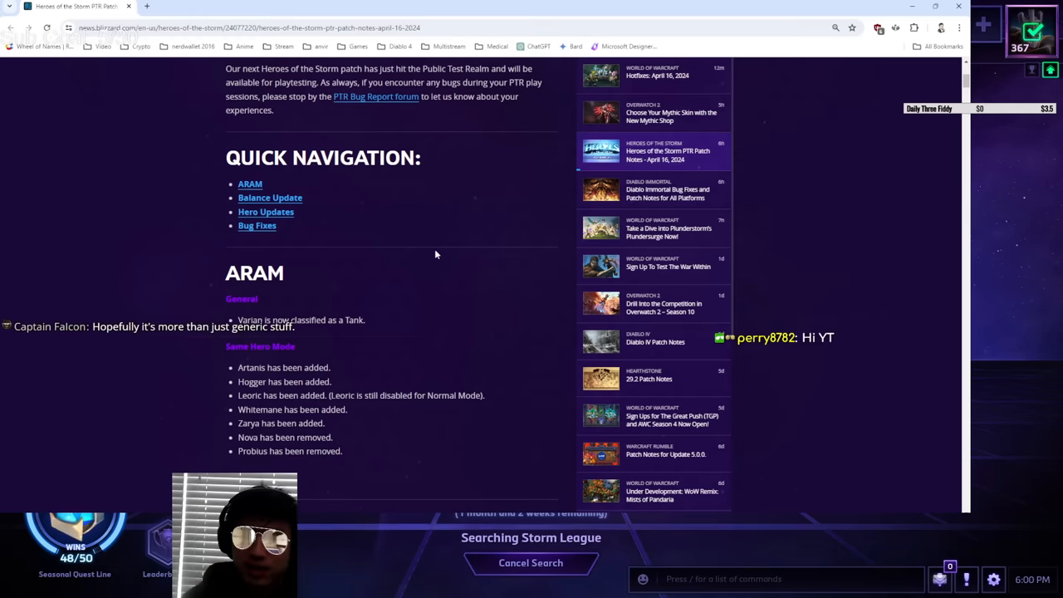
pyautogui.moveTo(454, 259)
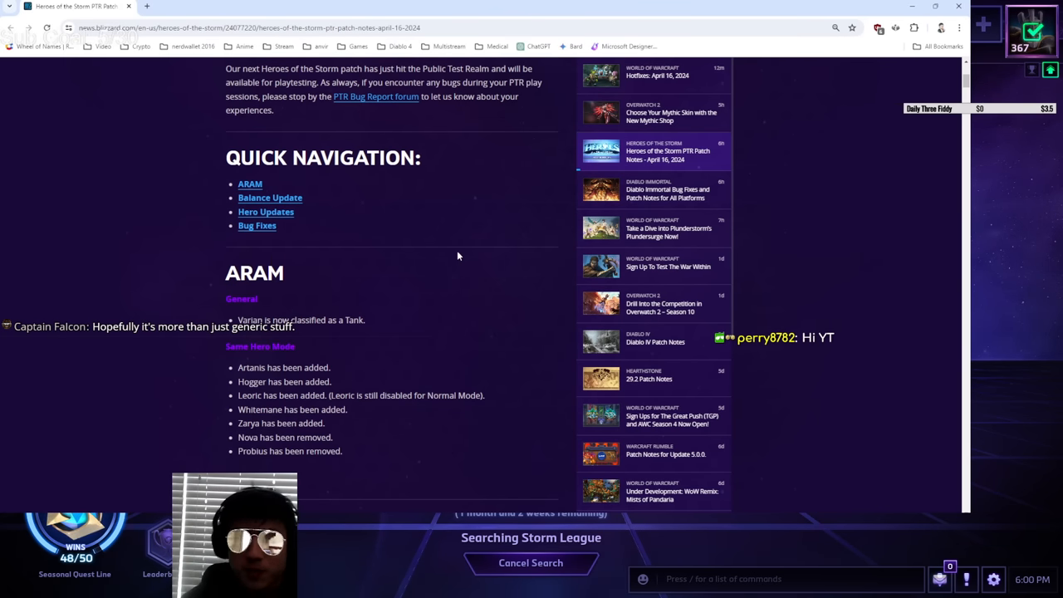
pyautogui.scroll(-3)
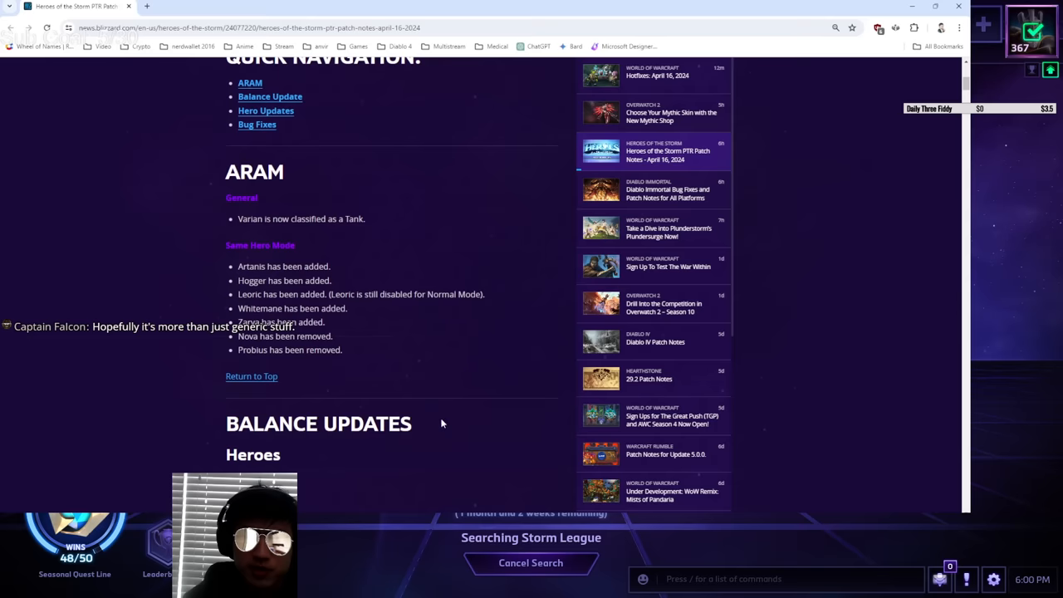
pyautogui.doubleClick(318, 424)
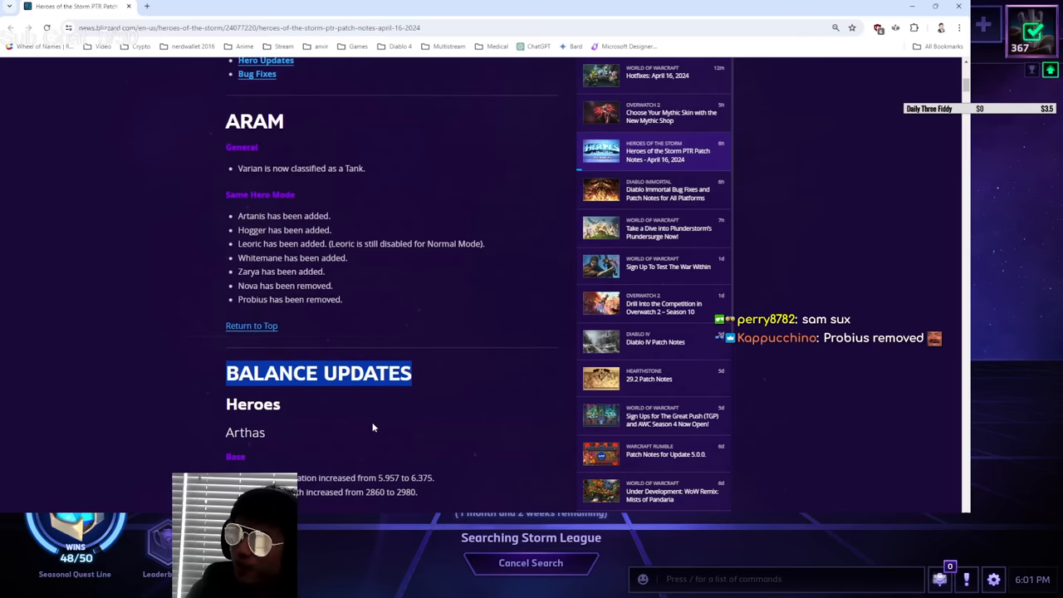
# Scroll back up to the Quick Navigation list.
pyautogui.scroll(3)
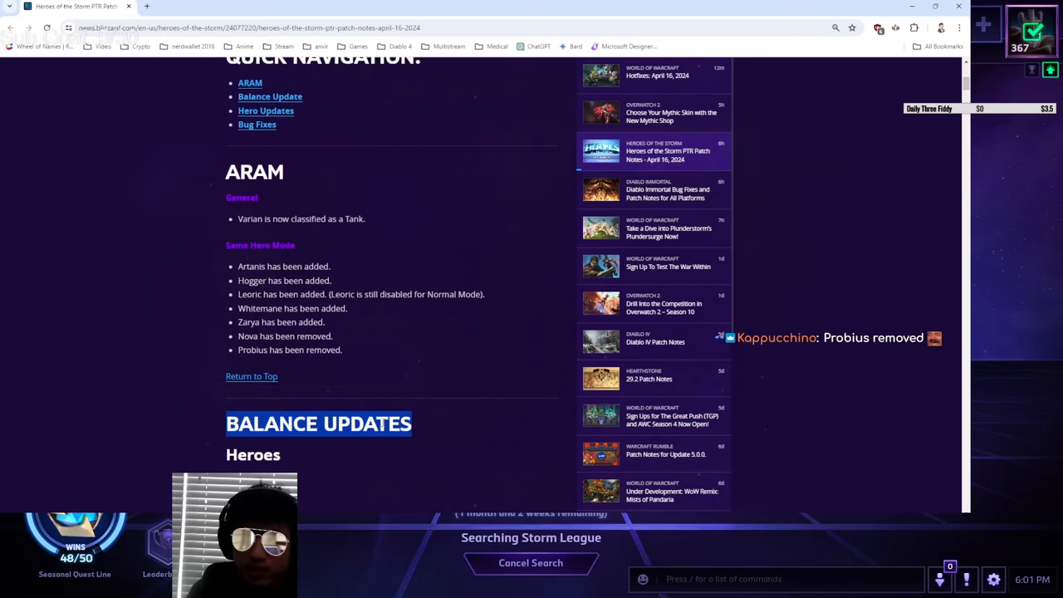
pyautogui.scroll(3)
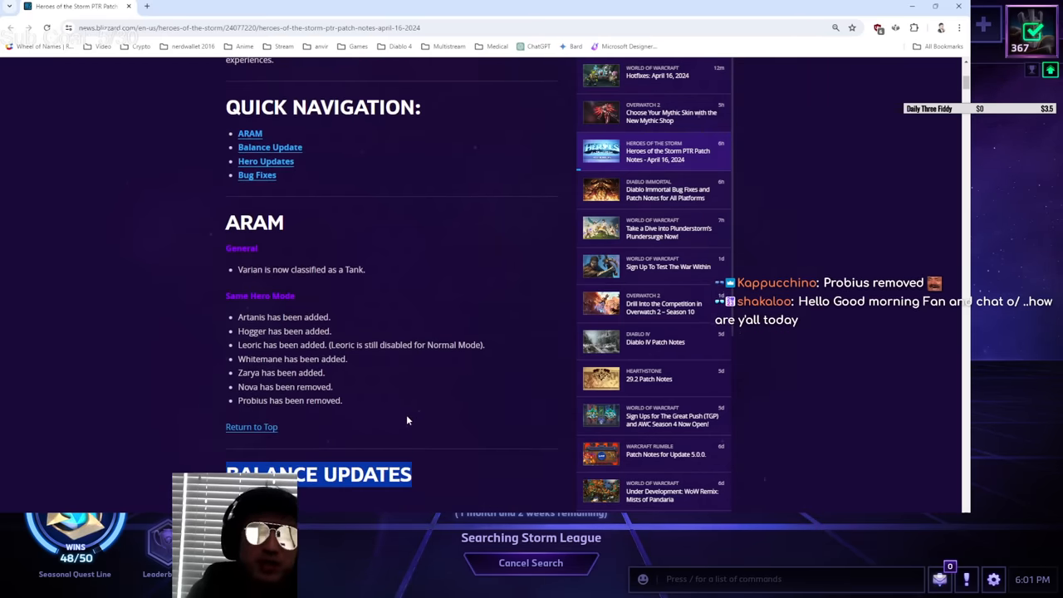
pyautogui.scroll(3)
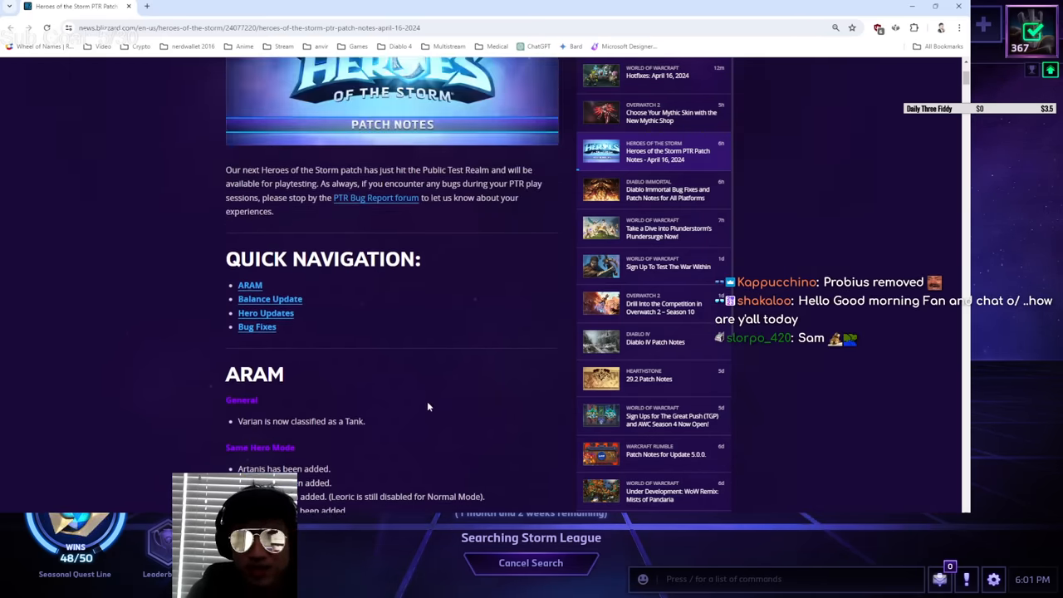
pyautogui.scroll(-3)
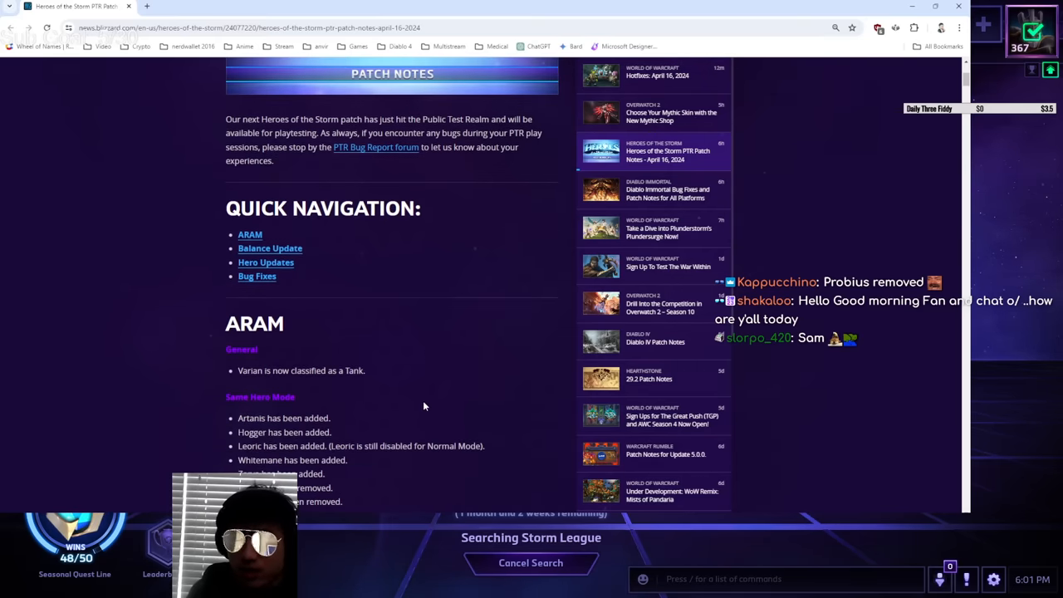
pyautogui.scroll(-3)
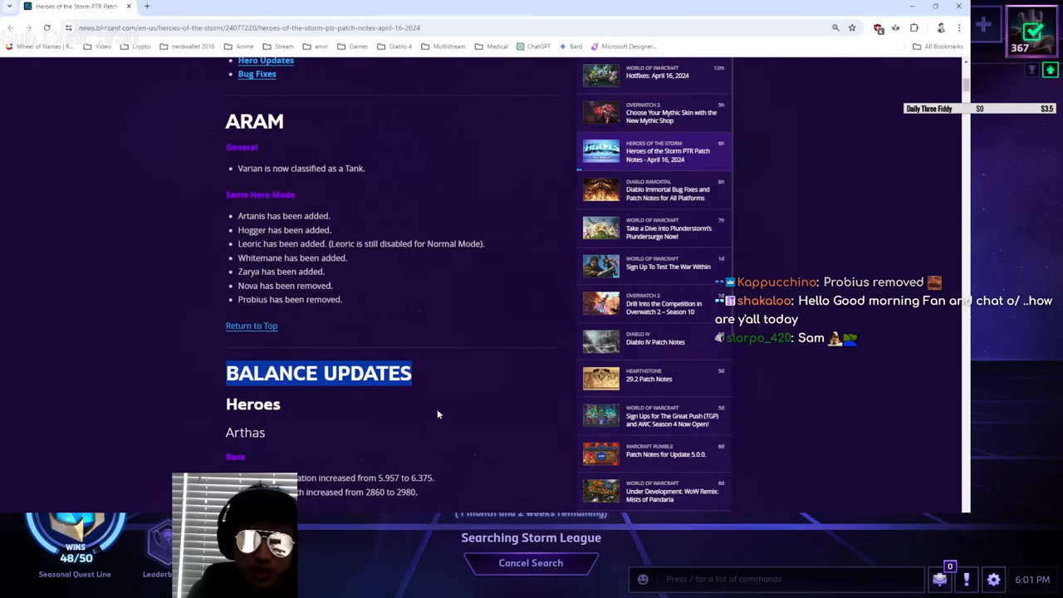
pyautogui.scroll(3)
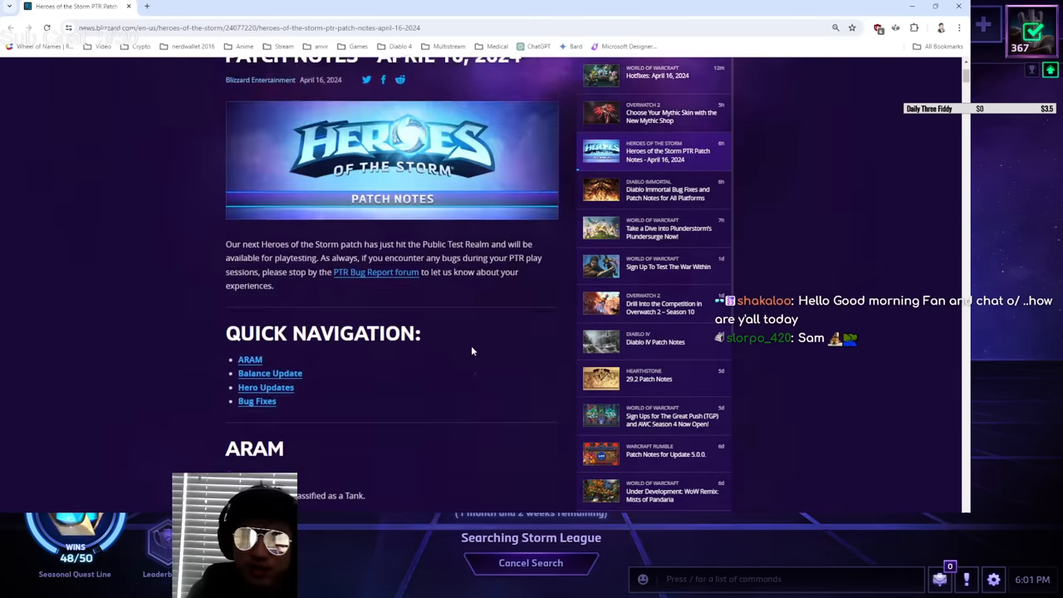
pyautogui.scroll(3)
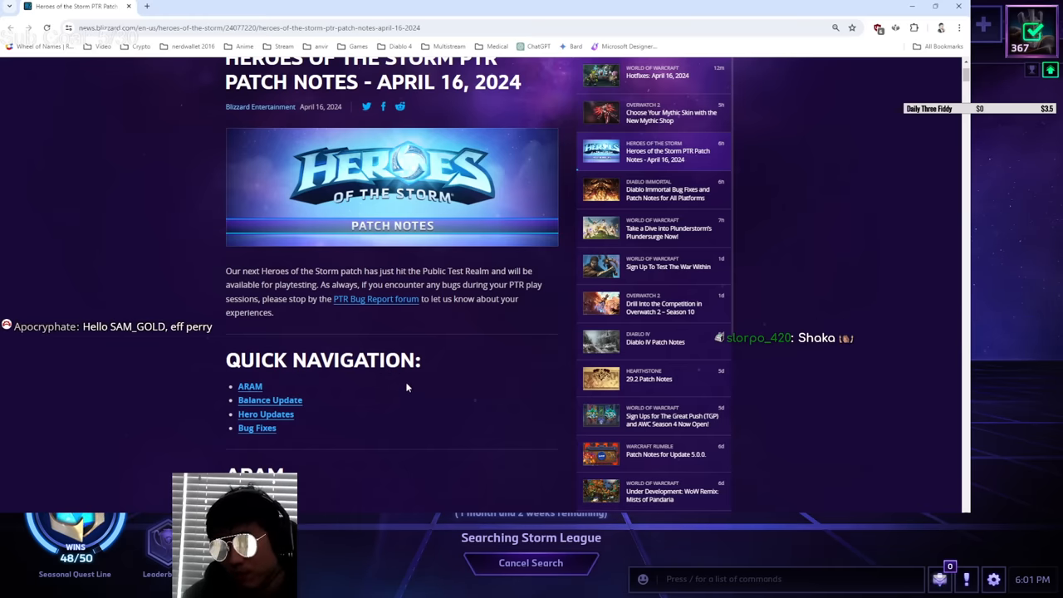
pyautogui.moveTo(436, 404)
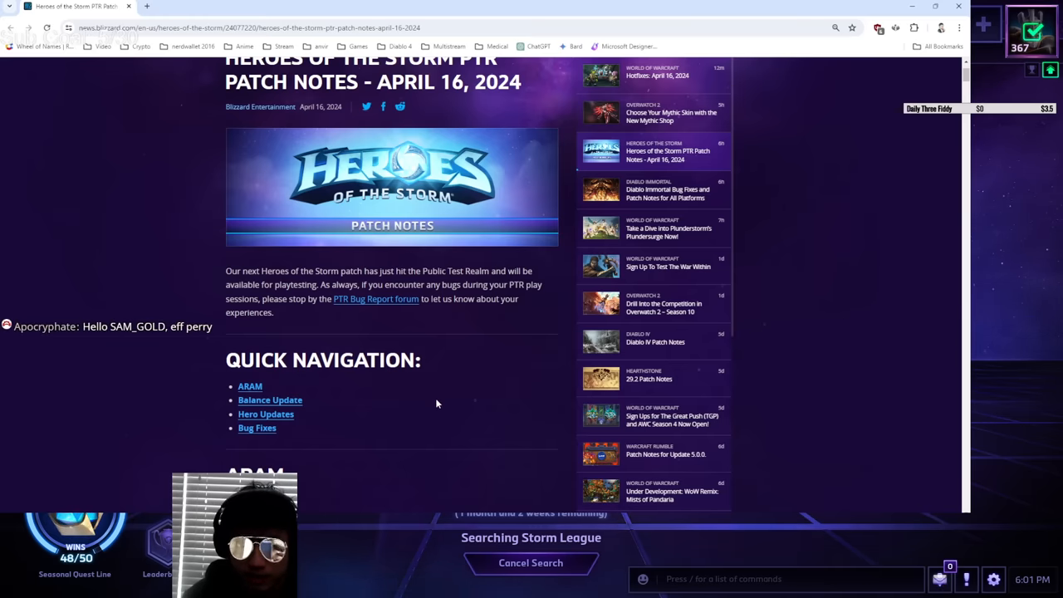
pyautogui.scroll(-3)
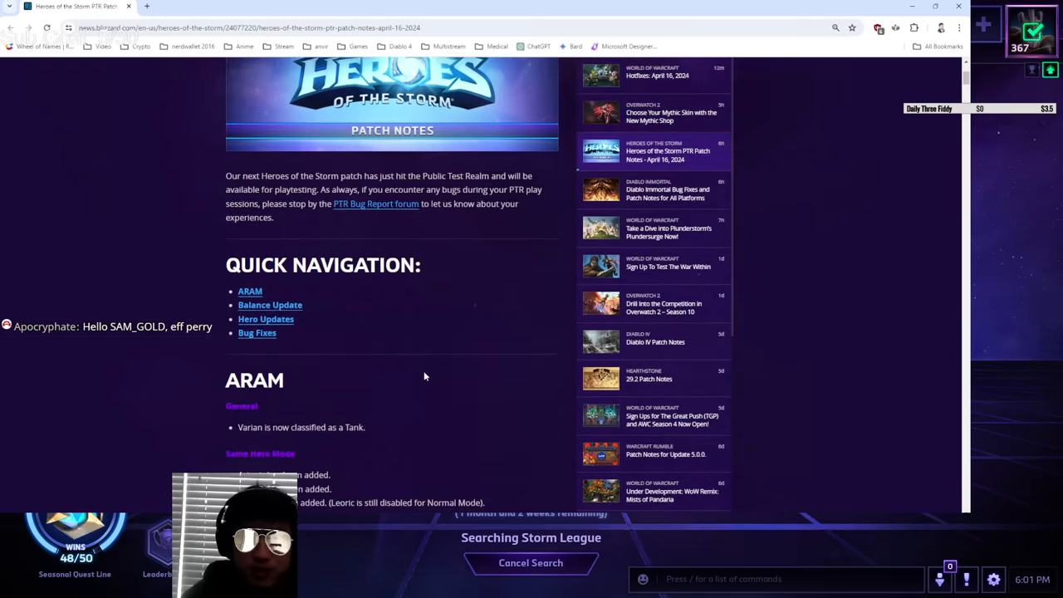
pyautogui.scroll(-3)
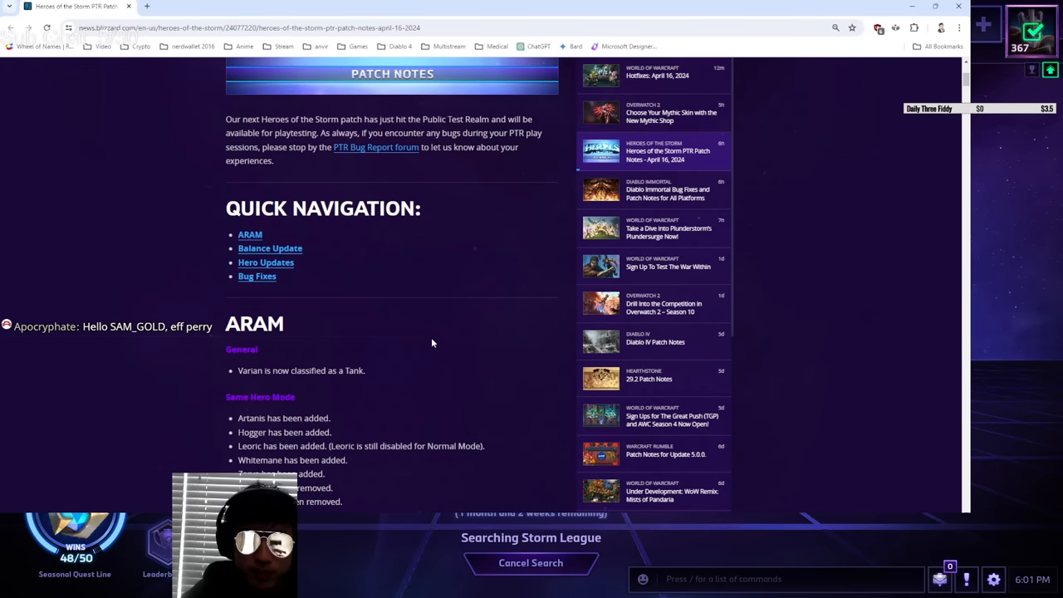
pyautogui.moveTo(251, 233)
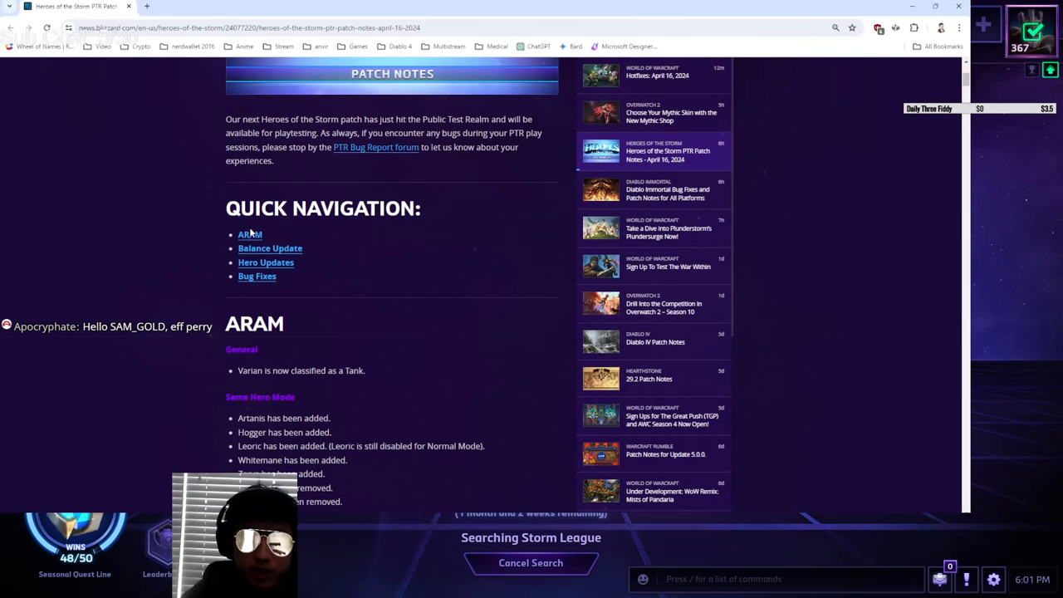
# Jump to ARAM and highlight its bullet lines, ending on 'Probius has been removed.'.
pyautogui.click(249, 234)
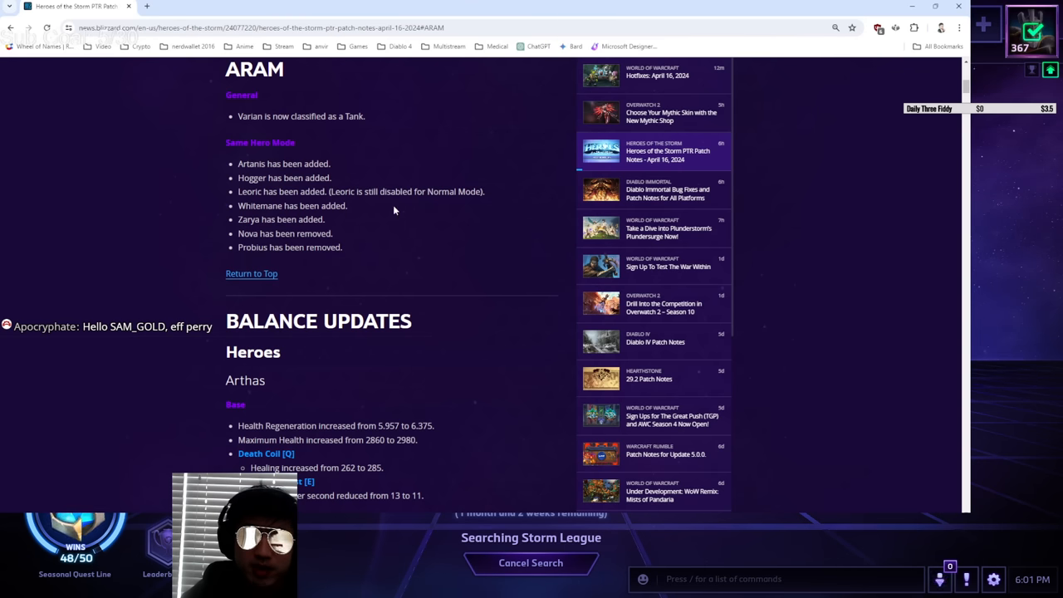
pyautogui.moveTo(379, 125)
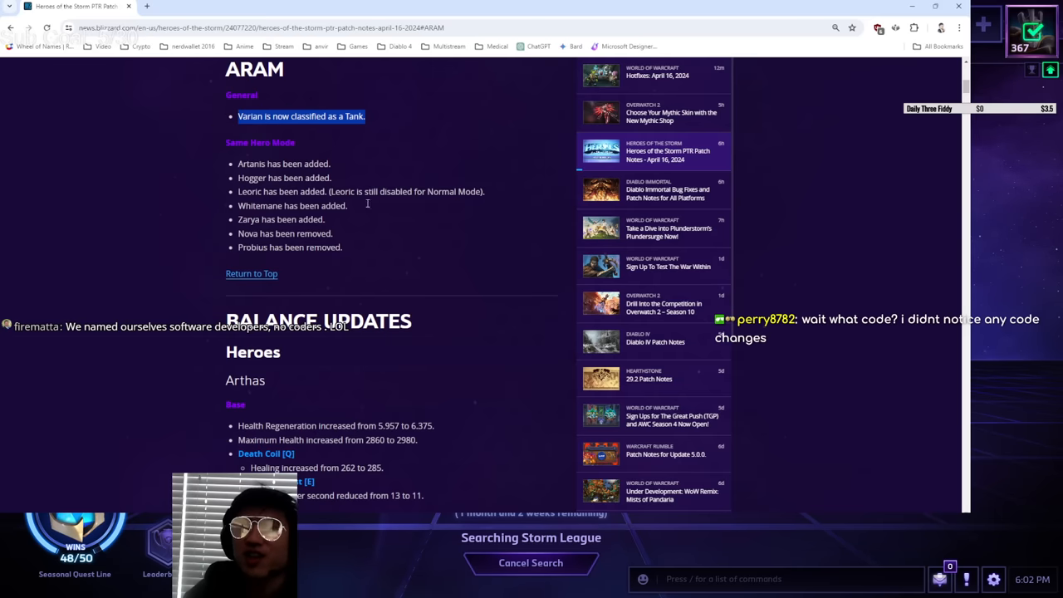
pyautogui.moveTo(495, 257)
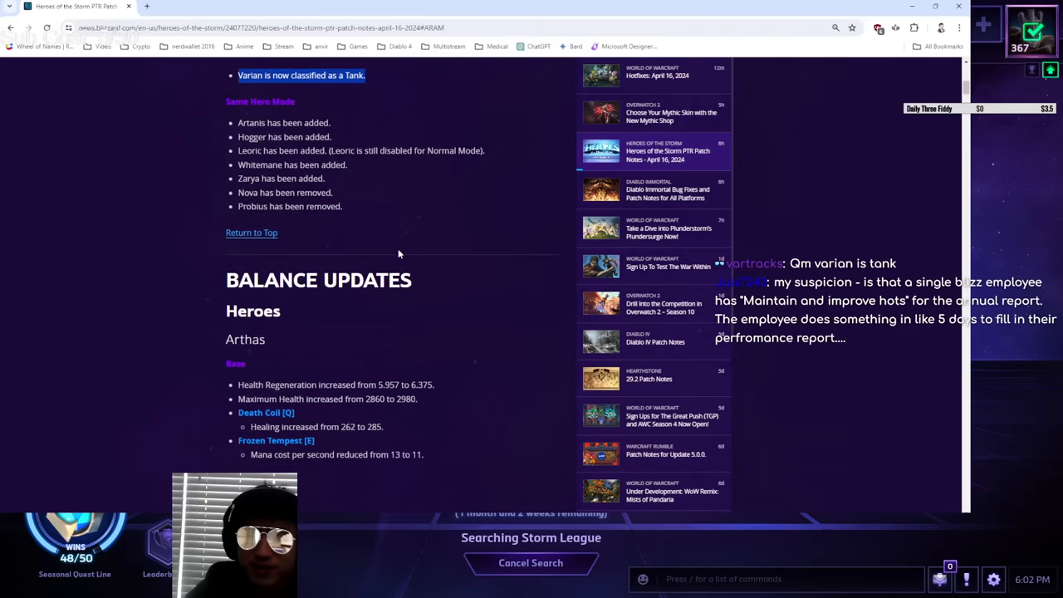
pyautogui.scroll(3)
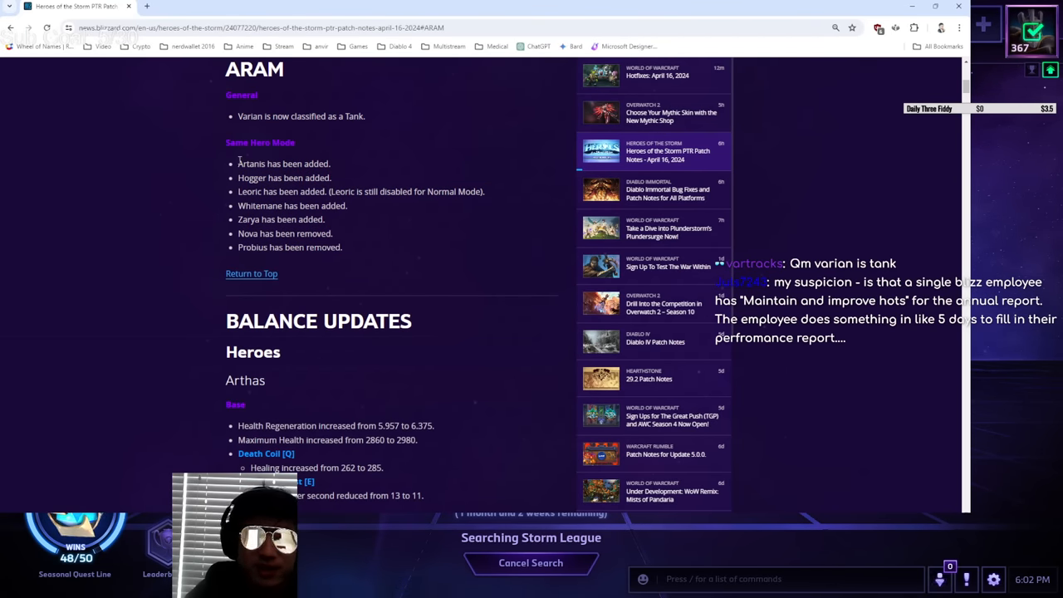
pyautogui.moveTo(238, 164); pyautogui.dragTo(486, 233)
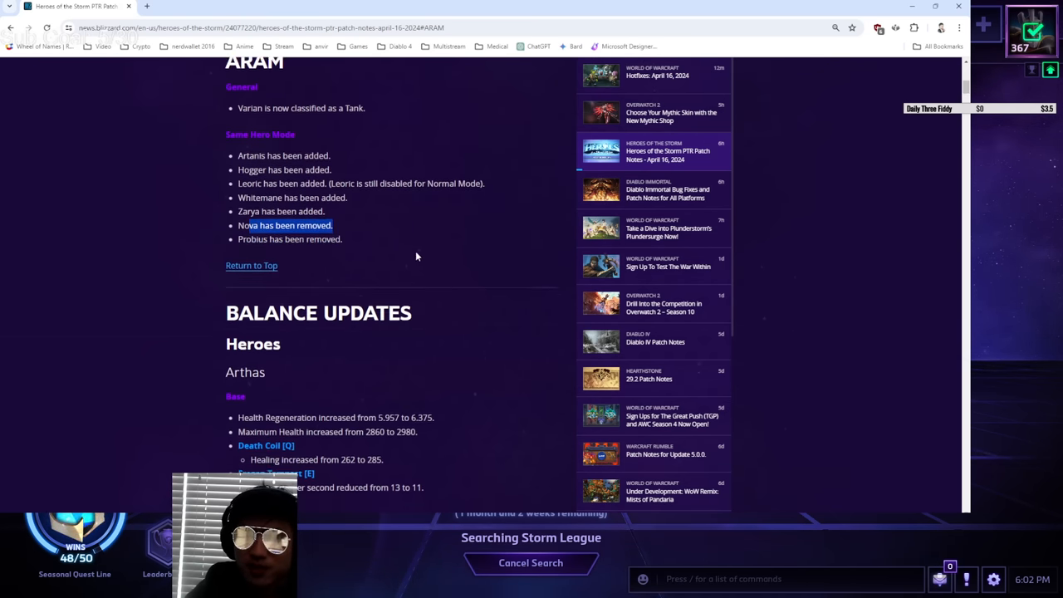
pyautogui.scroll(3)
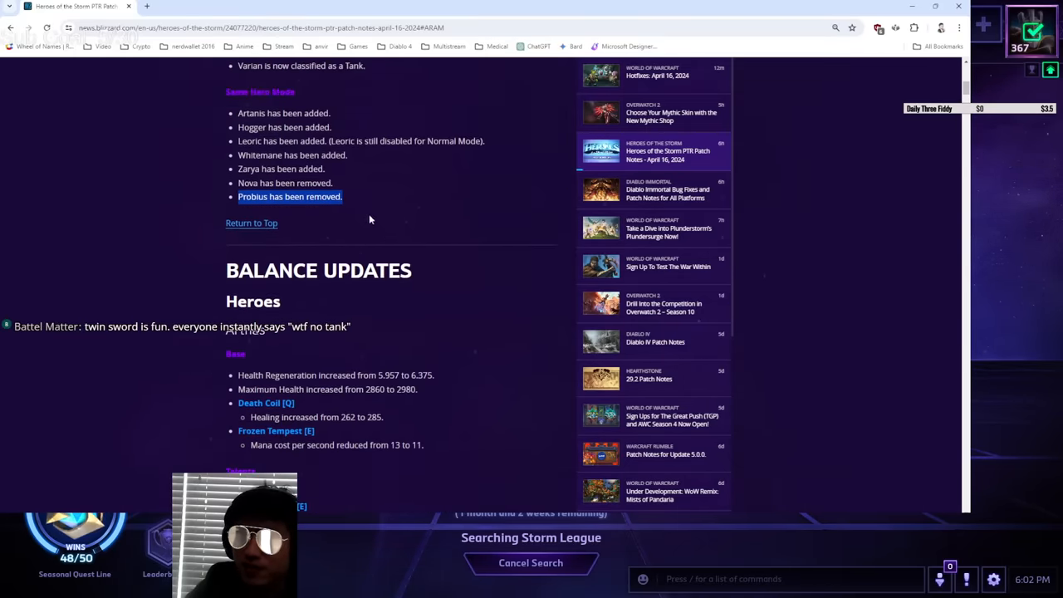
pyautogui.scroll(3)
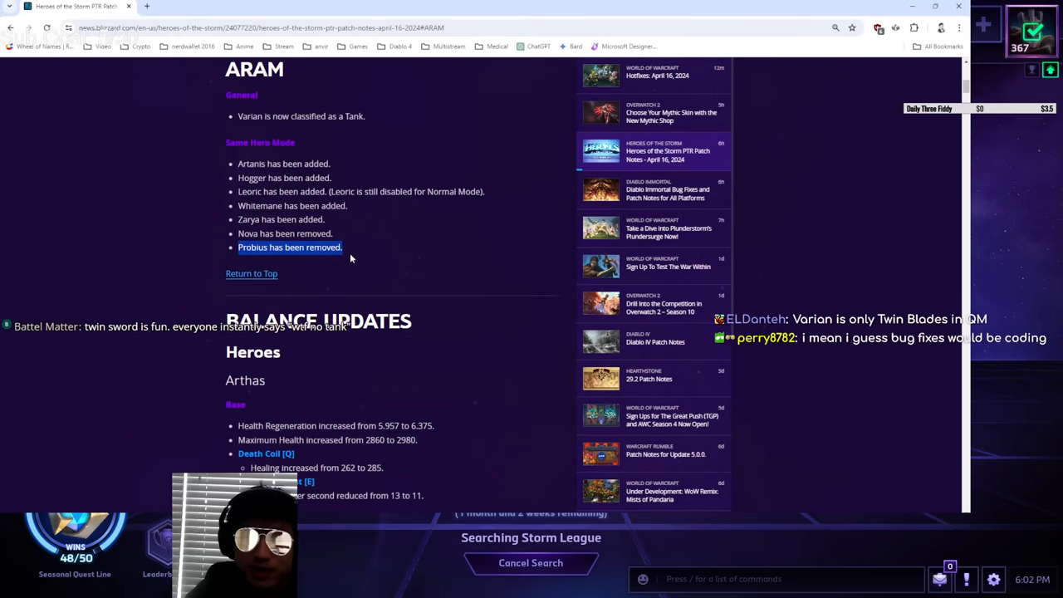
pyautogui.scroll(-3)
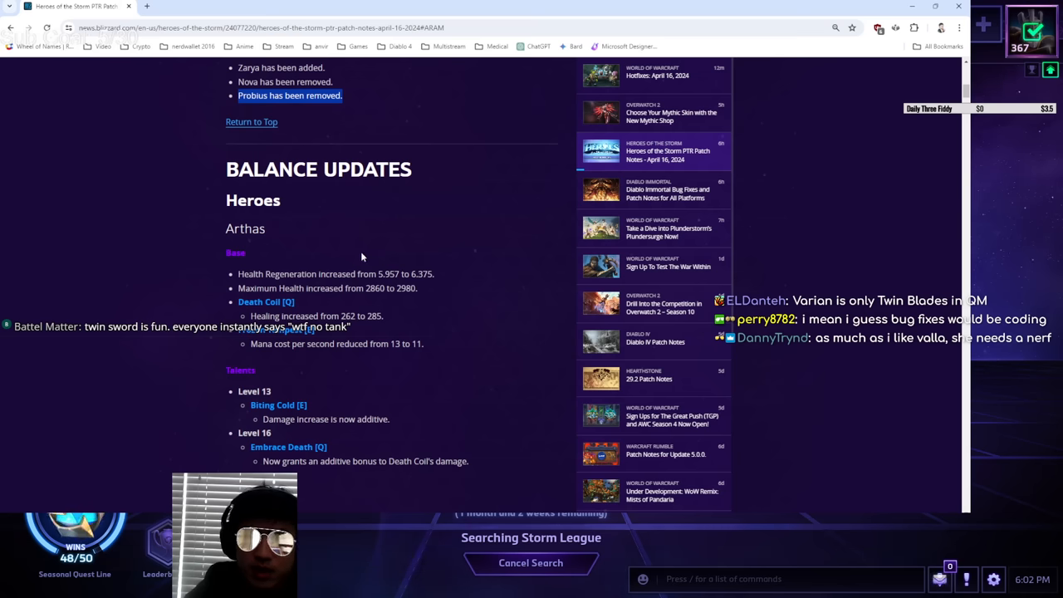
# Highlight Arthas's Level 13 and Level 16 talent lines, then scroll down to Hogger.
pyautogui.scroll(-3)
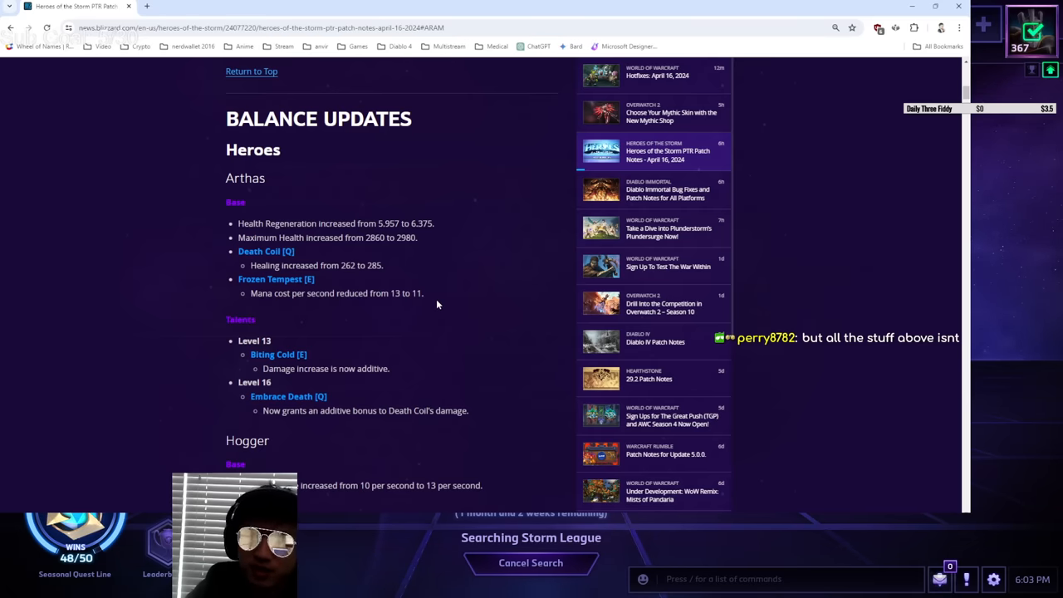
pyautogui.moveTo(407, 332)
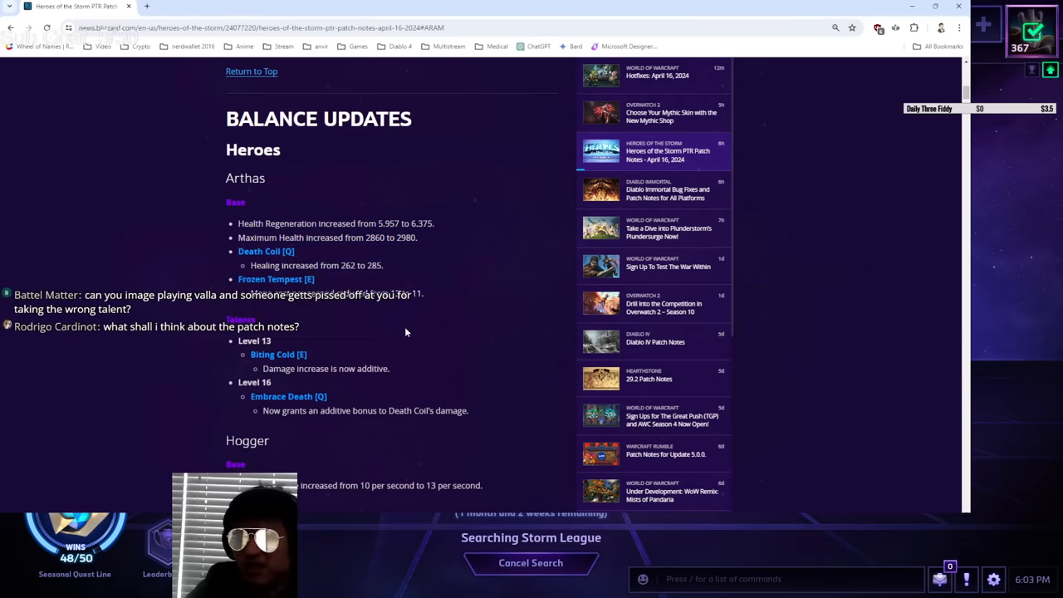
pyautogui.scroll(-3)
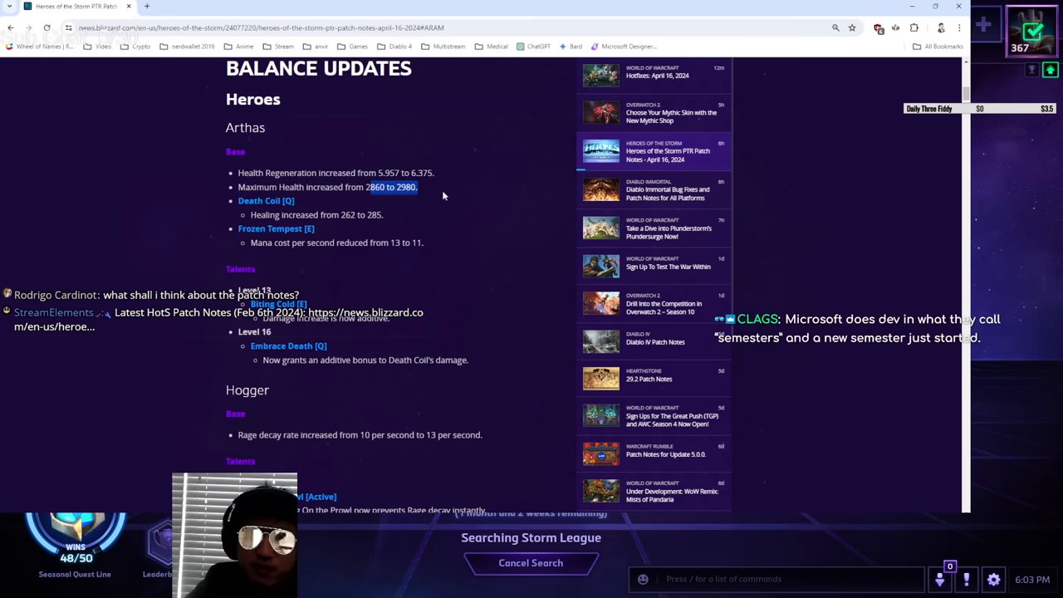
pyautogui.scroll(-3)
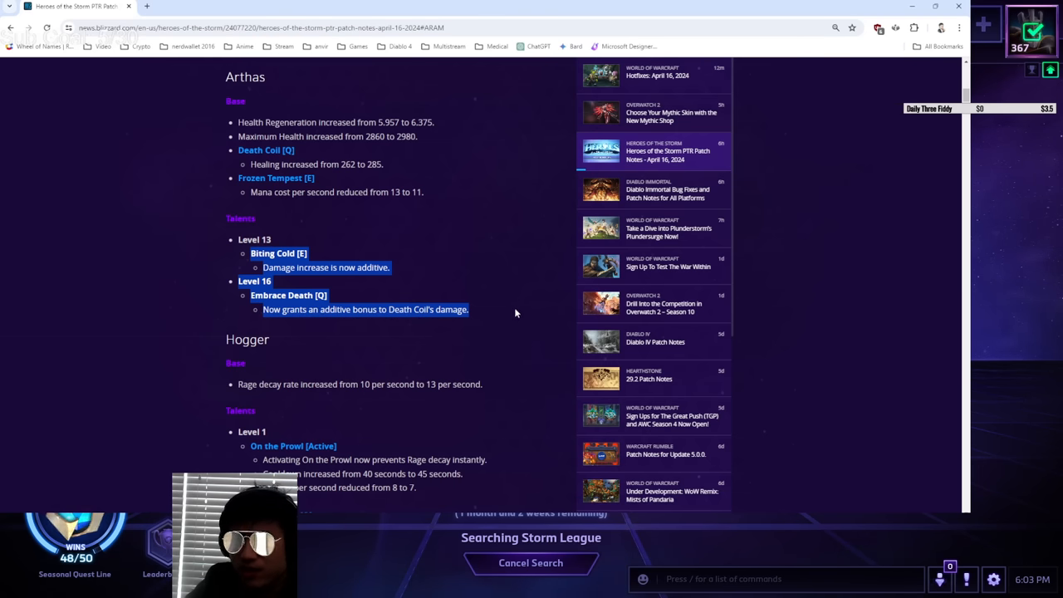
pyautogui.click(513, 312)
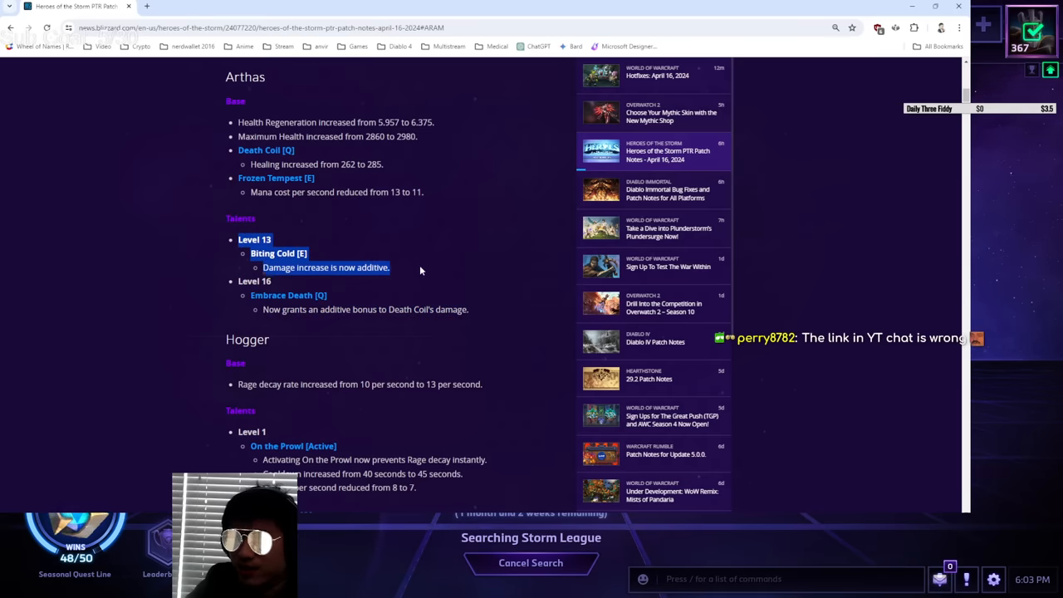
pyautogui.moveTo(415, 274)
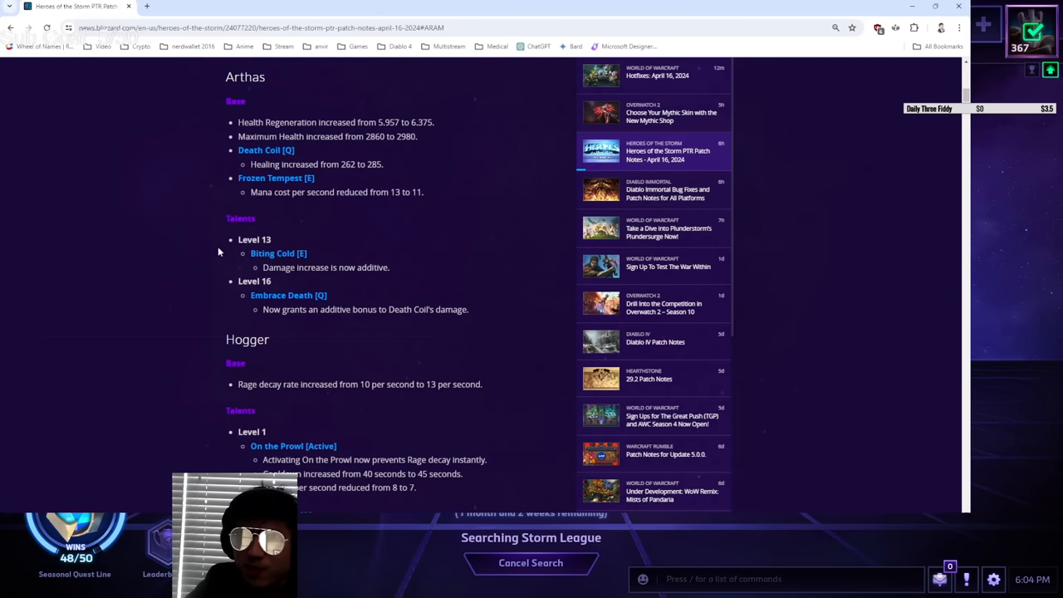
pyautogui.scroll(-3)
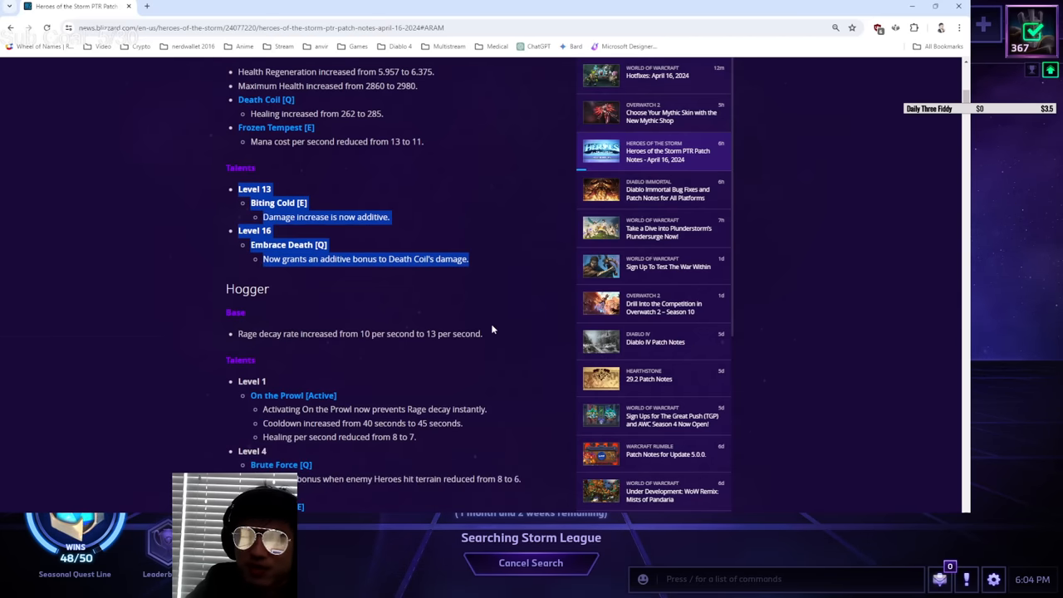
pyautogui.scroll(-3)
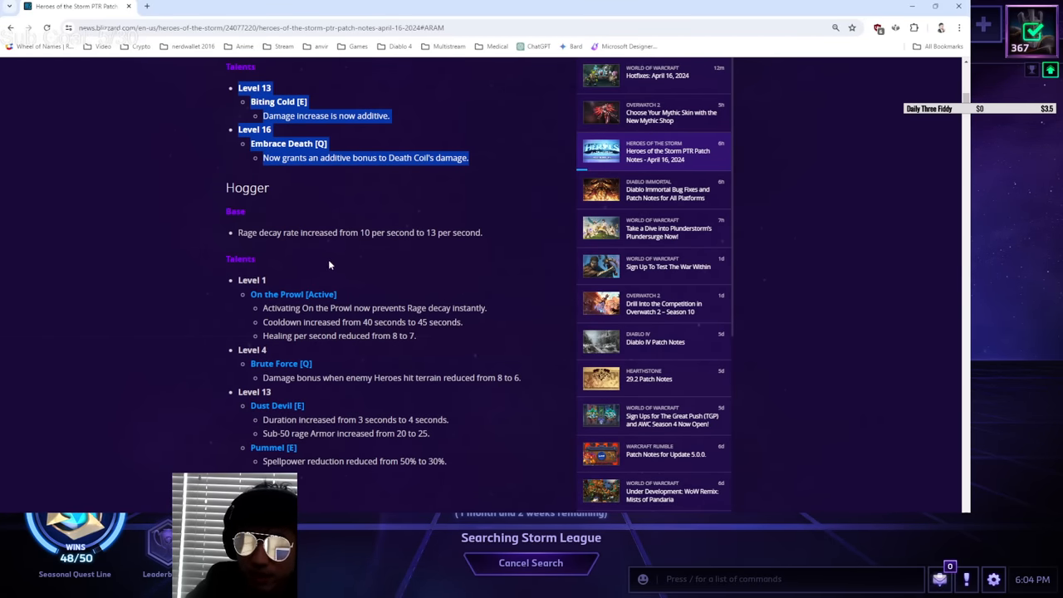
# Read through Hogger's changes and highlight the Pummel [E] talent and its spellpower reduction.
pyautogui.scroll(-3)
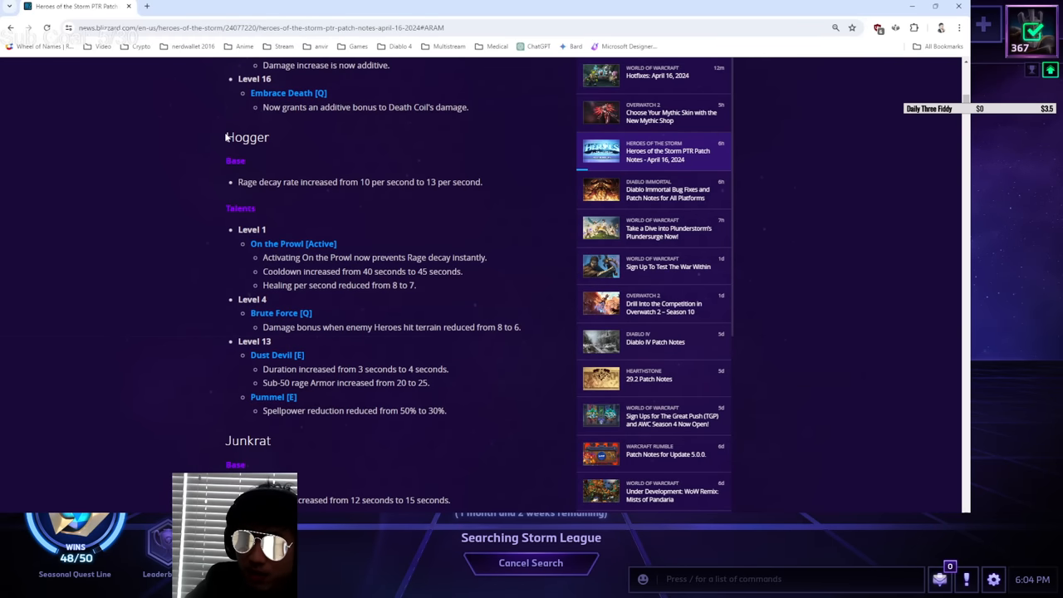
pyautogui.moveTo(237, 183)
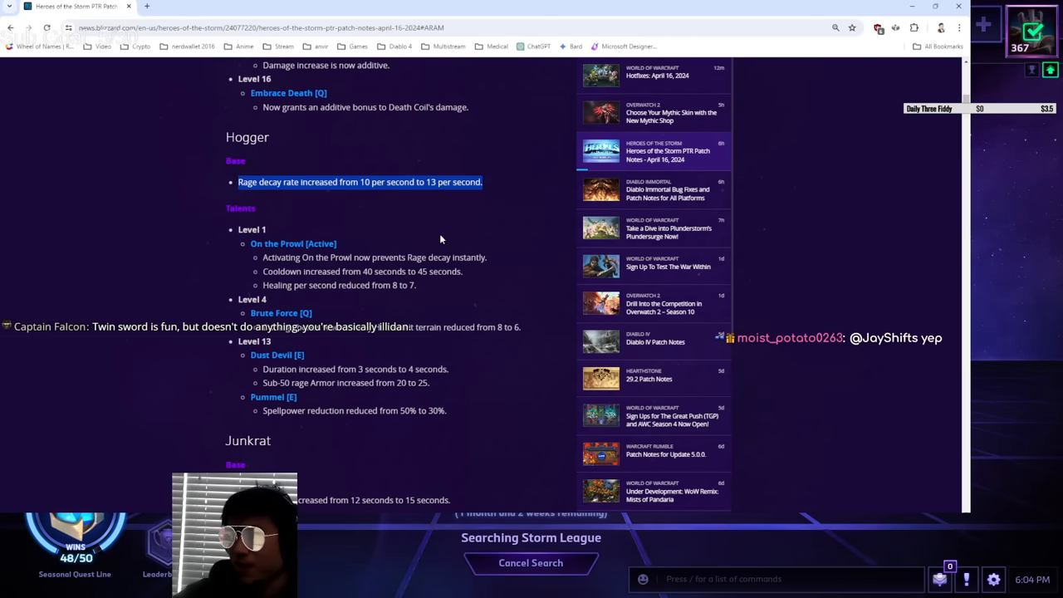
pyautogui.moveTo(375, 194)
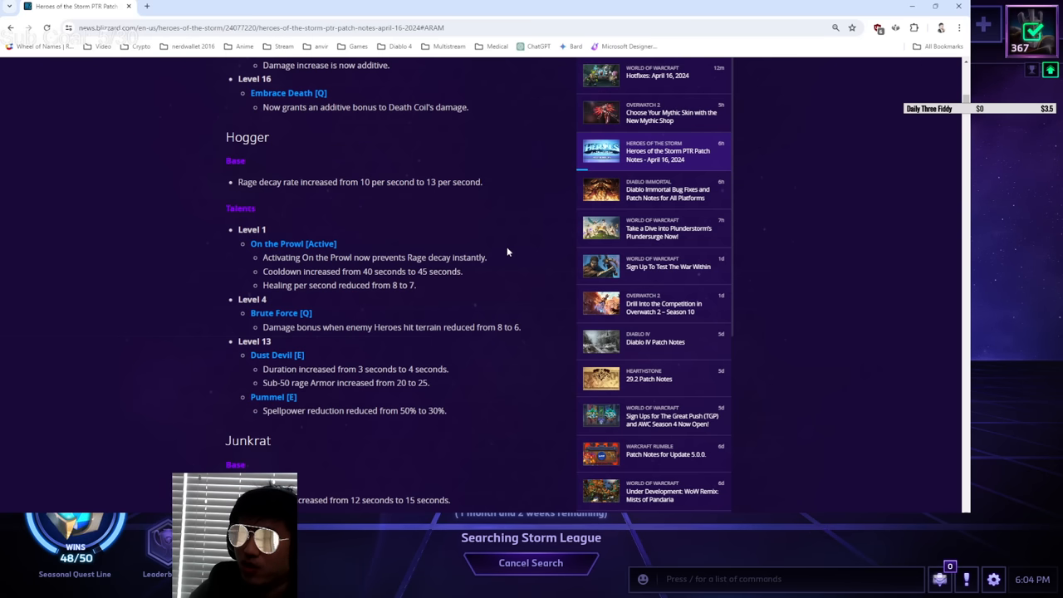
pyautogui.moveTo(489, 252)
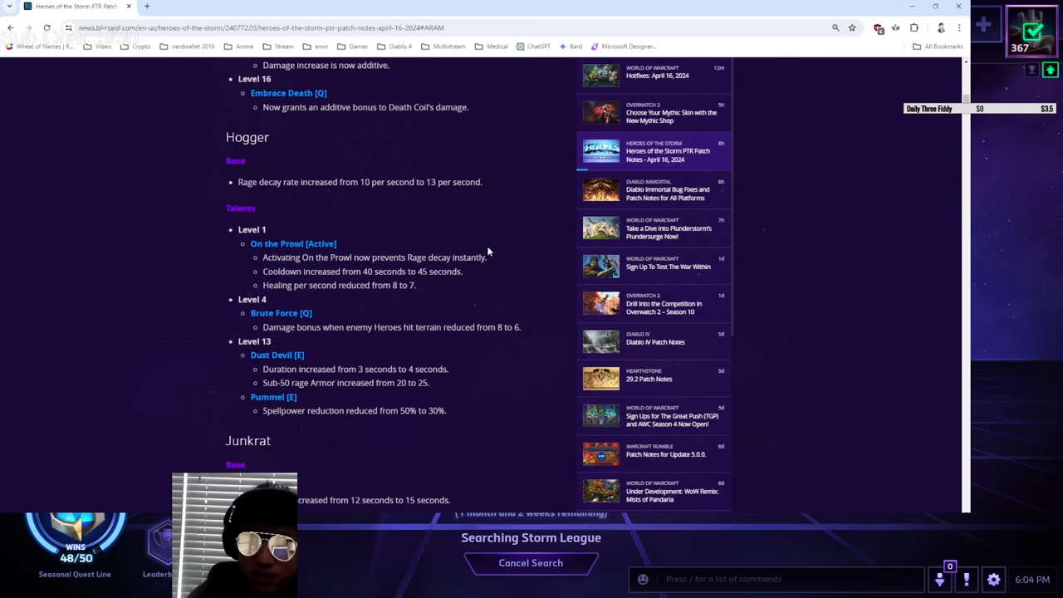
pyautogui.scroll(-3)
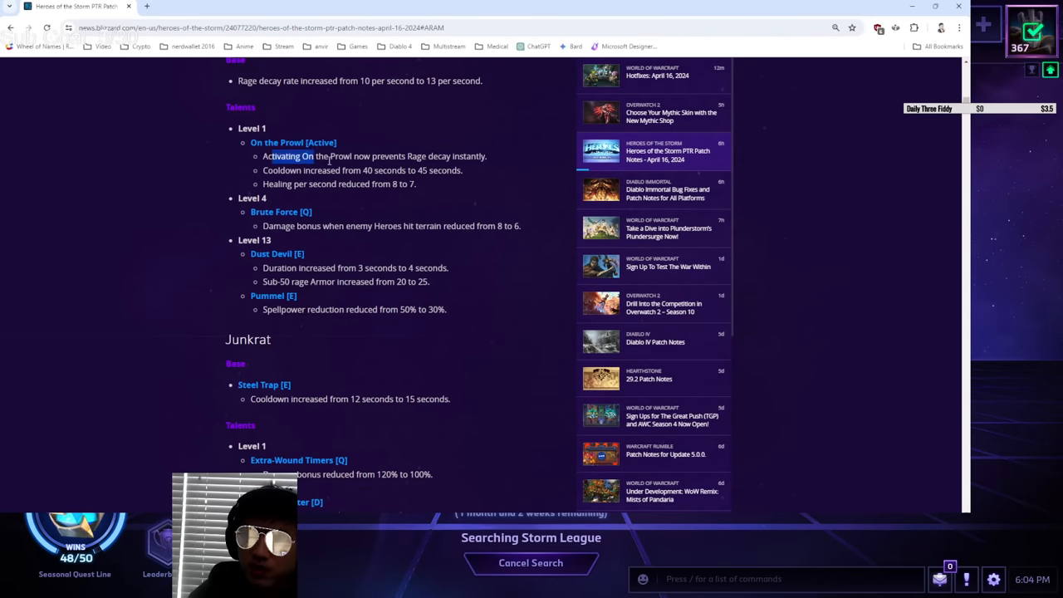
pyautogui.scroll(3)
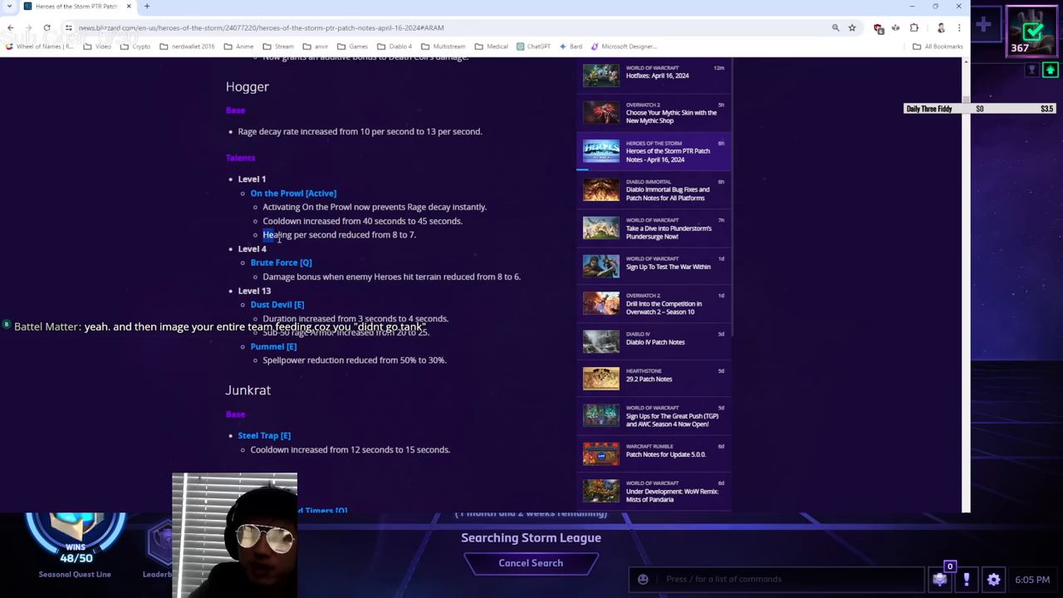
pyautogui.scroll(-3)
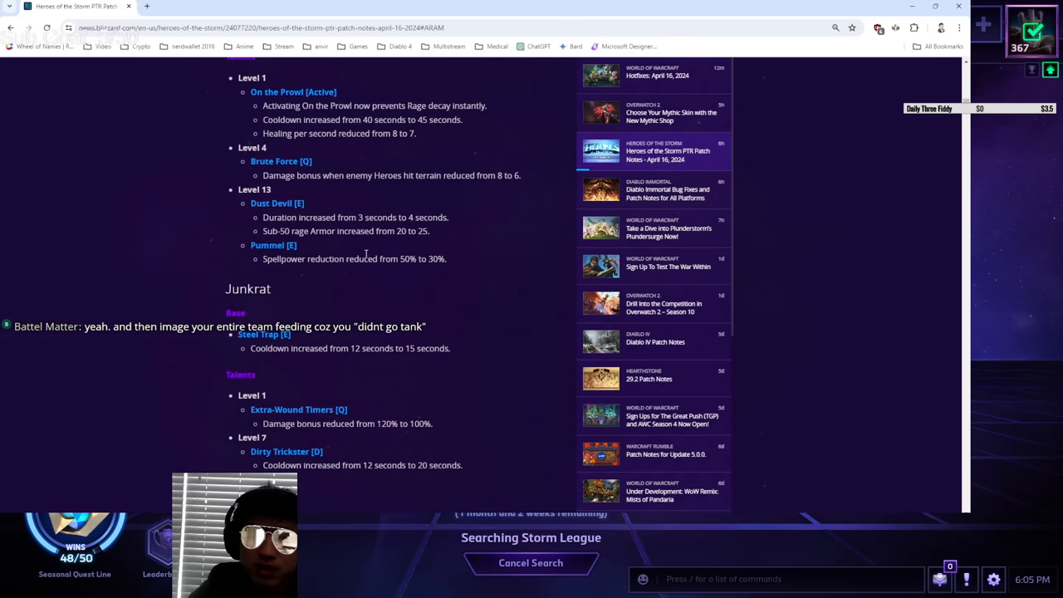
pyautogui.moveTo(263, 217); pyautogui.dragTo(460, 233)
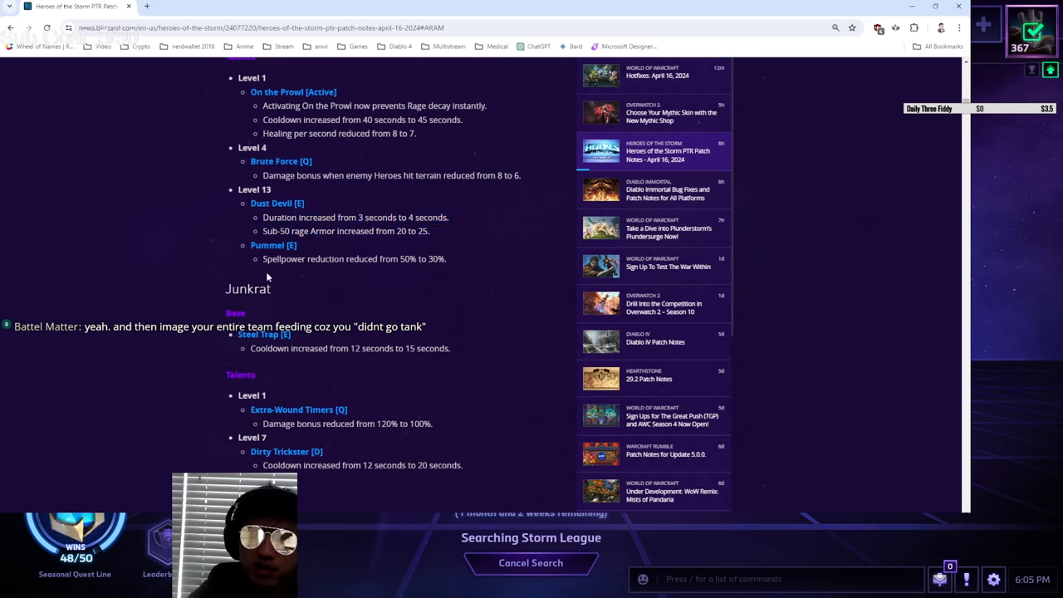
pyautogui.doubleClick(353, 258)
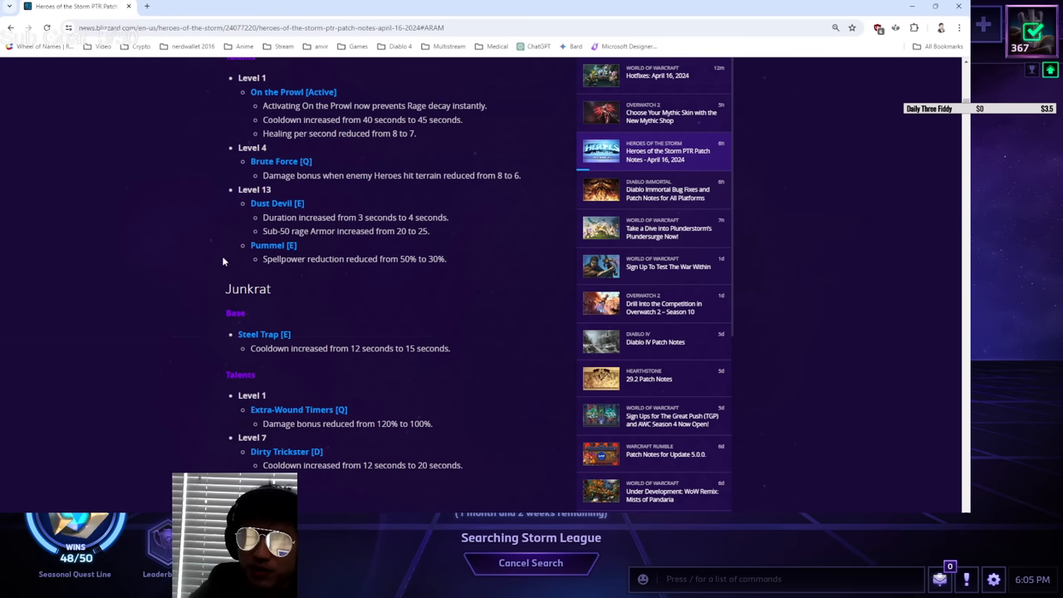
pyautogui.moveTo(494, 289)
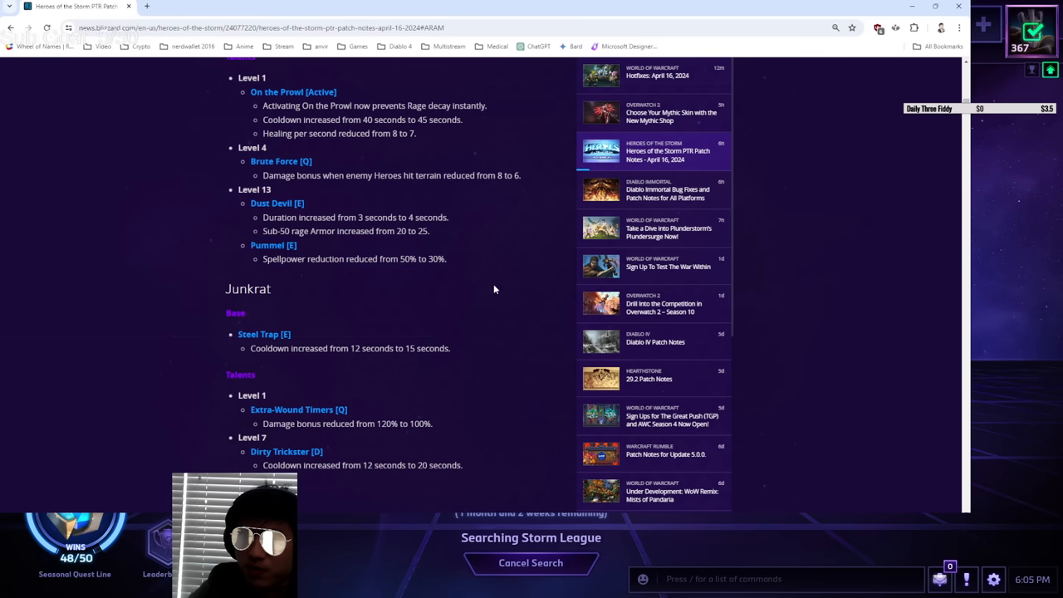
pyautogui.moveTo(478, 266)
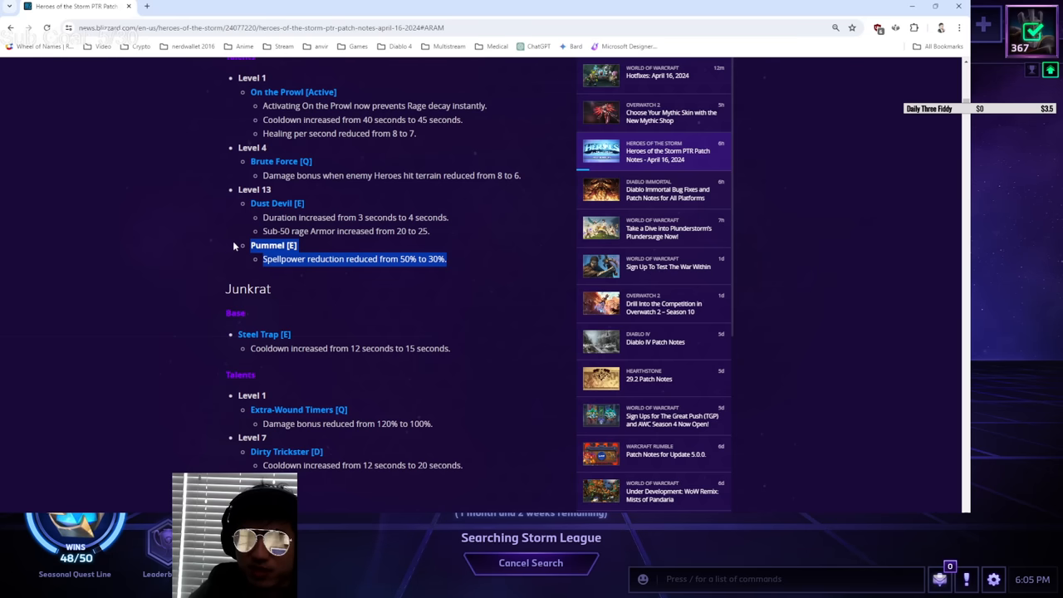
pyautogui.moveTo(494, 273)
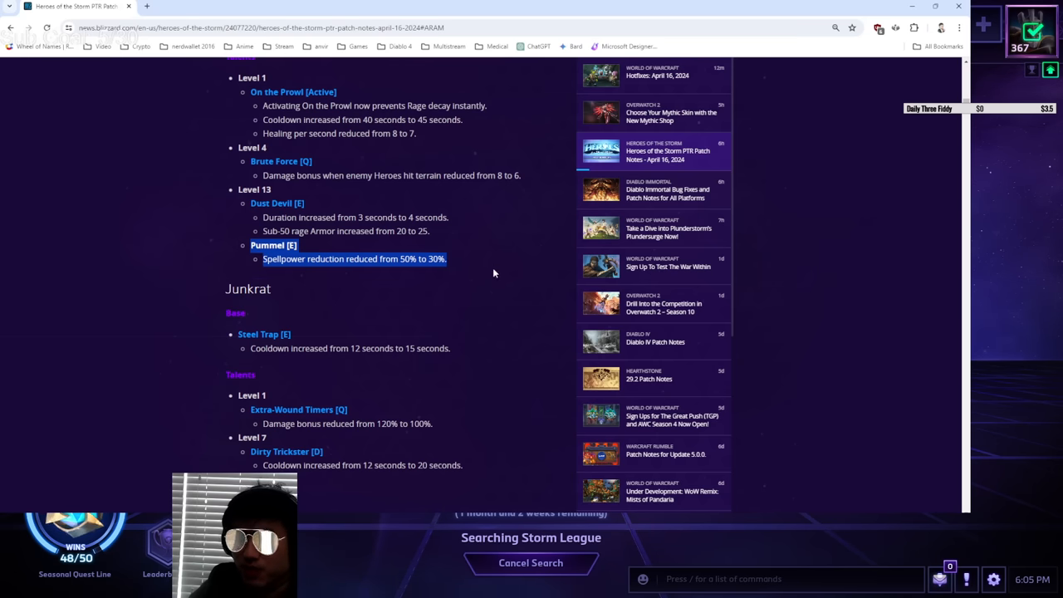
# Scroll down past Junkrat's changes to bring Rehgar's base changes into view.
pyautogui.scroll(-3)
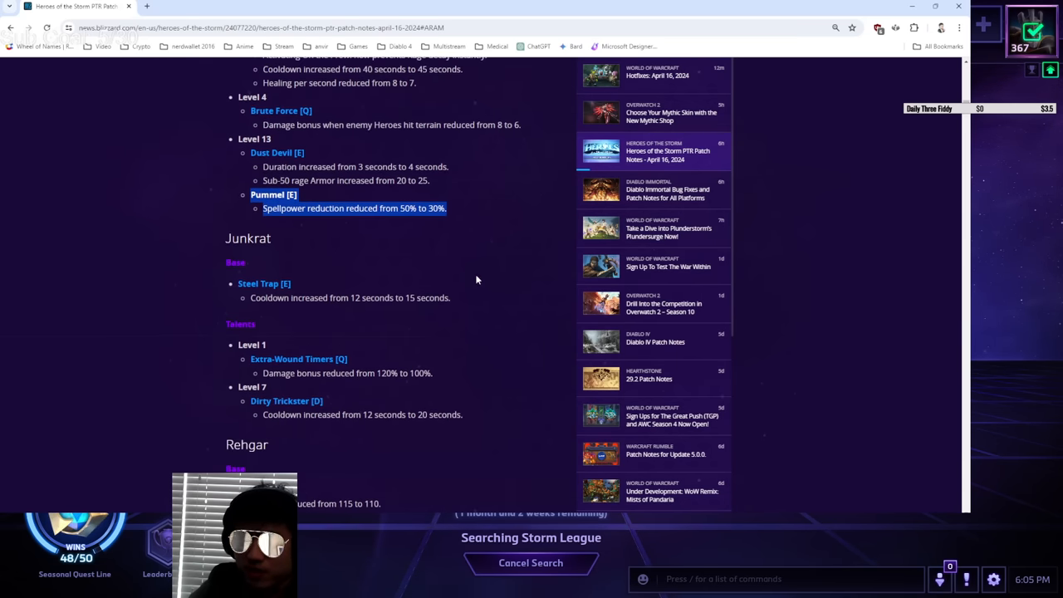
pyautogui.scroll(-3)
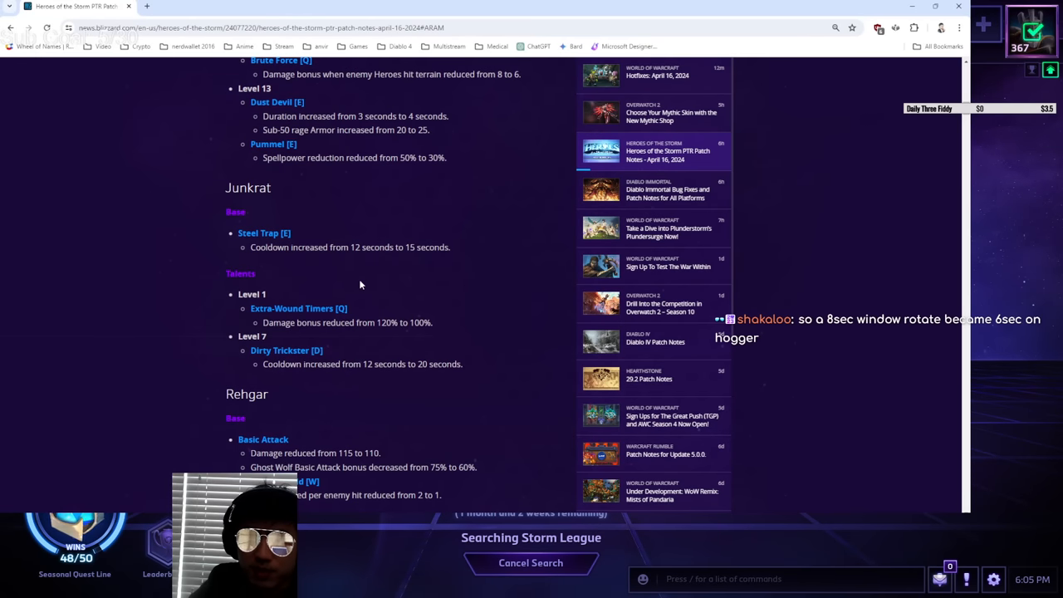
pyautogui.moveTo(374, 300)
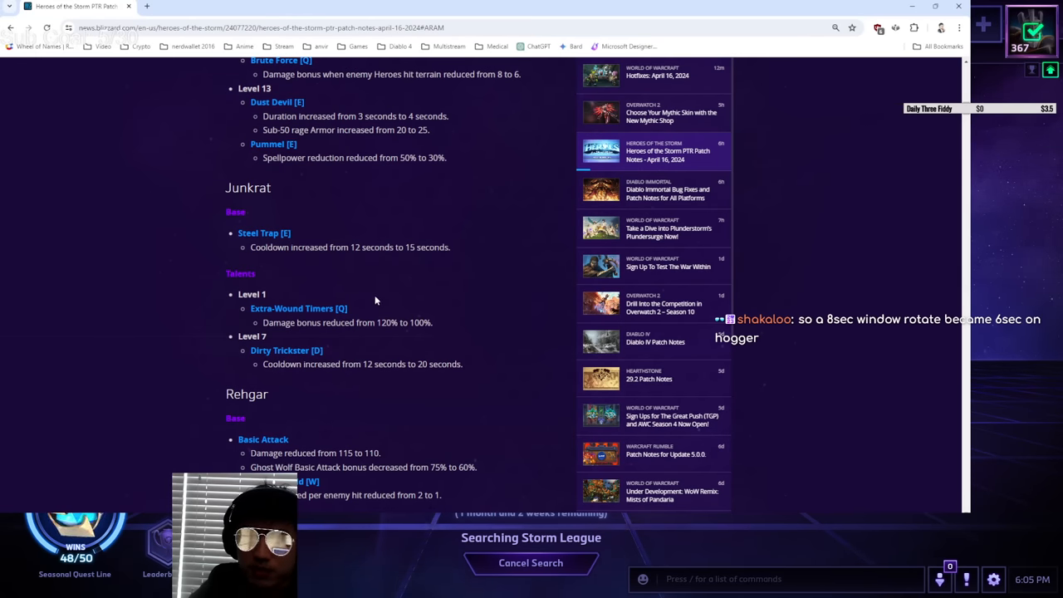
pyautogui.moveTo(372, 294)
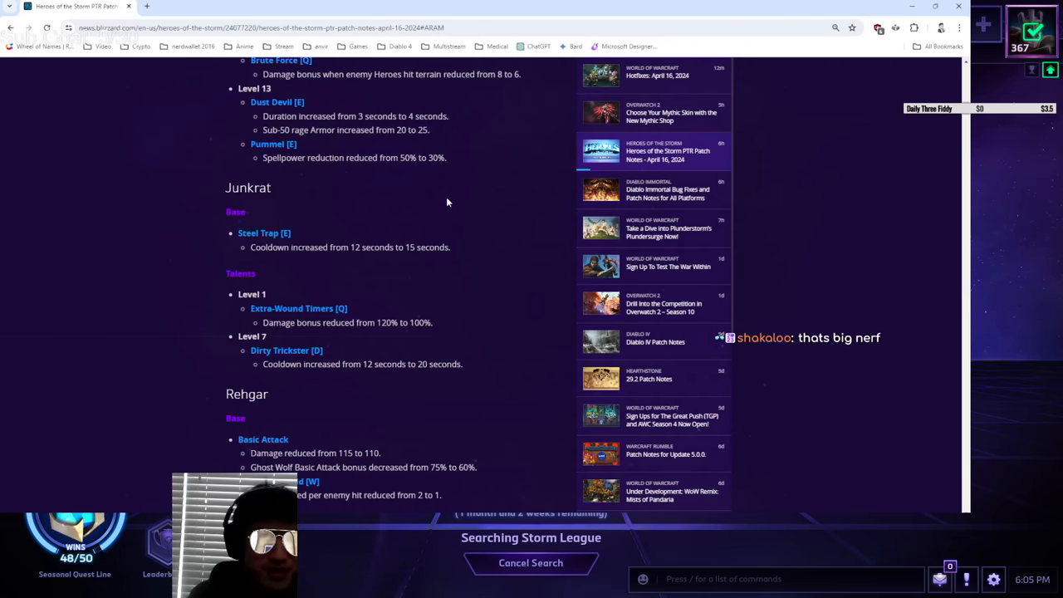
pyautogui.moveTo(419, 281)
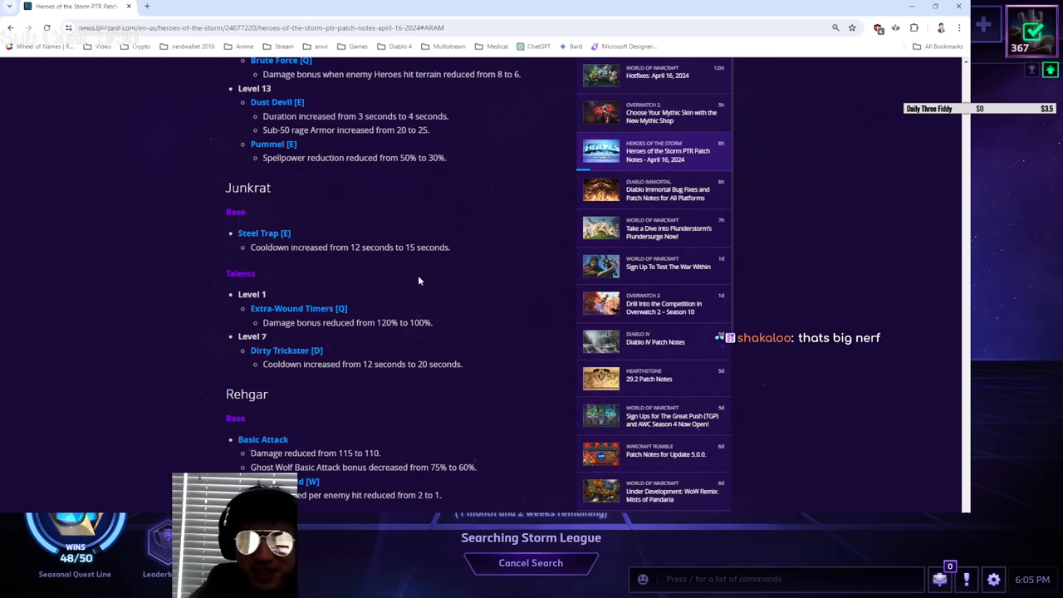
pyautogui.moveTo(435, 279)
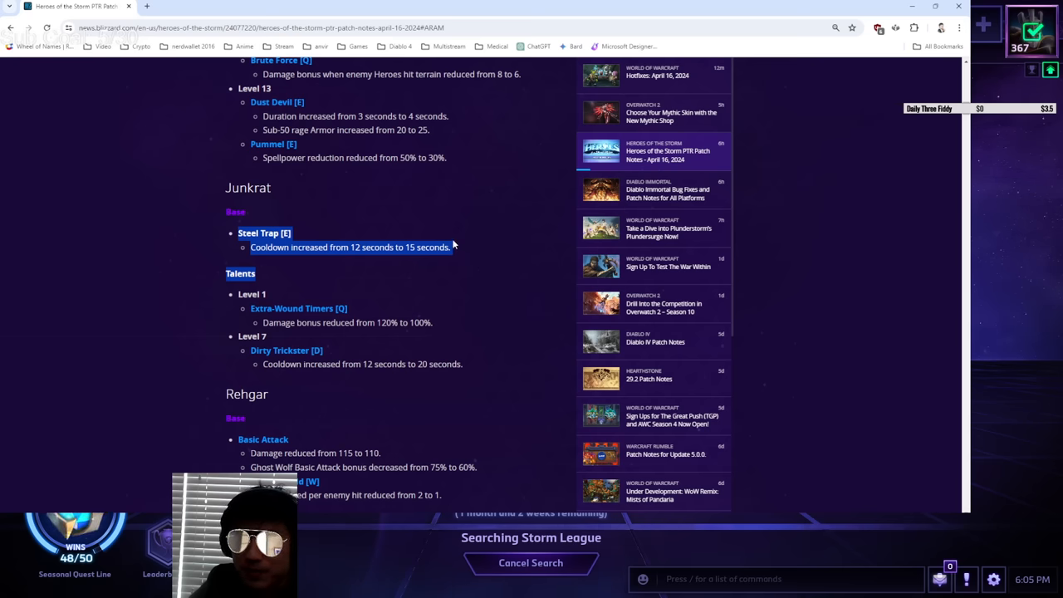
# Highlight the On the Prowl talent changes, then scroll back down toward Rehgar's Basic Attack changes.
pyautogui.scroll(3)
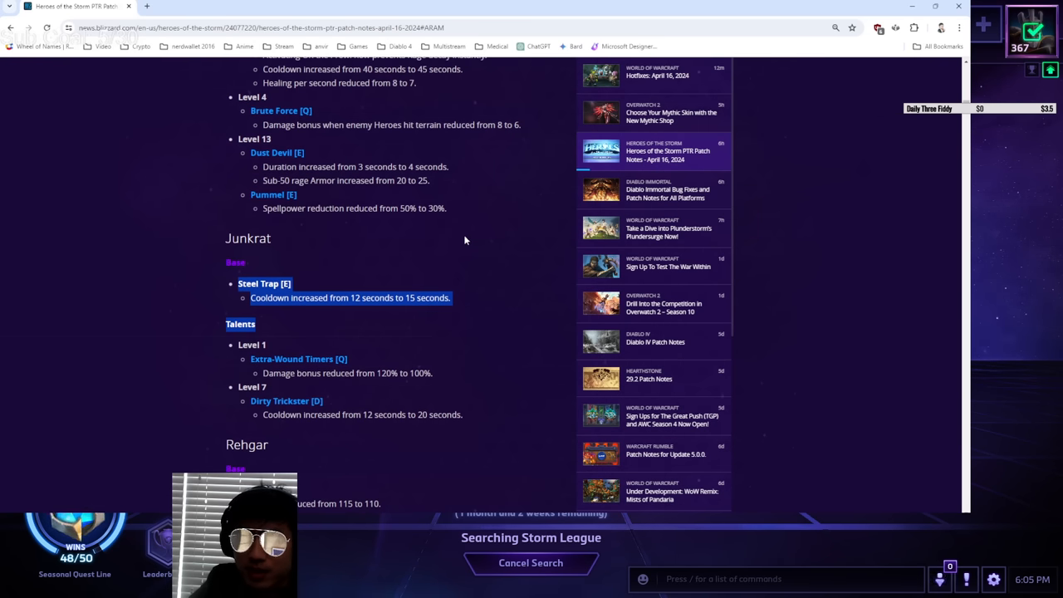
pyautogui.scroll(3)
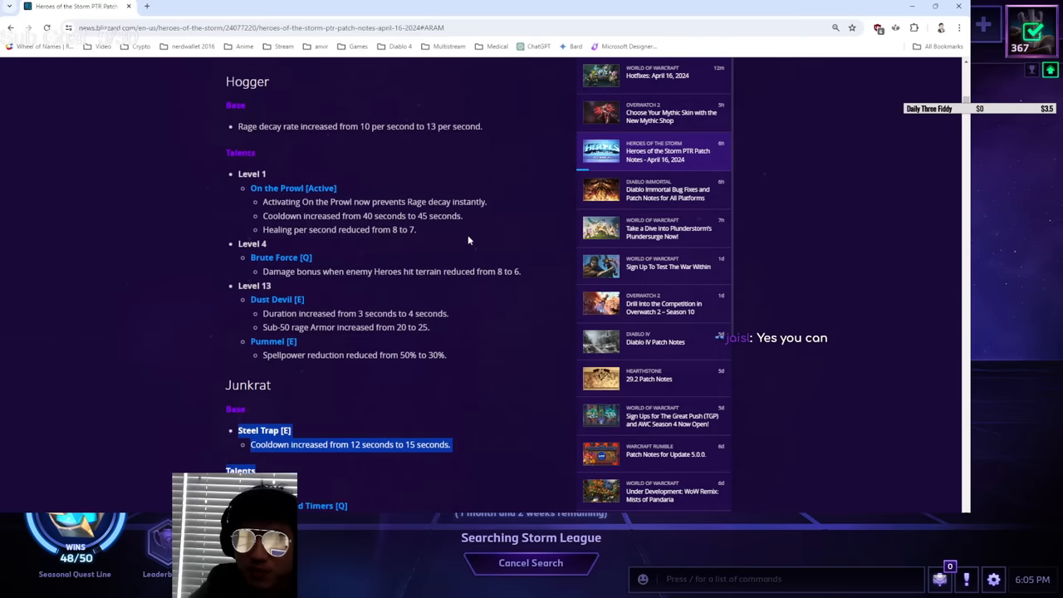
pyautogui.scroll(3)
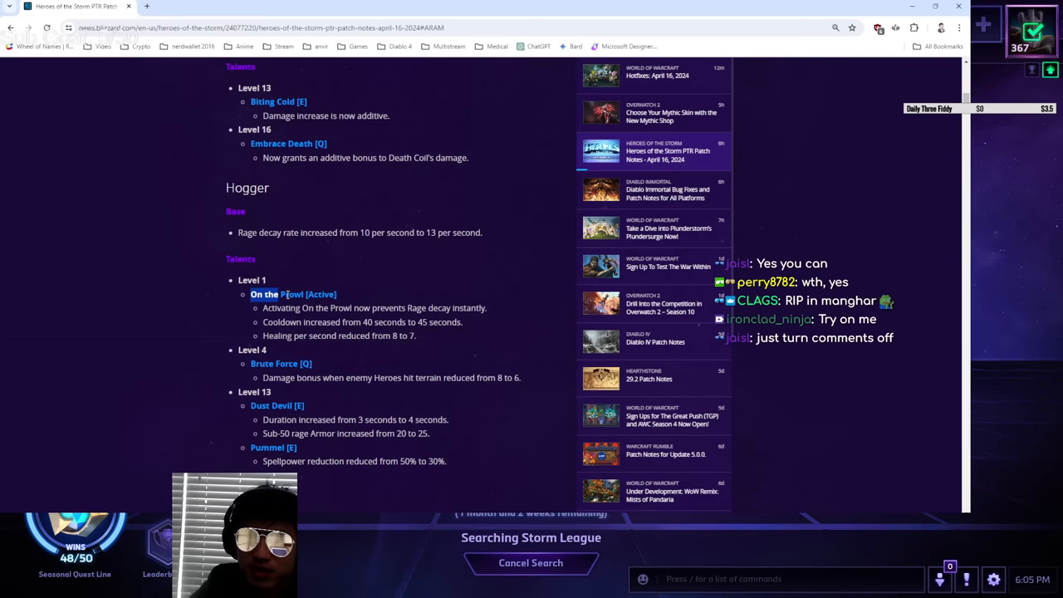
pyautogui.moveTo(250, 295); pyautogui.dragTo(415, 335)
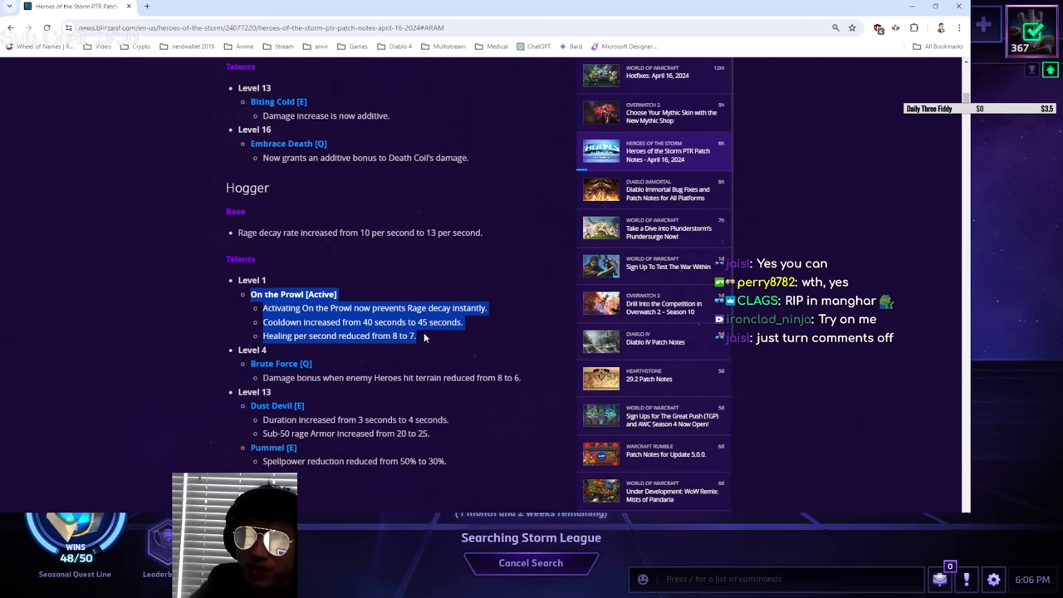
pyautogui.scroll(-3)
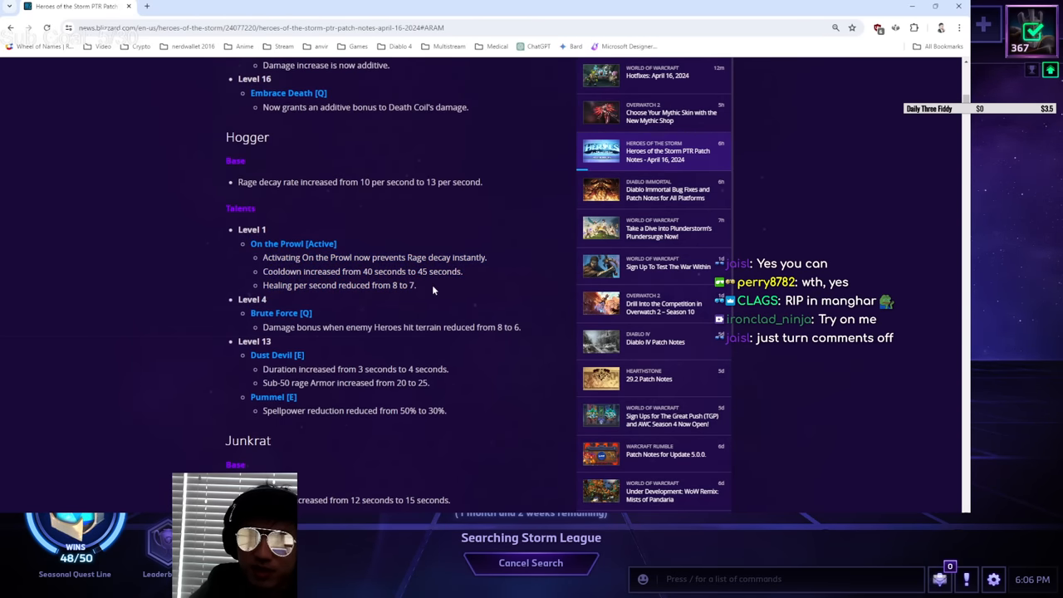
pyautogui.scroll(-3)
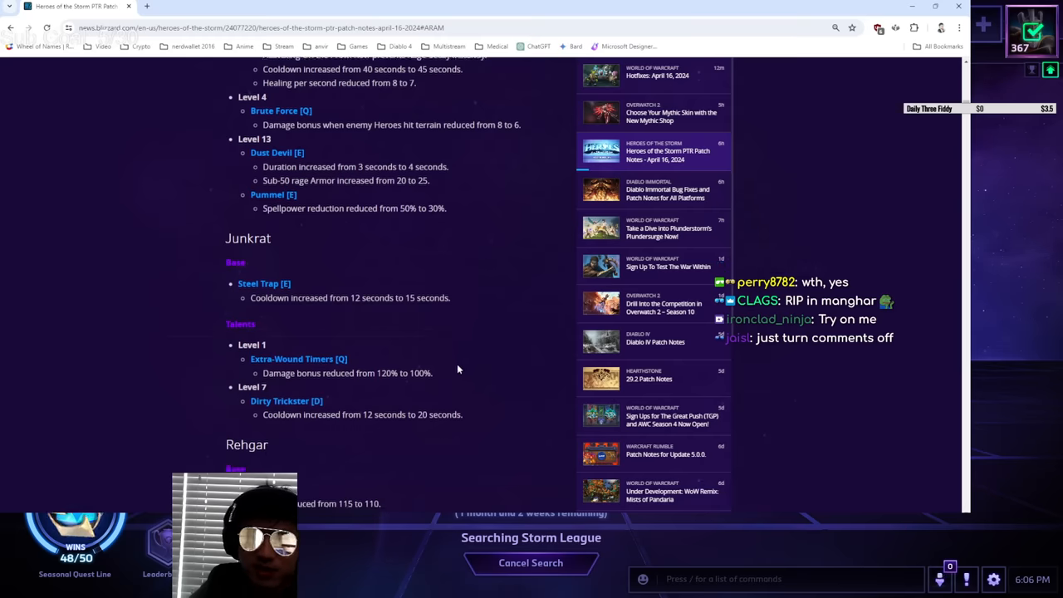
pyautogui.scroll(3)
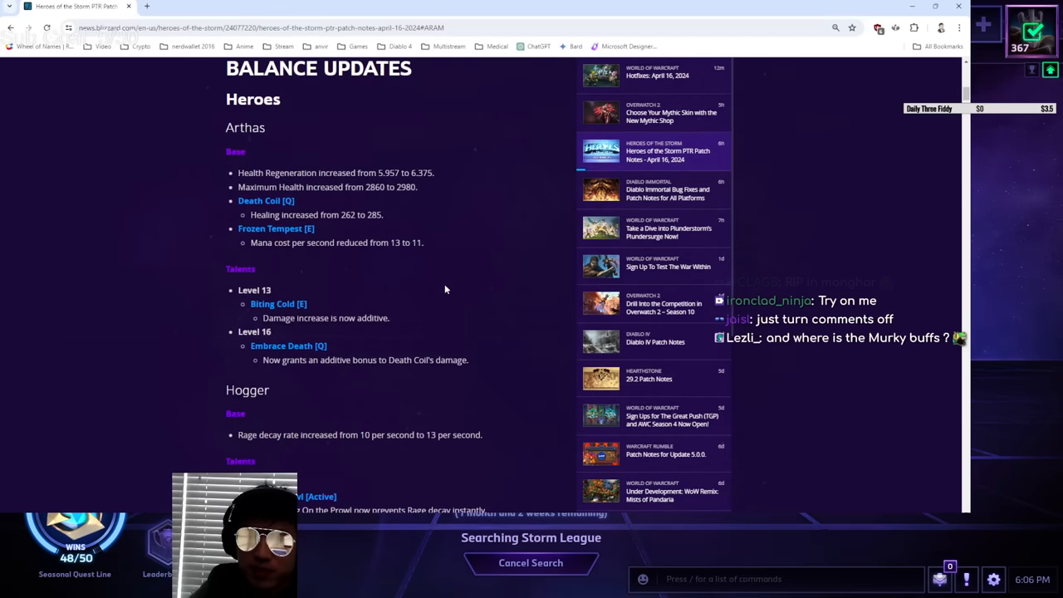
pyautogui.scroll(-3)
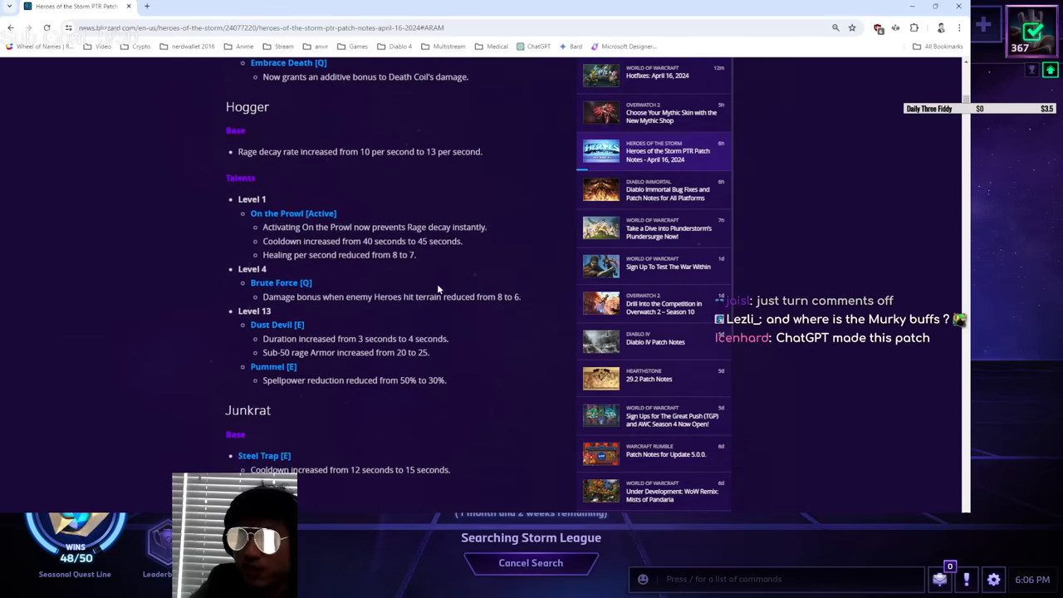
pyautogui.scroll(-3)
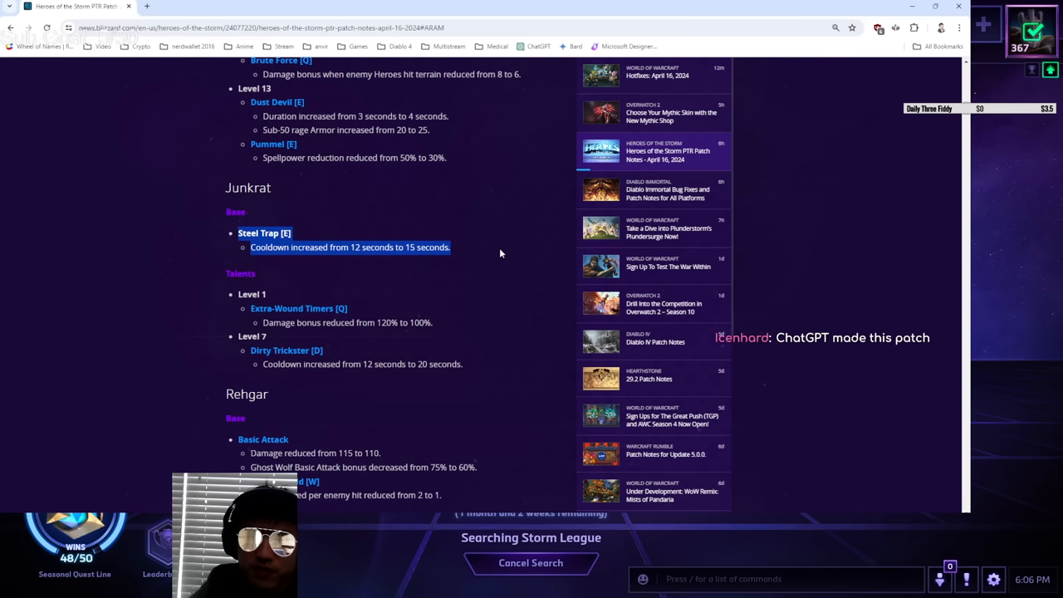
pyautogui.moveTo(489, 286)
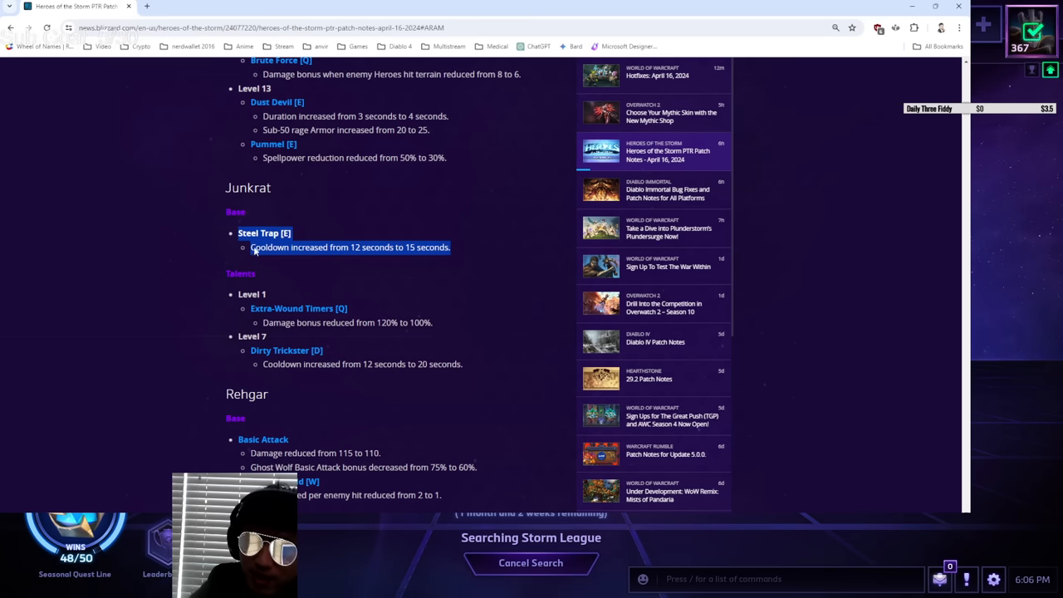
pyautogui.moveTo(419, 278)
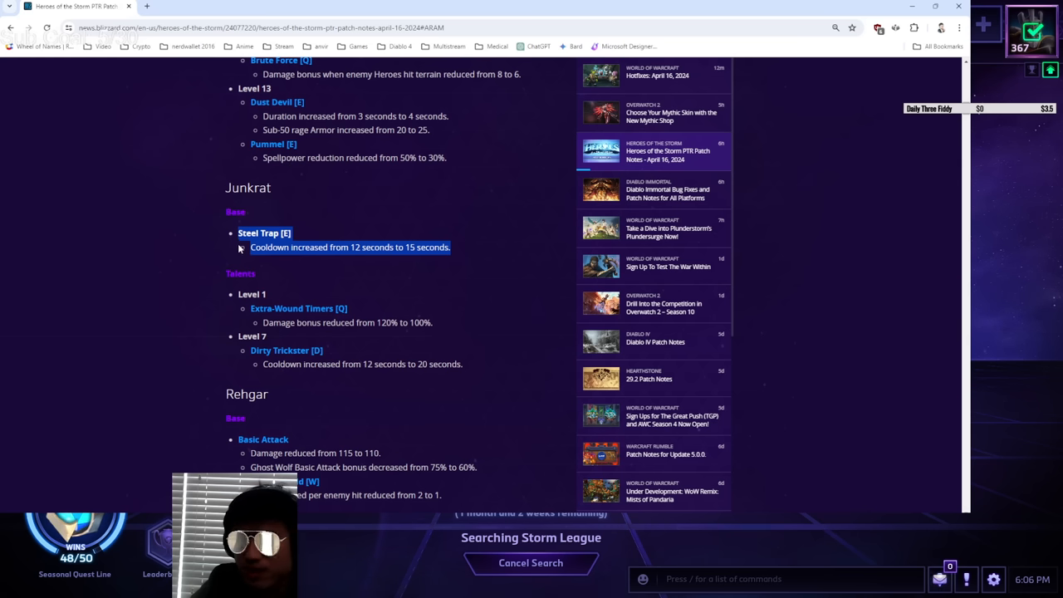
pyautogui.moveTo(371, 296)
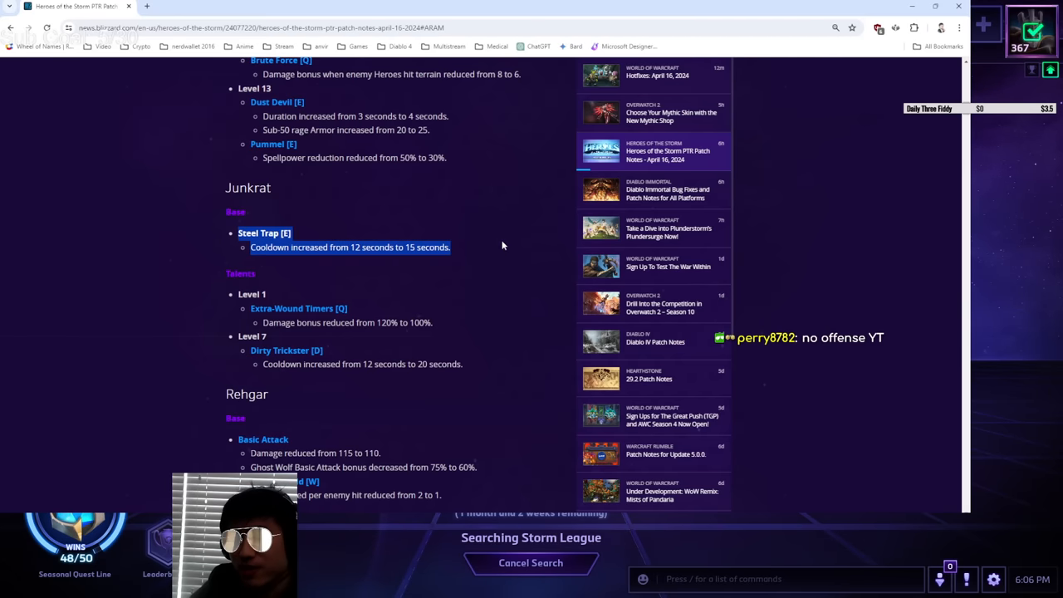
pyautogui.moveTo(477, 251)
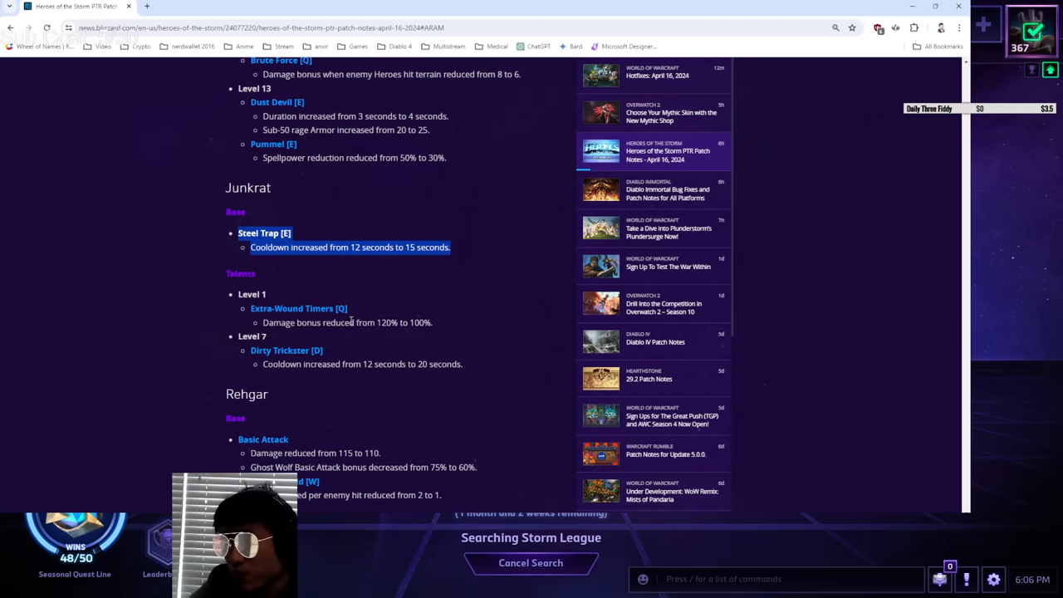
pyautogui.moveTo(431, 288)
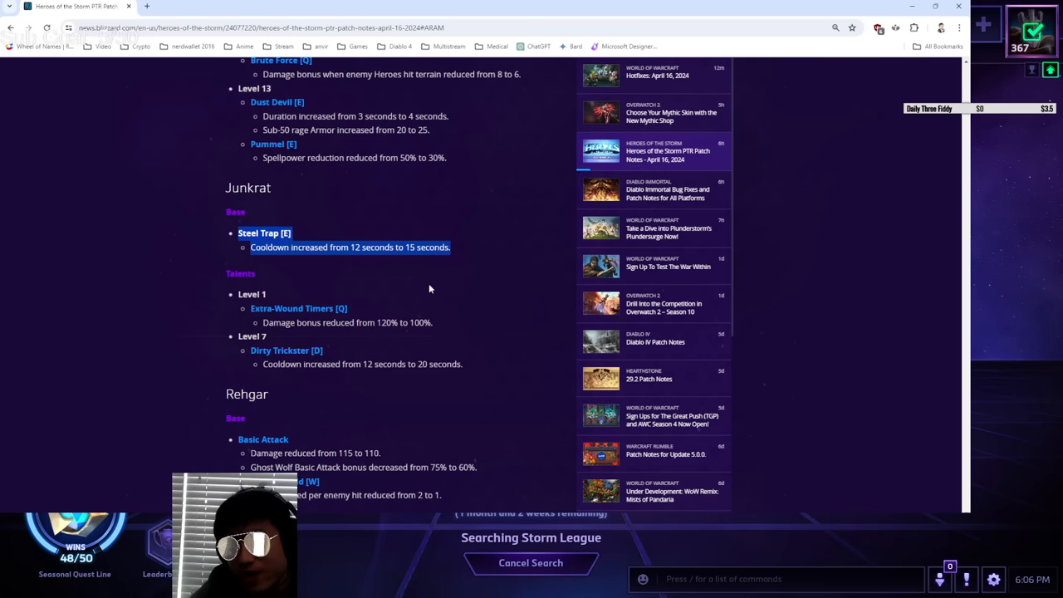
# Highlight Junkrat's Dirty Trickster [D] cooldown increase from 12 to 20 seconds.
pyautogui.scroll(-3)
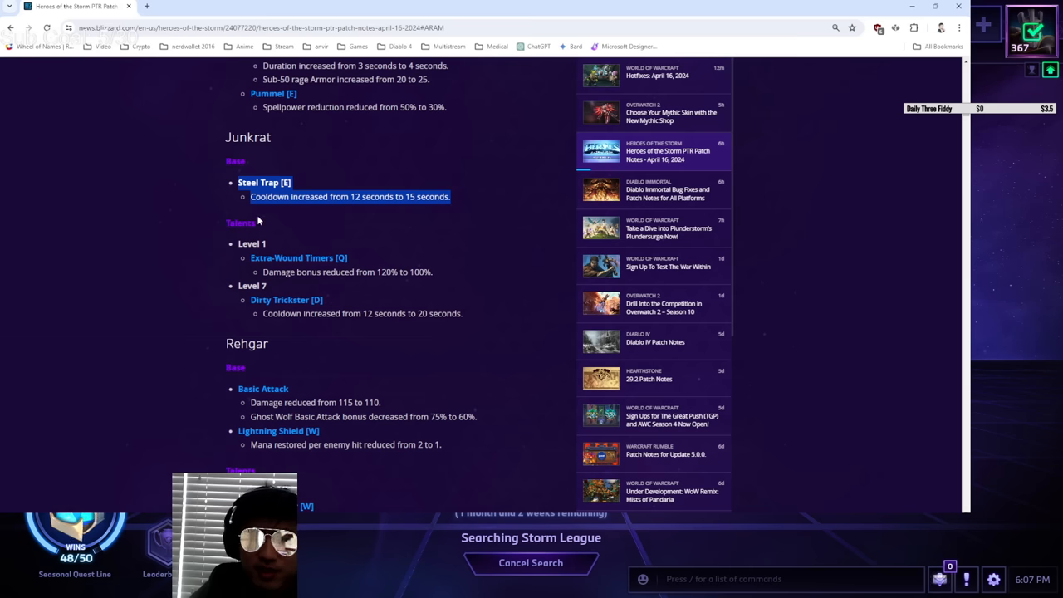
pyautogui.scroll(-3)
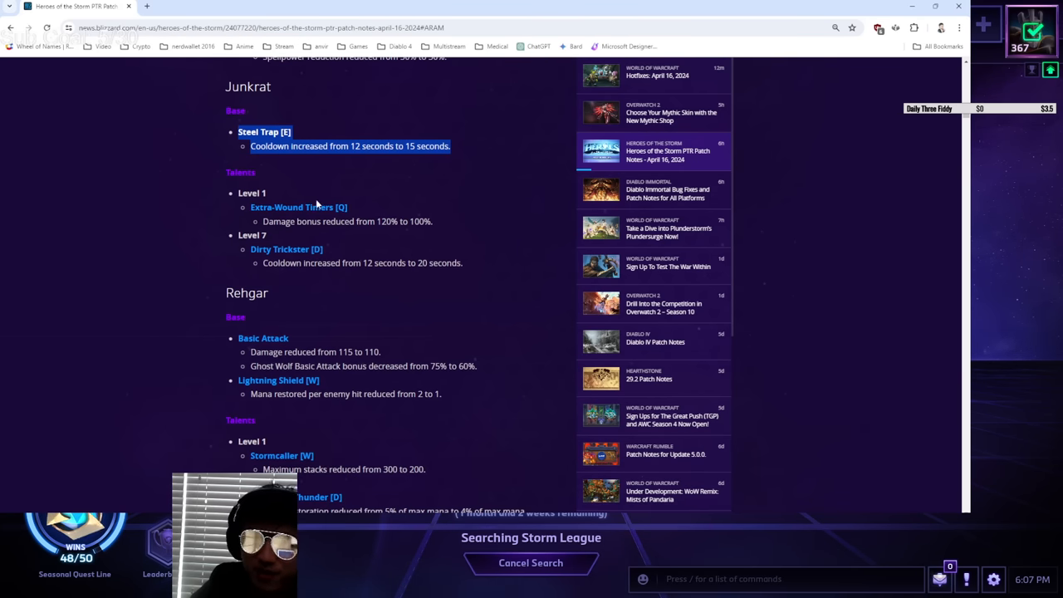
pyautogui.scroll(-3)
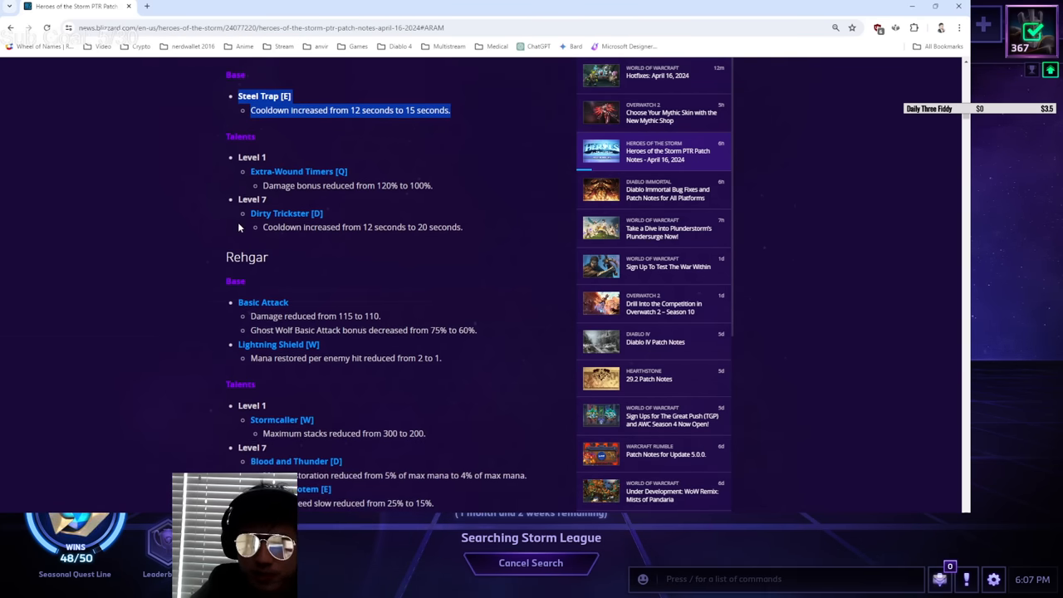
pyautogui.scroll(3)
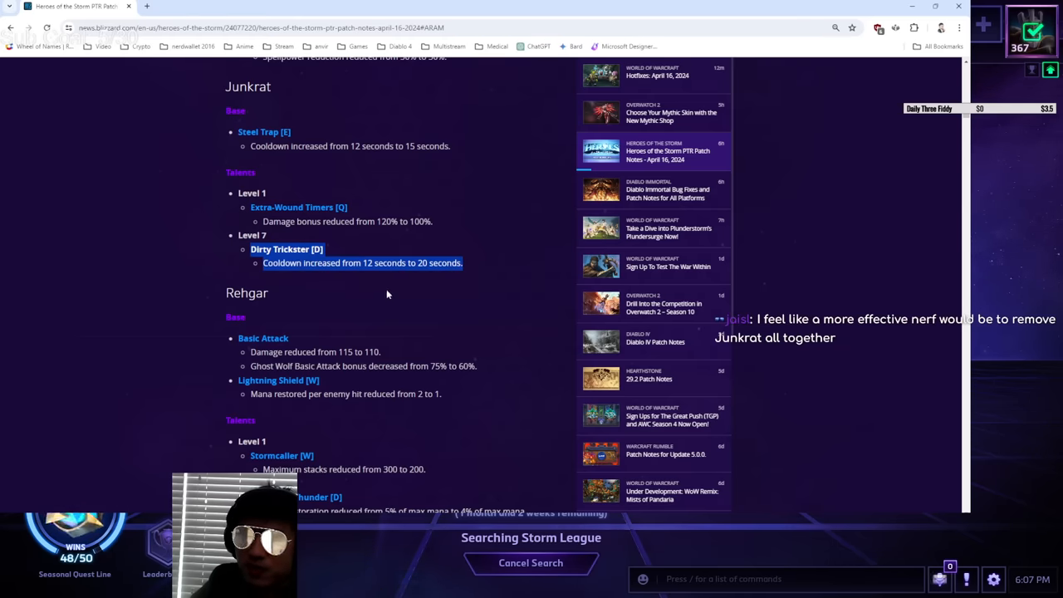
pyautogui.moveTo(318, 346)
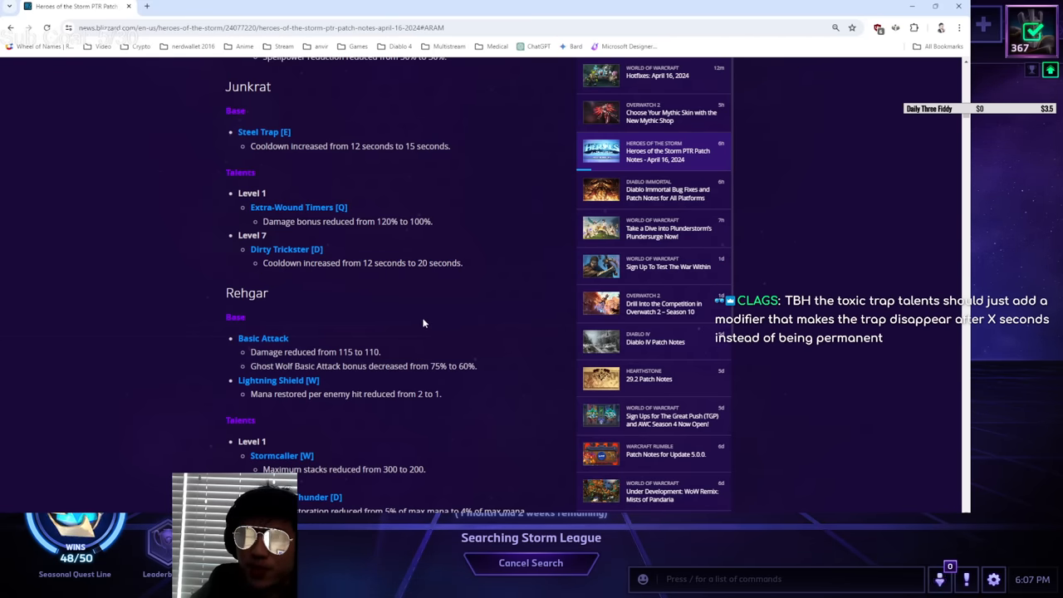
pyautogui.scroll(-3)
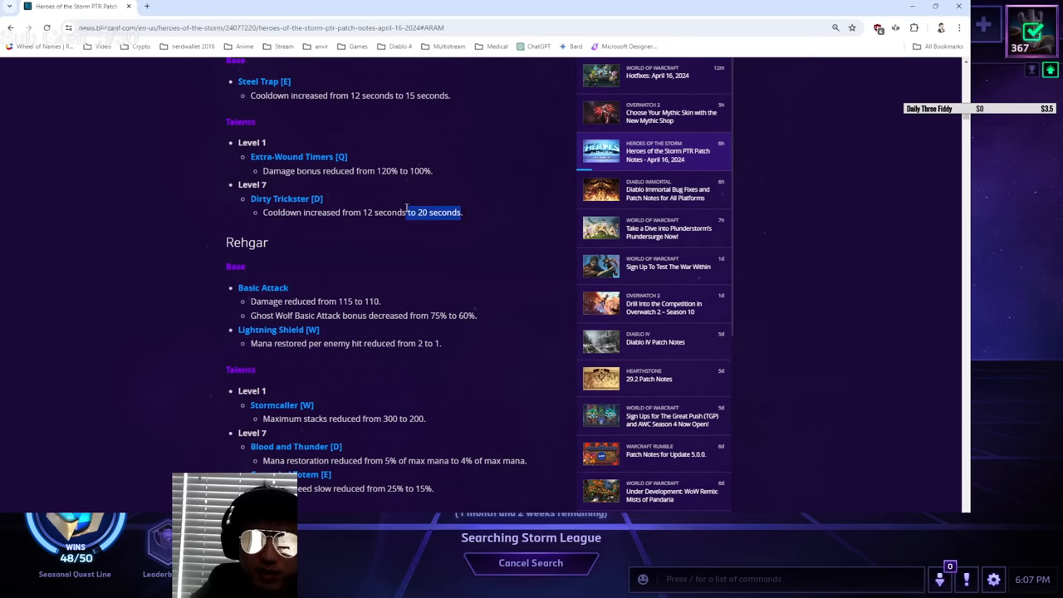
# Scroll to Rehgar and highlight Lightning Shield's mana change and Stormcaller's stacks (300 to 200).
pyautogui.scroll(-3)
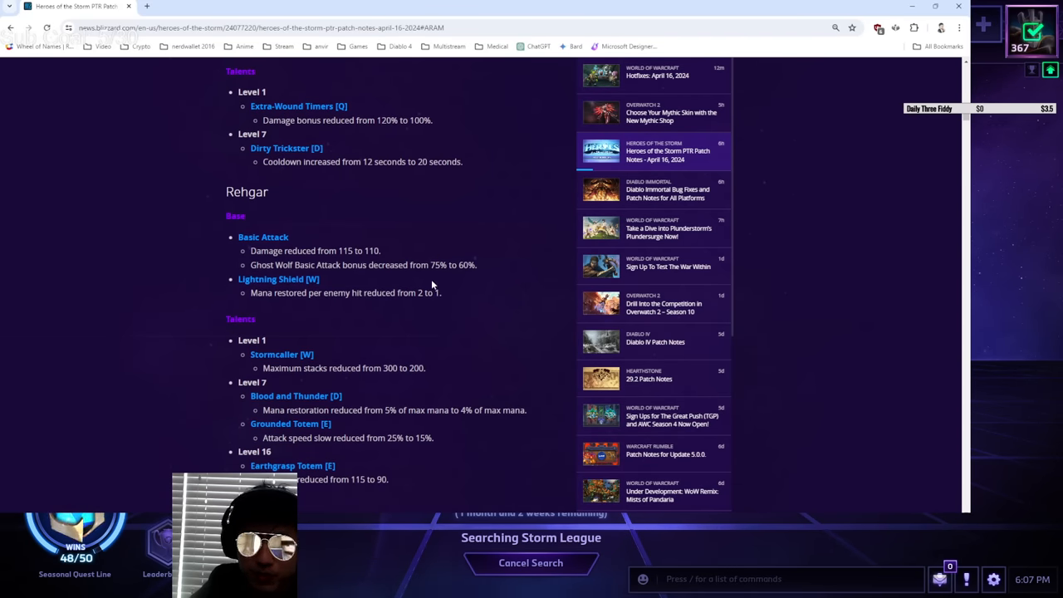
pyautogui.scroll(-3)
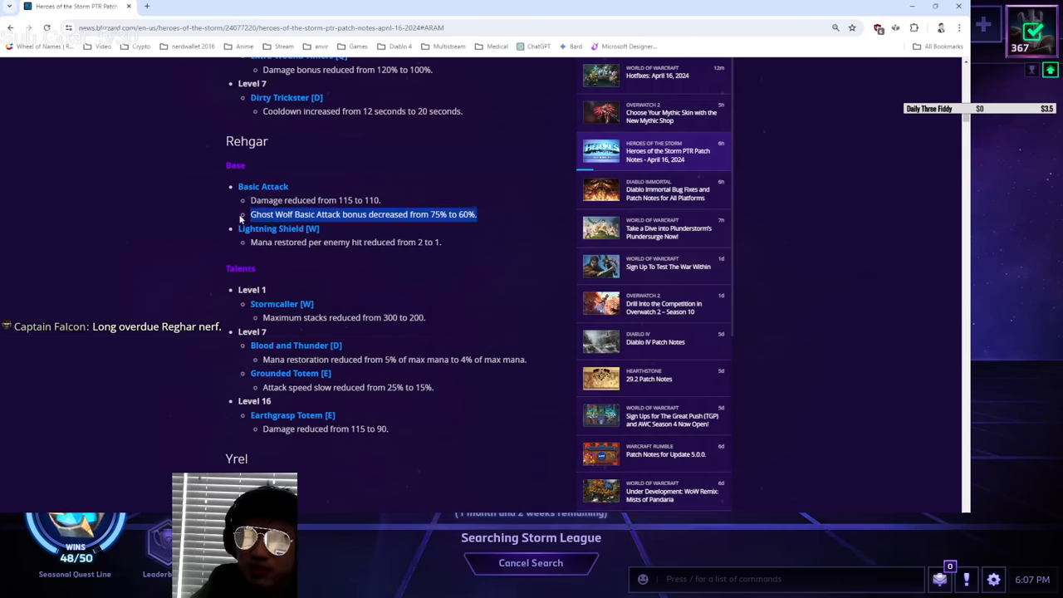
pyautogui.scroll(-3)
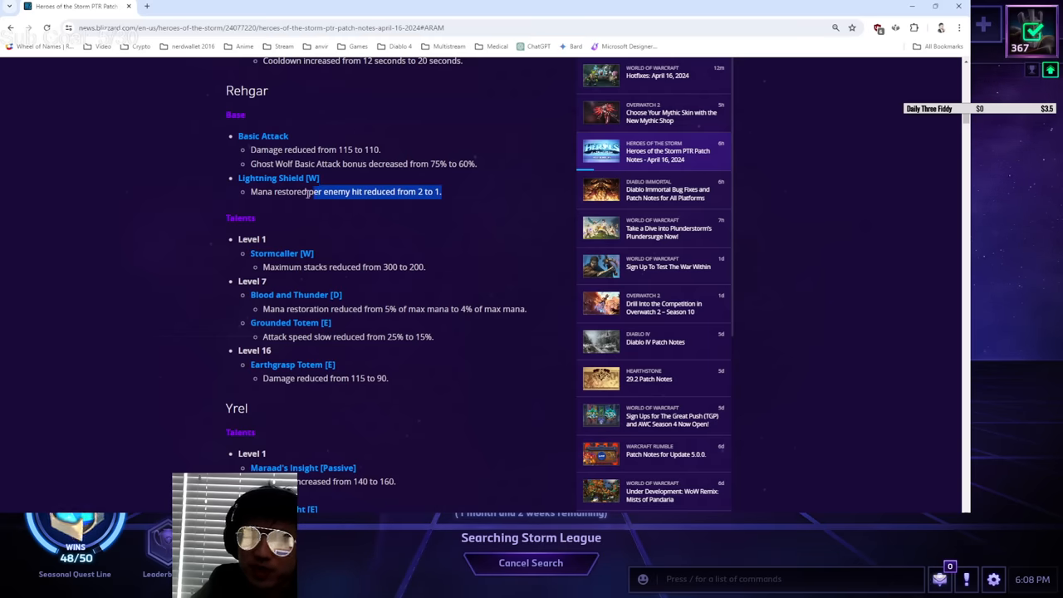
pyautogui.click(349, 228)
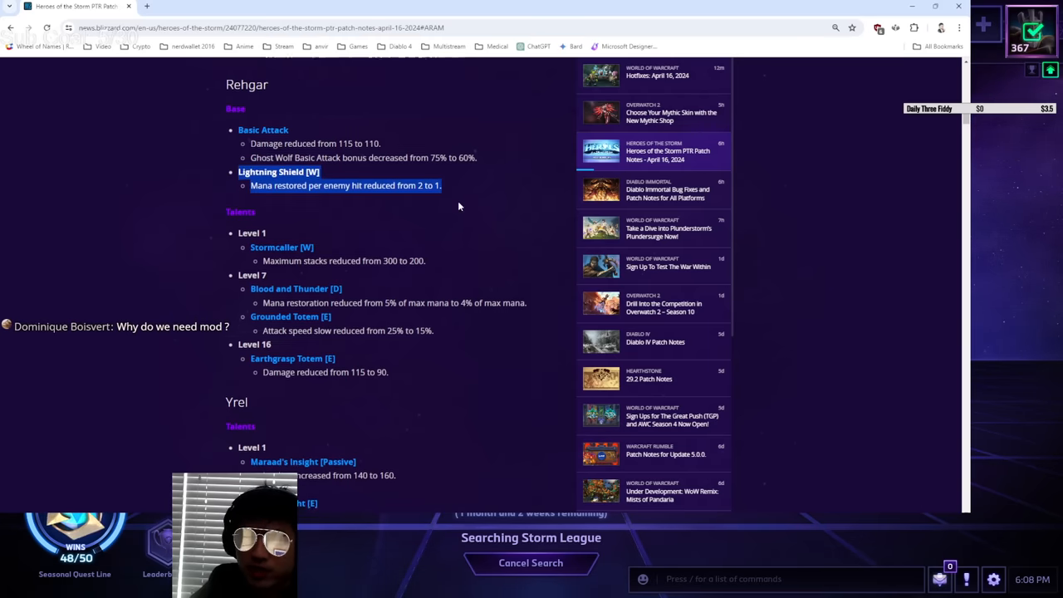
pyautogui.scroll(-3)
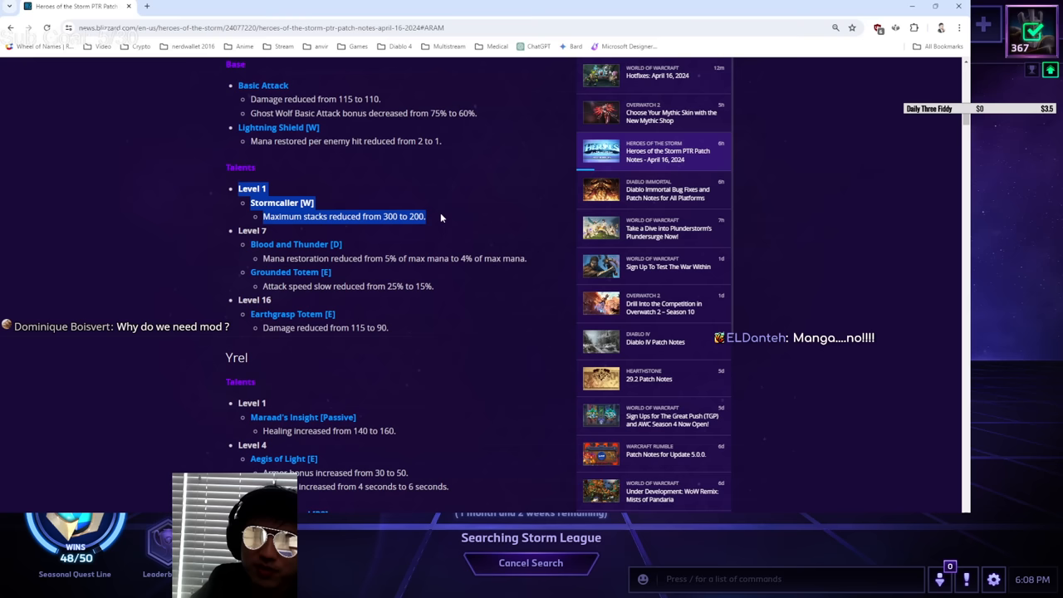
pyautogui.moveTo(464, 225)
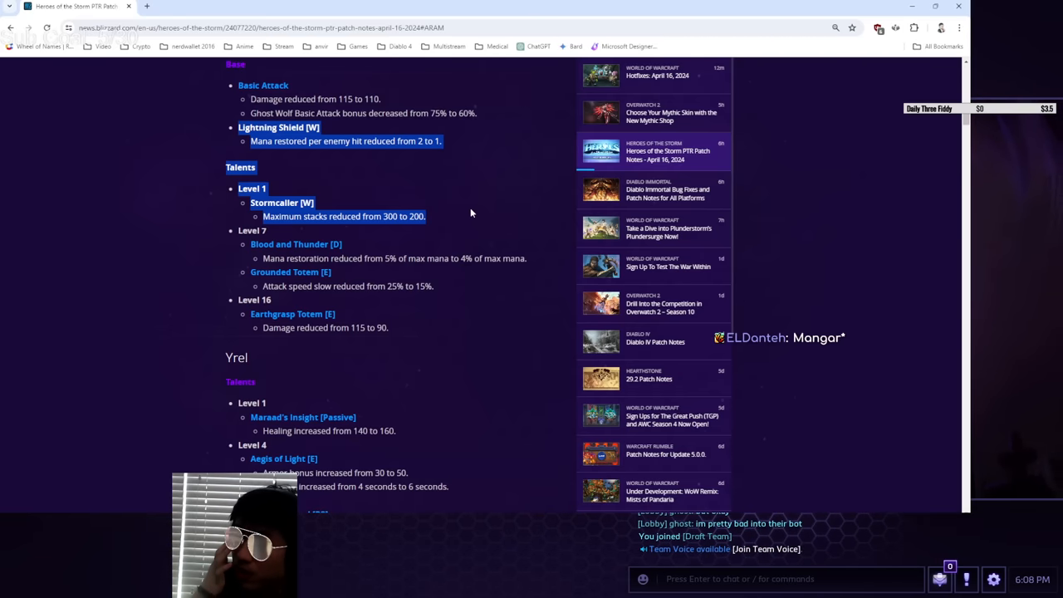
pyautogui.moveTo(467, 206)
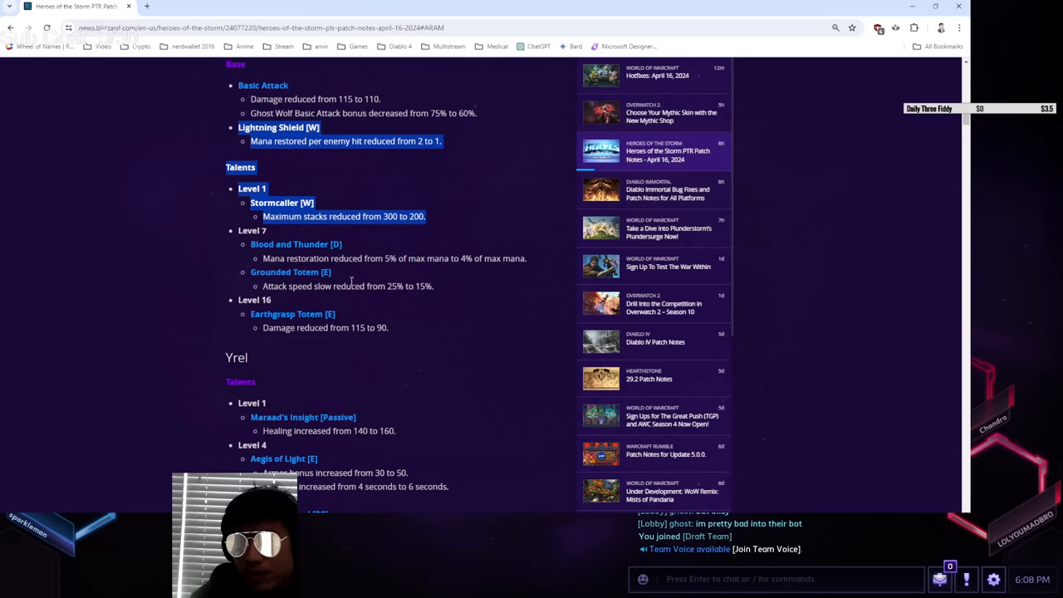
pyautogui.moveTo(524, 246)
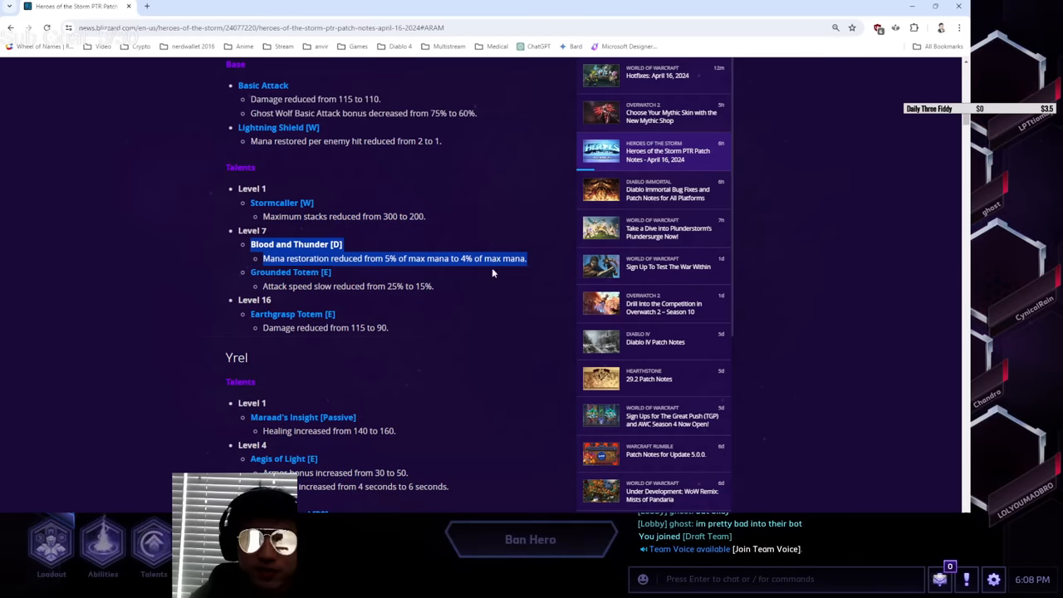
# Highlight Rehgar's Grounded Totem and Blood and Thunder lines, then scroll down to Yrel's talents.
pyautogui.scroll(-3)
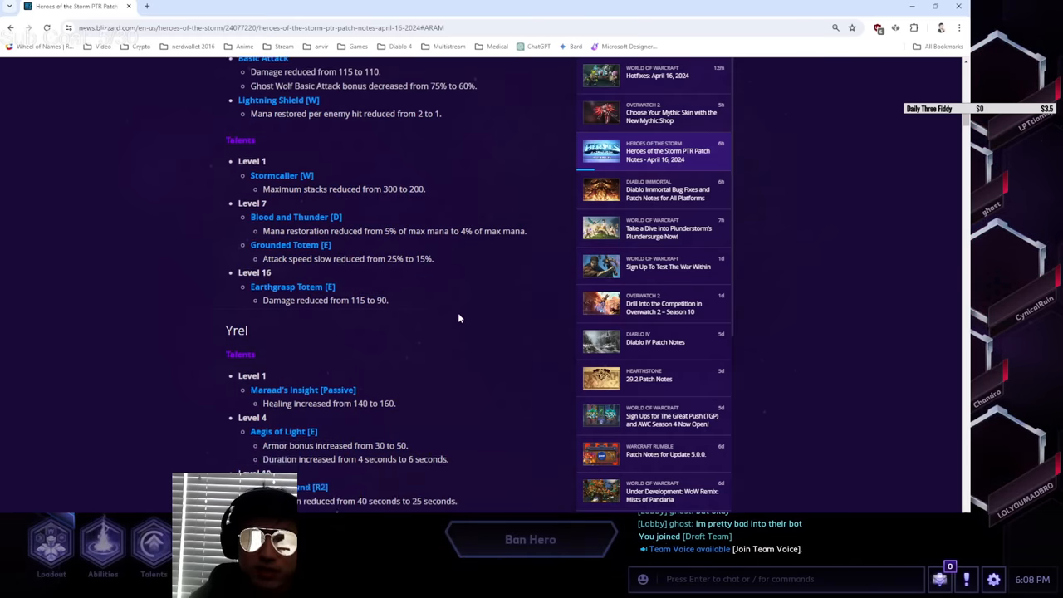
pyautogui.scroll(-3)
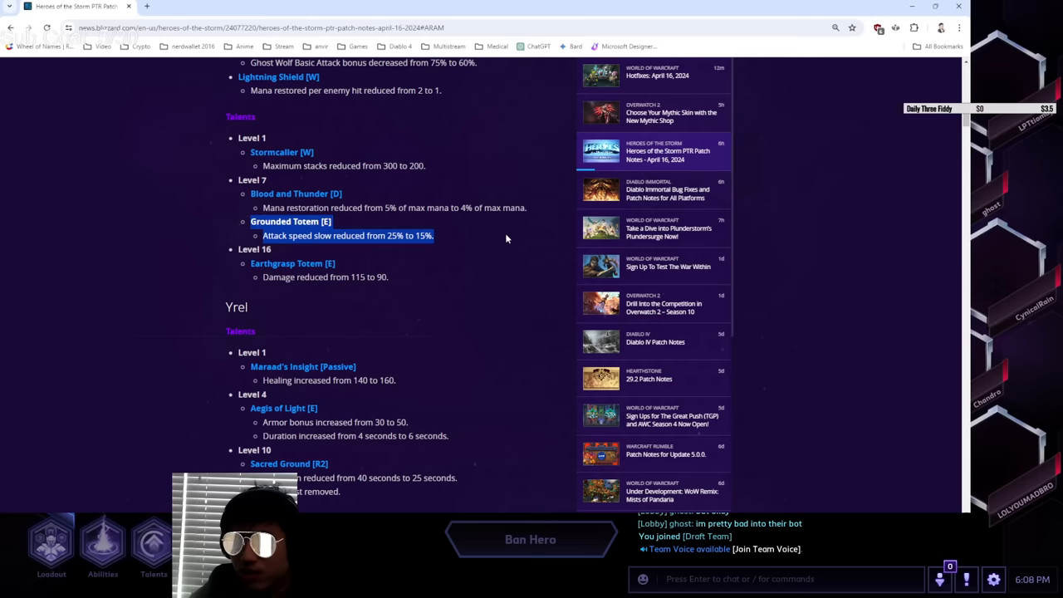
pyautogui.moveTo(468, 284)
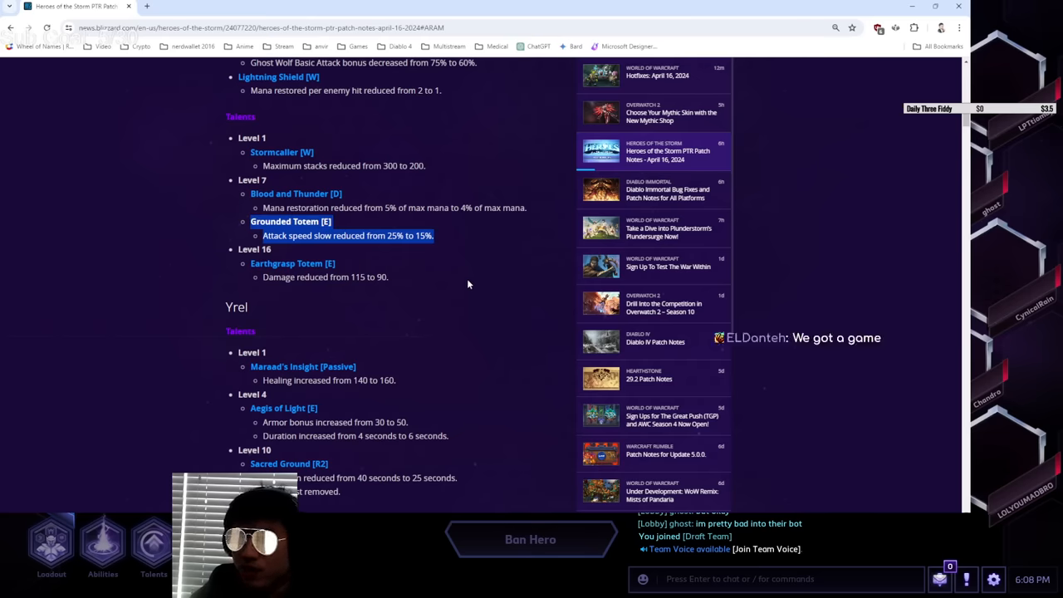
pyautogui.moveTo(456, 240)
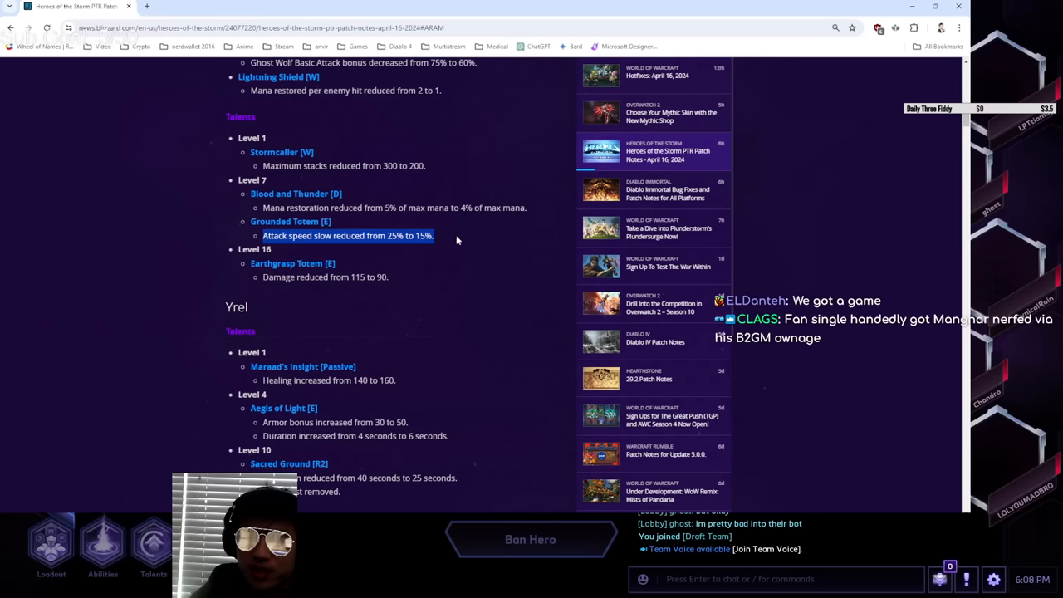
pyautogui.moveTo(471, 303)
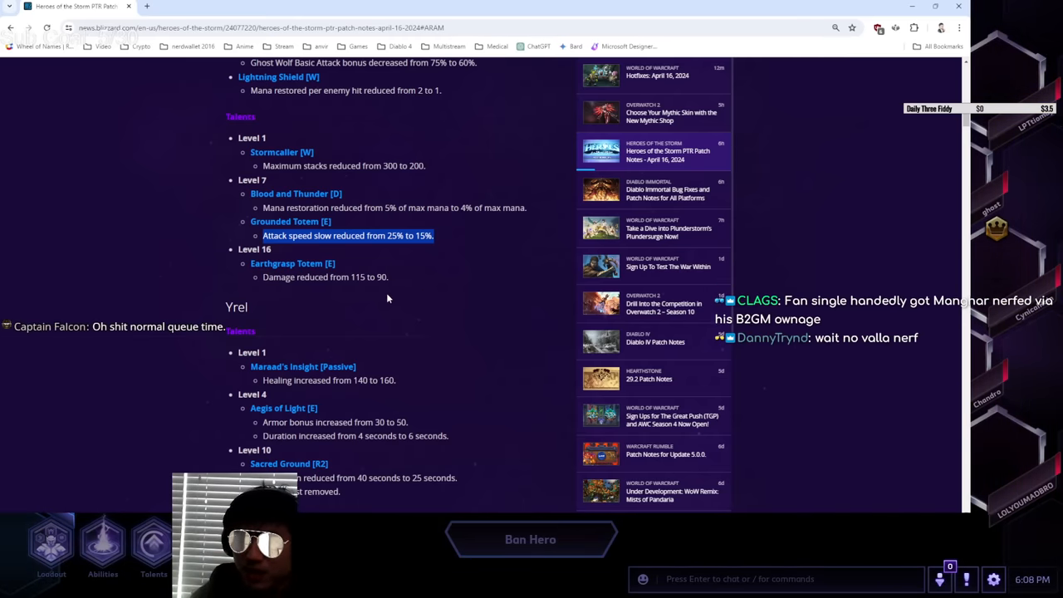
pyautogui.moveTo(396, 313)
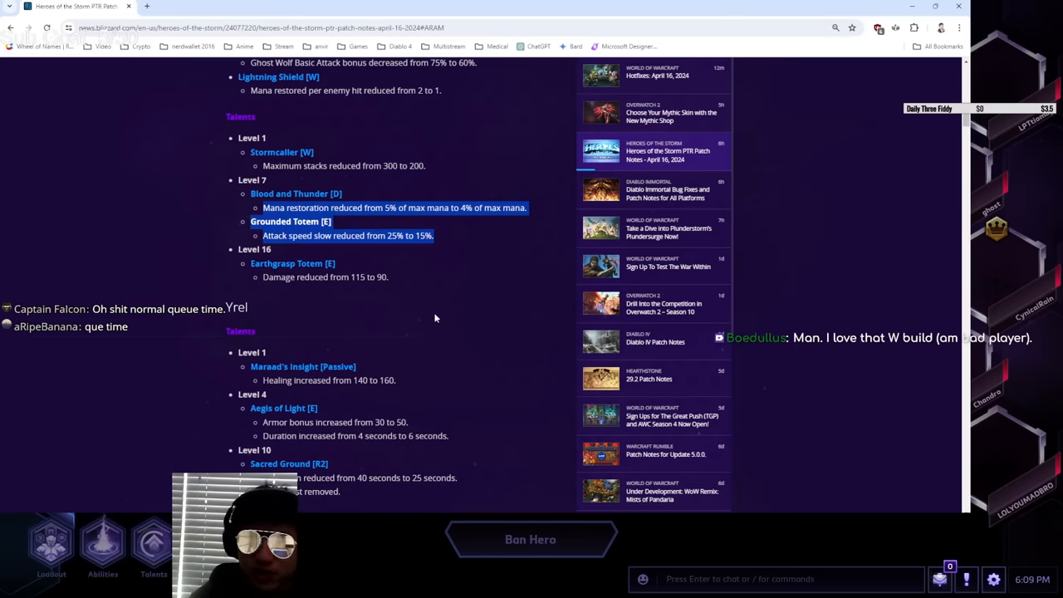
pyautogui.scroll(-3)
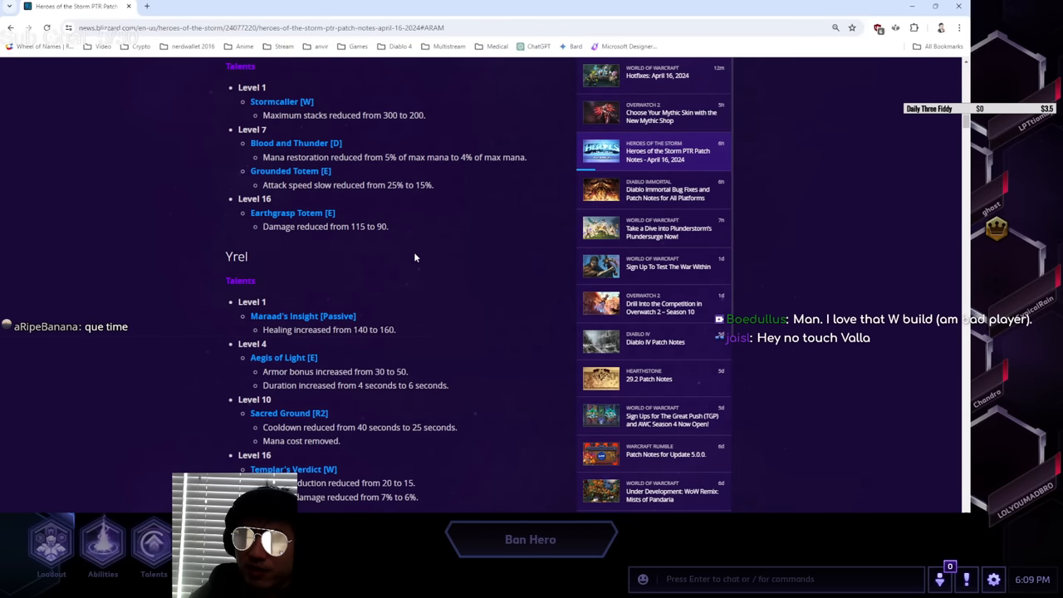
pyautogui.moveTo(453, 203)
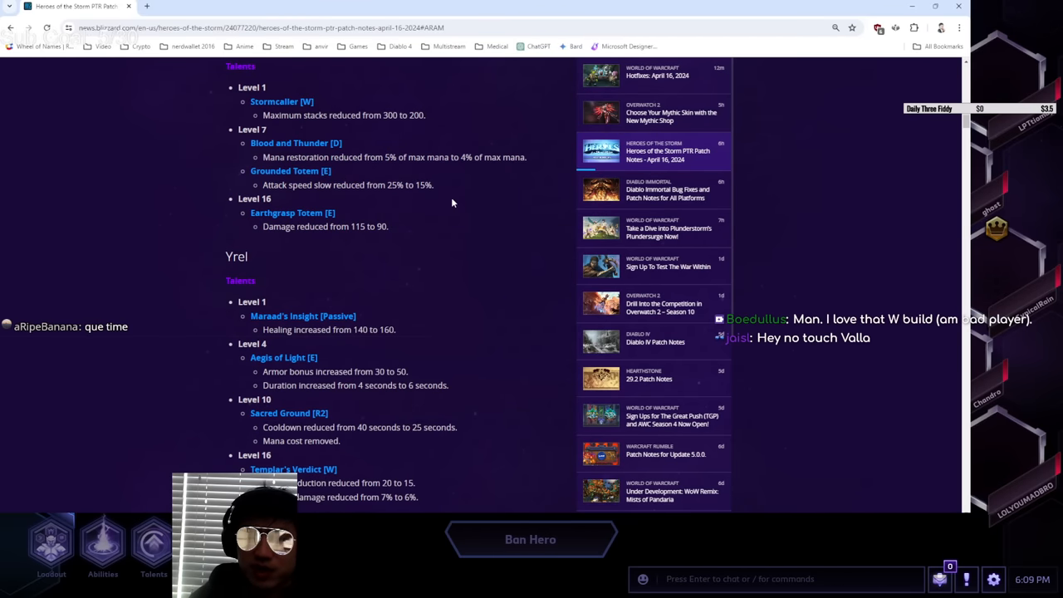
pyautogui.scroll(3)
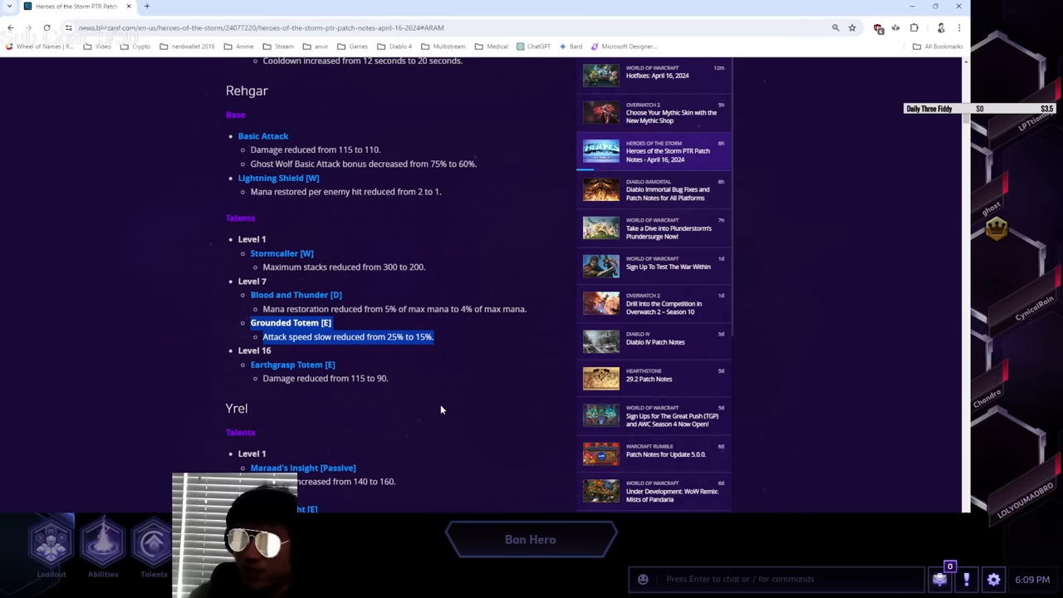
pyautogui.moveTo(233, 336)
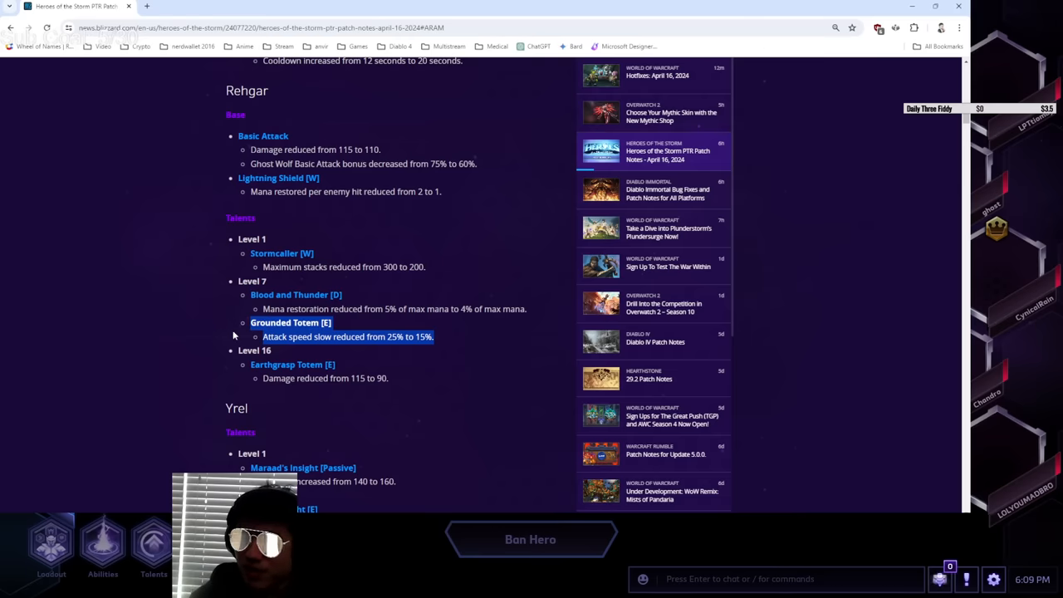
pyautogui.scroll(-3)
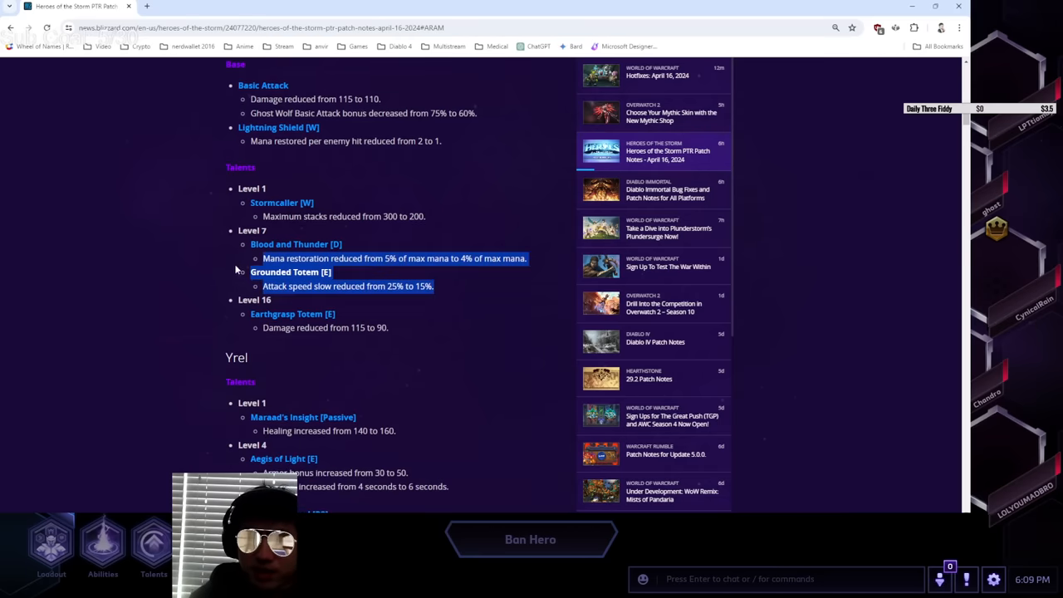
pyautogui.scroll(-3)
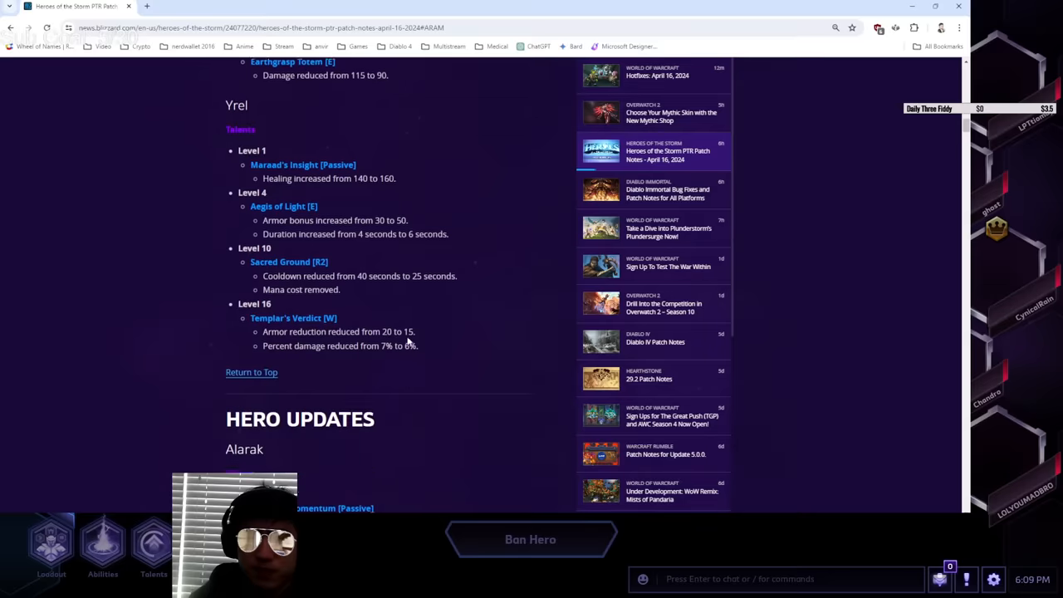
# Highlight Yrel's Aegis of Light [E] heading with its armor bonus and duration lines.
pyautogui.scroll(3)
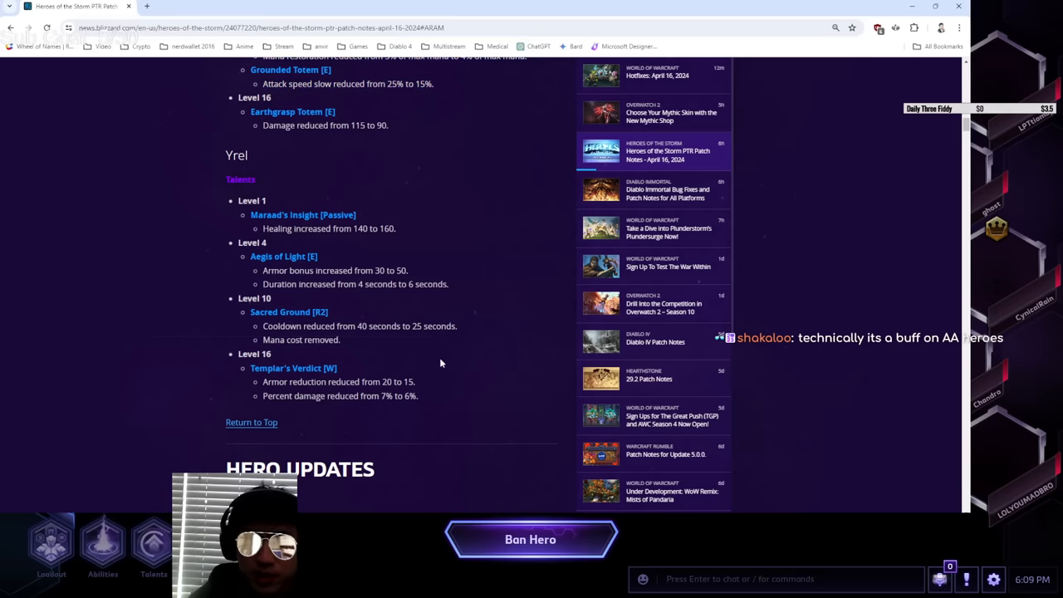
pyautogui.moveTo(202, 162)
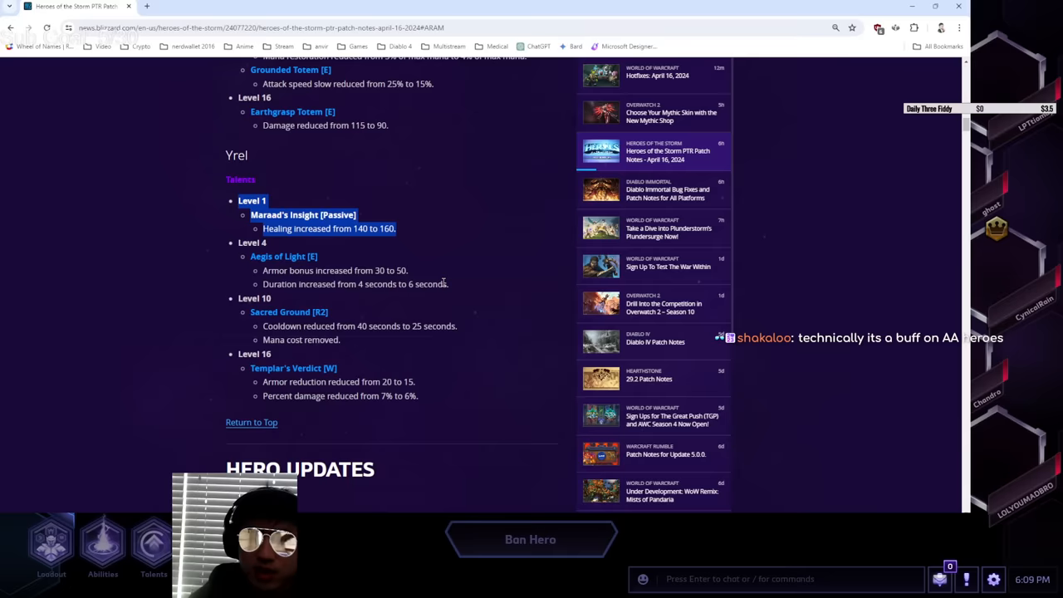
pyautogui.scroll(-3)
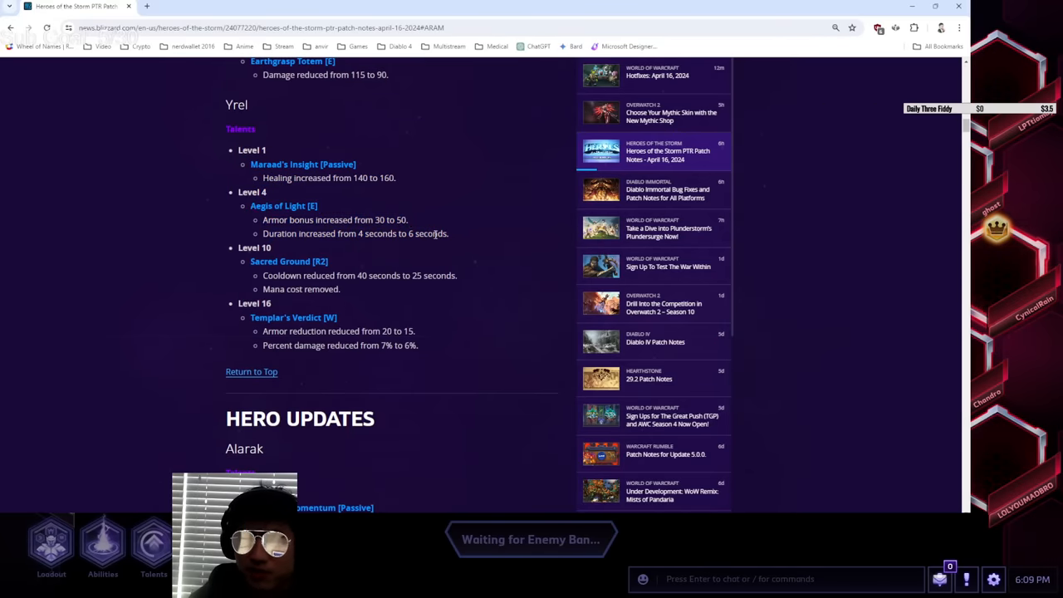
pyautogui.moveTo(249, 206); pyautogui.dragTo(448, 233)
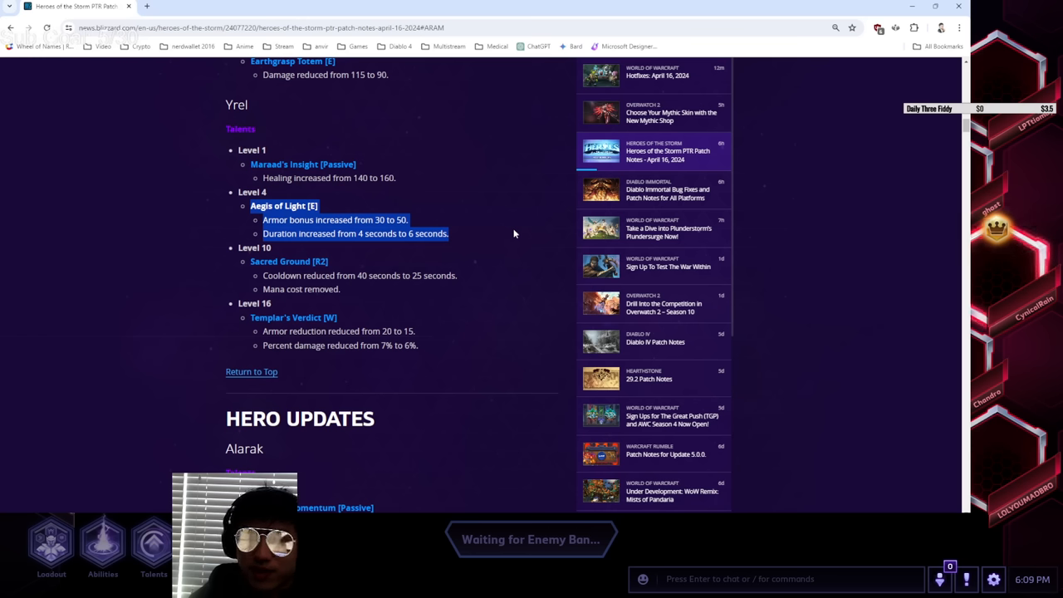
pyautogui.moveTo(497, 273)
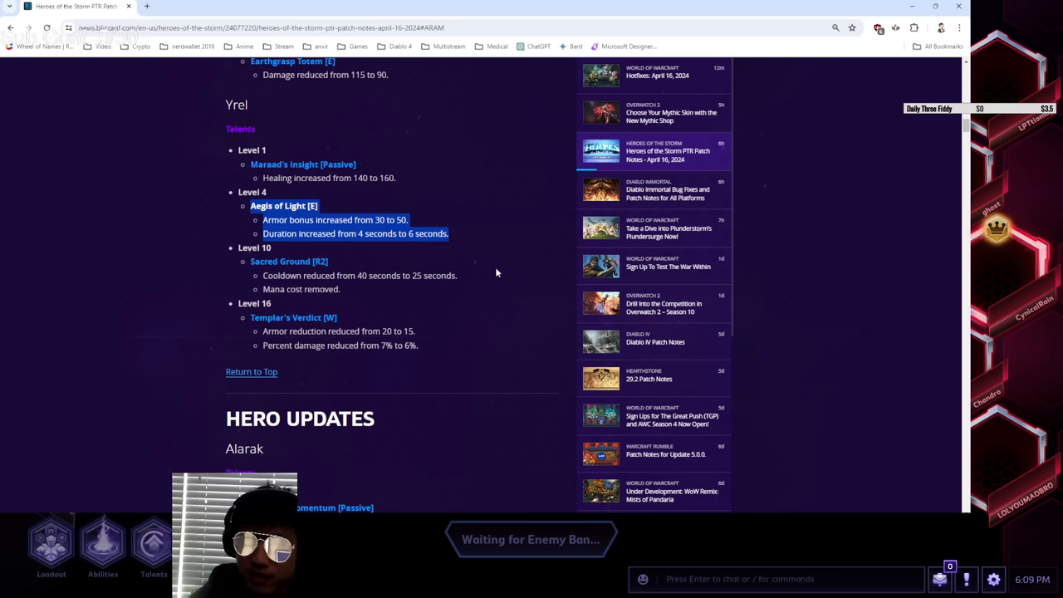
pyautogui.moveTo(226, 210)
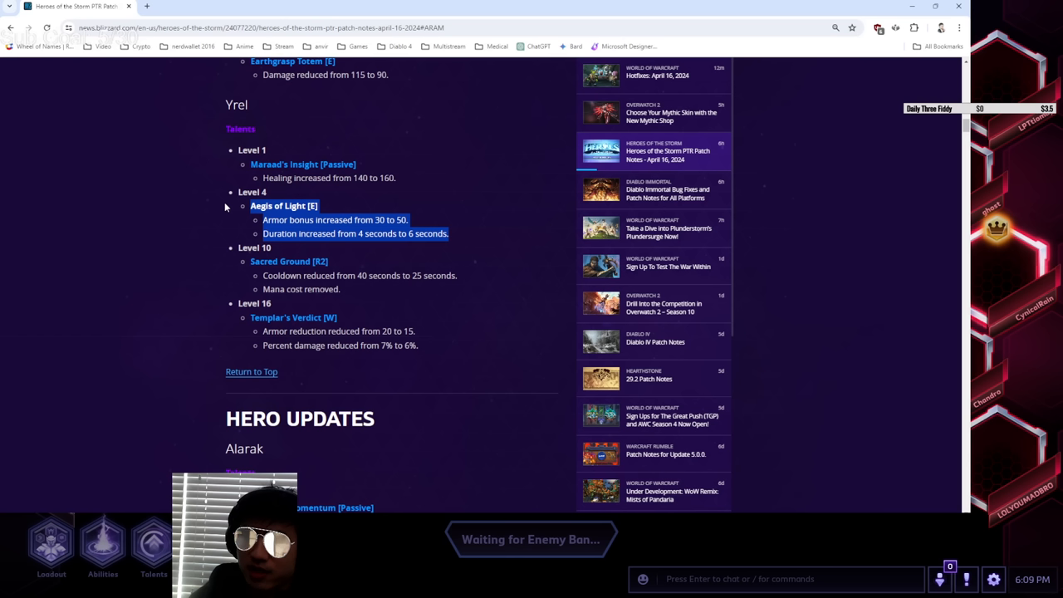
pyautogui.moveTo(226, 219)
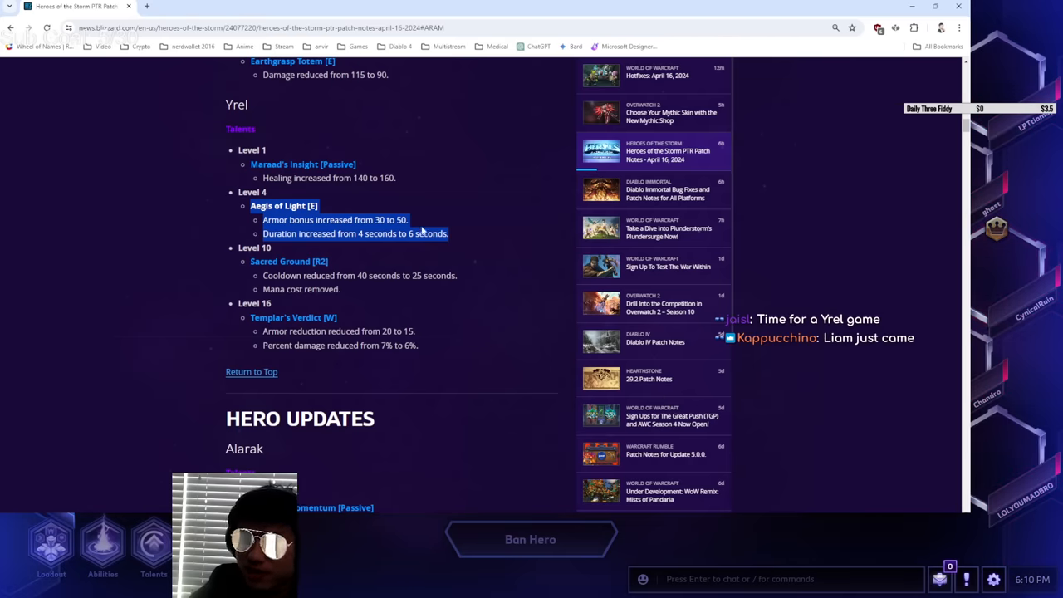
pyautogui.moveTo(243, 216)
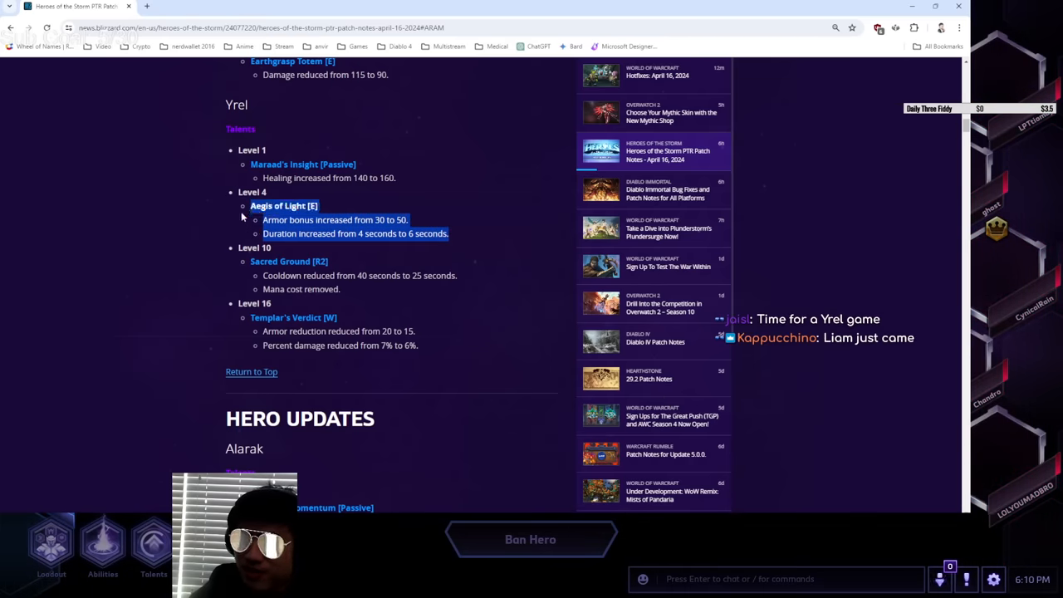
pyautogui.moveTo(428, 323)
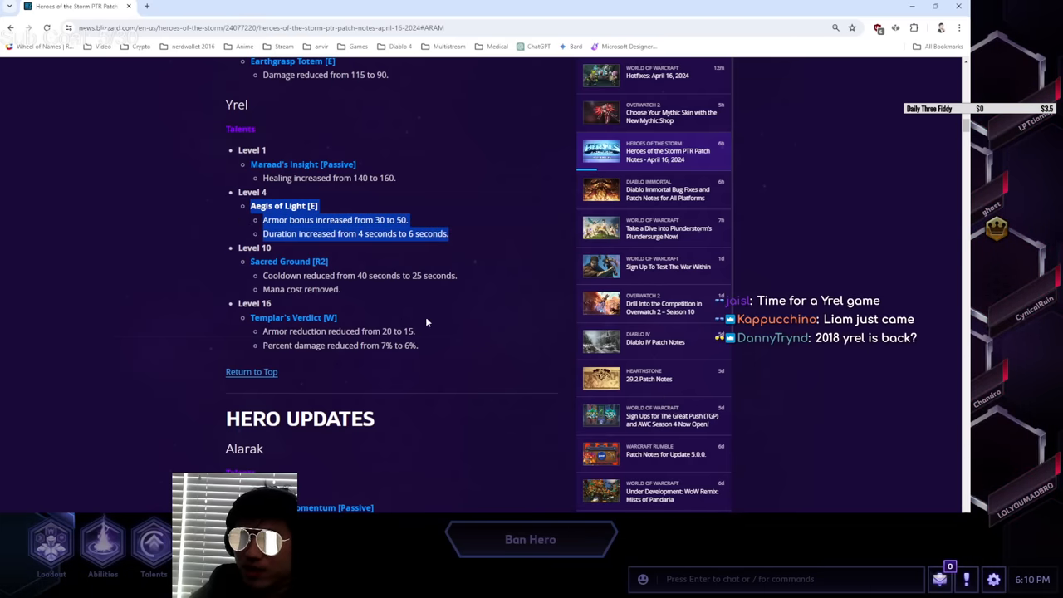
pyautogui.moveTo(137, 220)
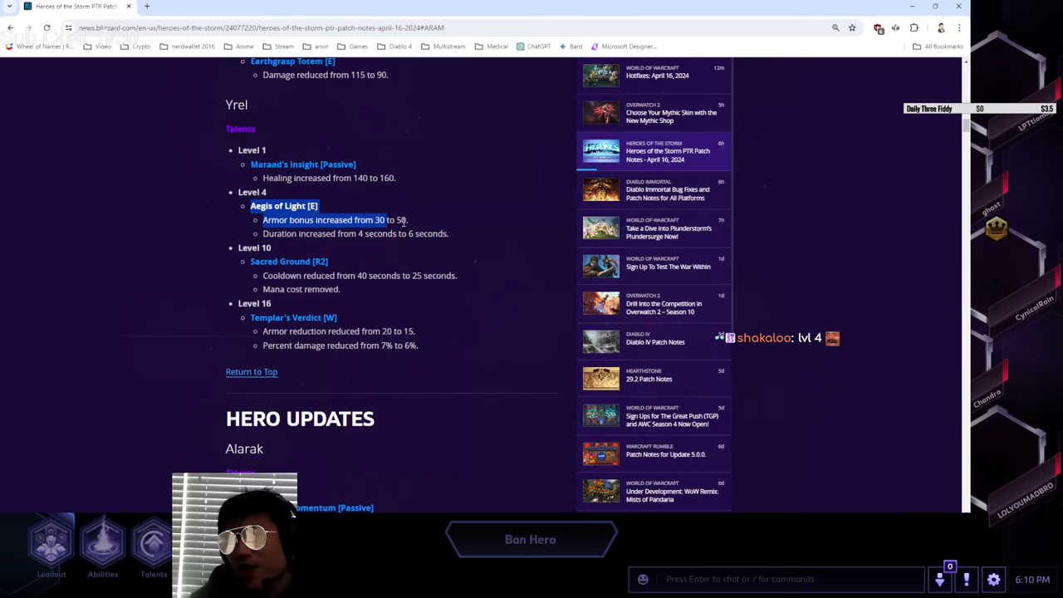
pyautogui.moveTo(405, 219); pyautogui.dragTo(449, 234)
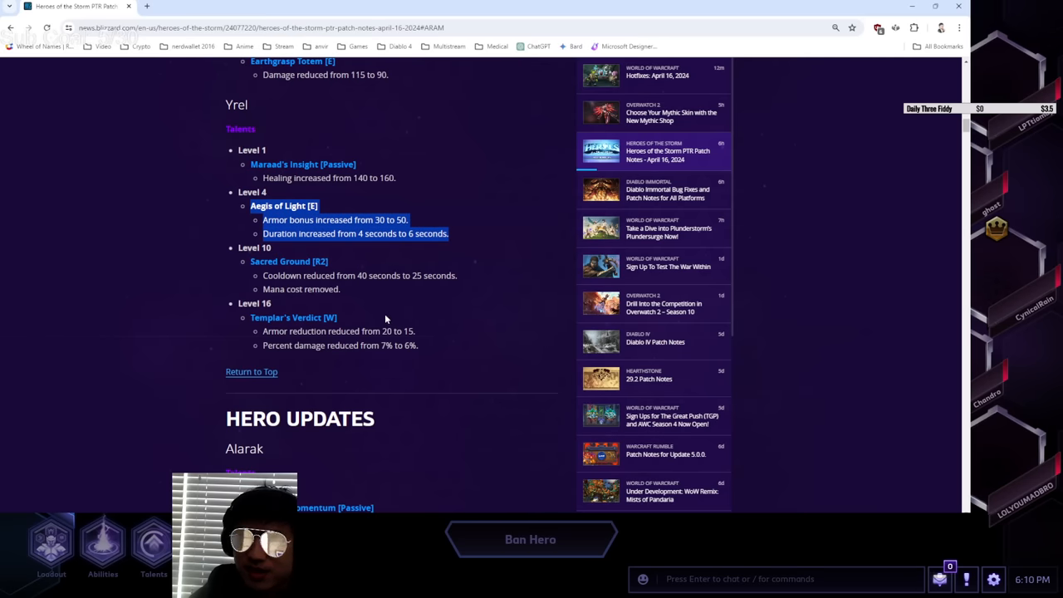
# Scroll down and highlight Yrel's Templar's Verdict changes.
pyautogui.scroll(-3)
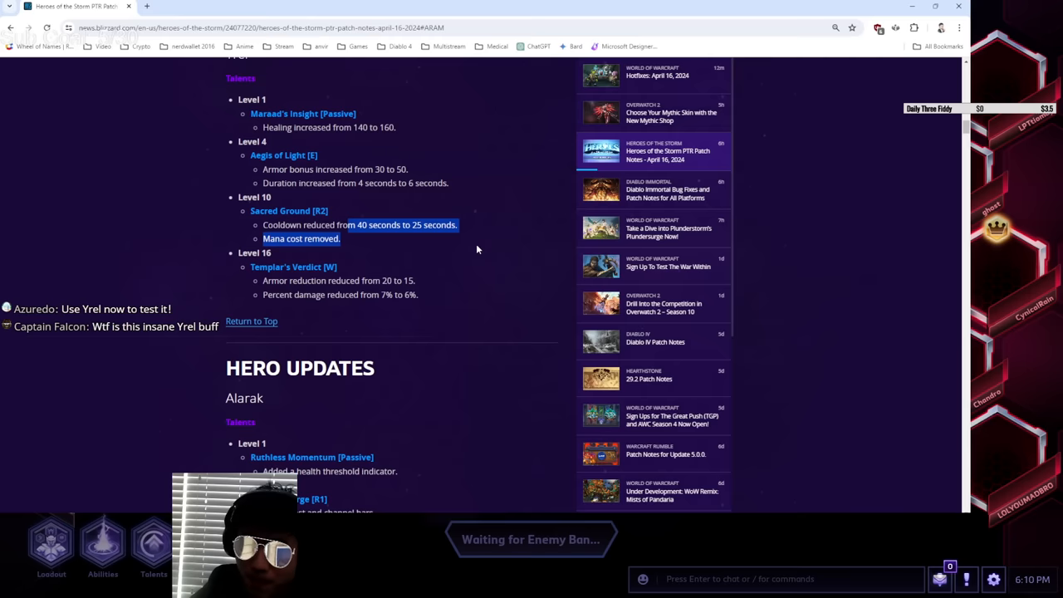
pyautogui.moveTo(446, 257)
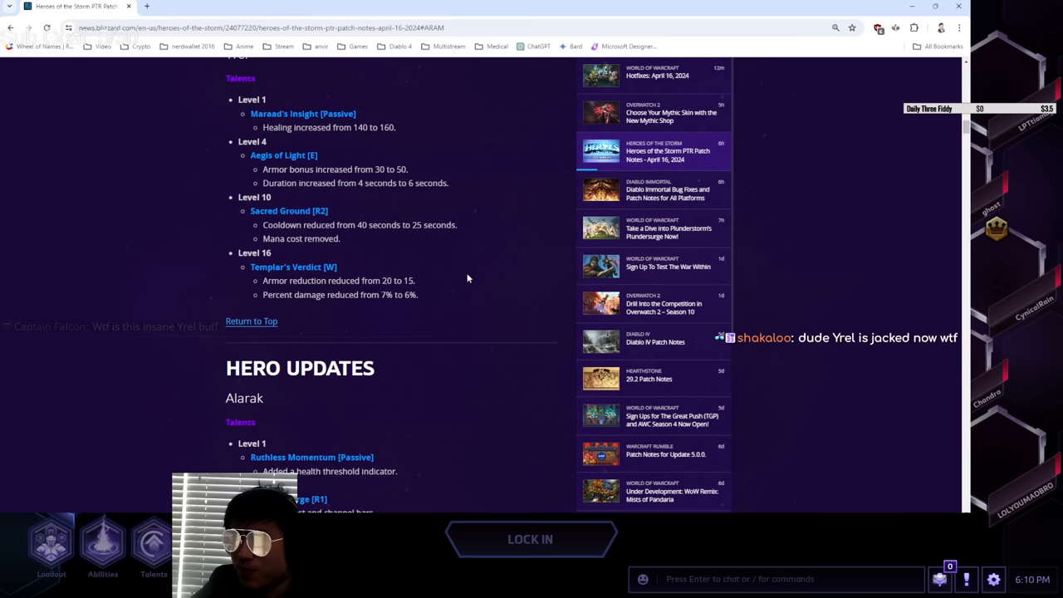
pyautogui.scroll(-3)
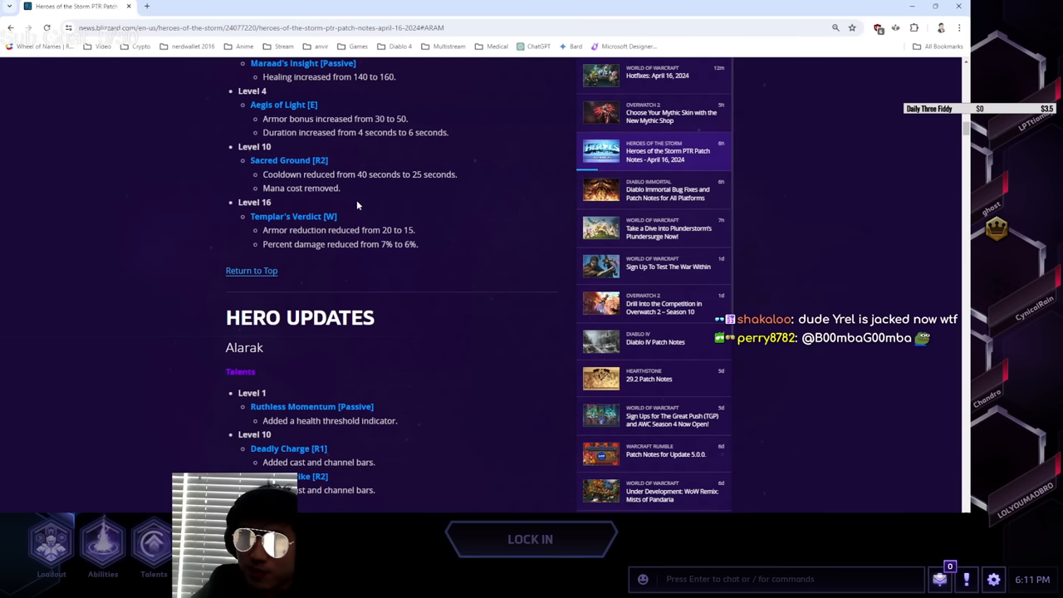
pyautogui.moveTo(250, 159); pyautogui.dragTo(339, 188)
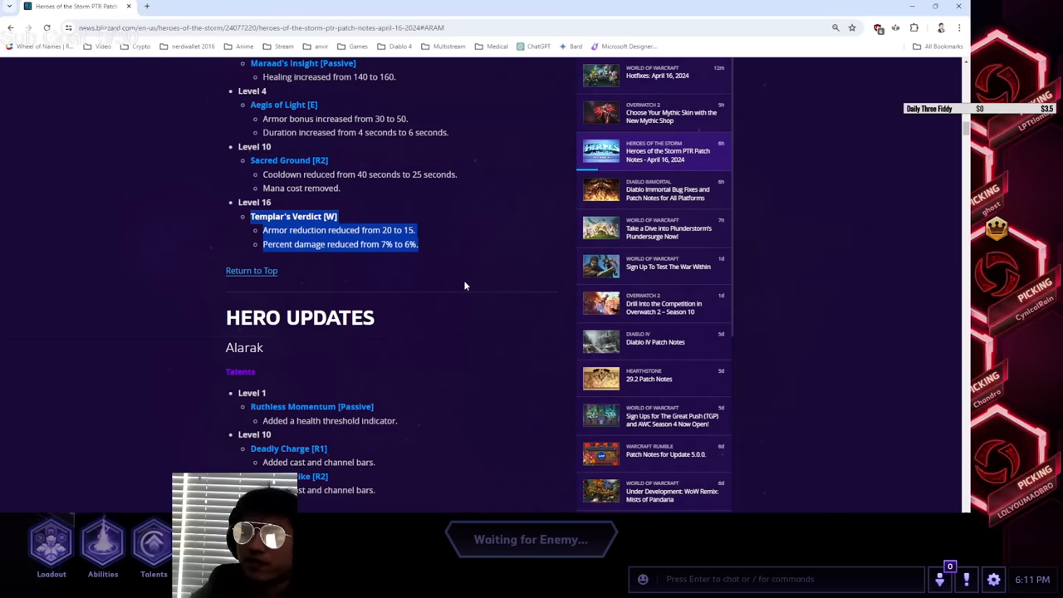
pyautogui.moveTo(490, 311)
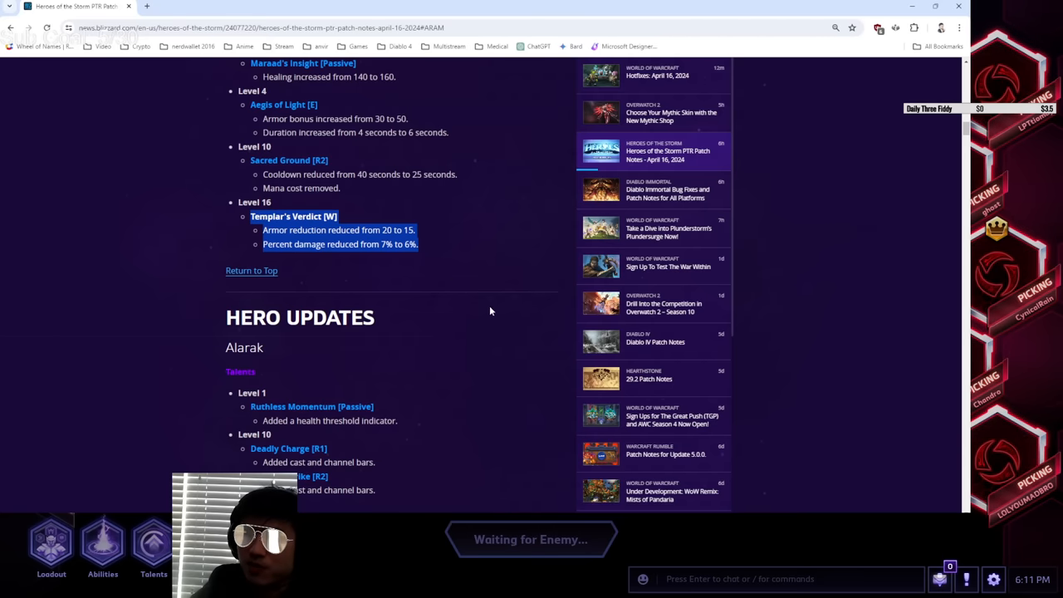
# Scroll into Hero Updates and highlight part of Alarak's Ruthless Momentum health threshold line.
pyautogui.scroll(-3)
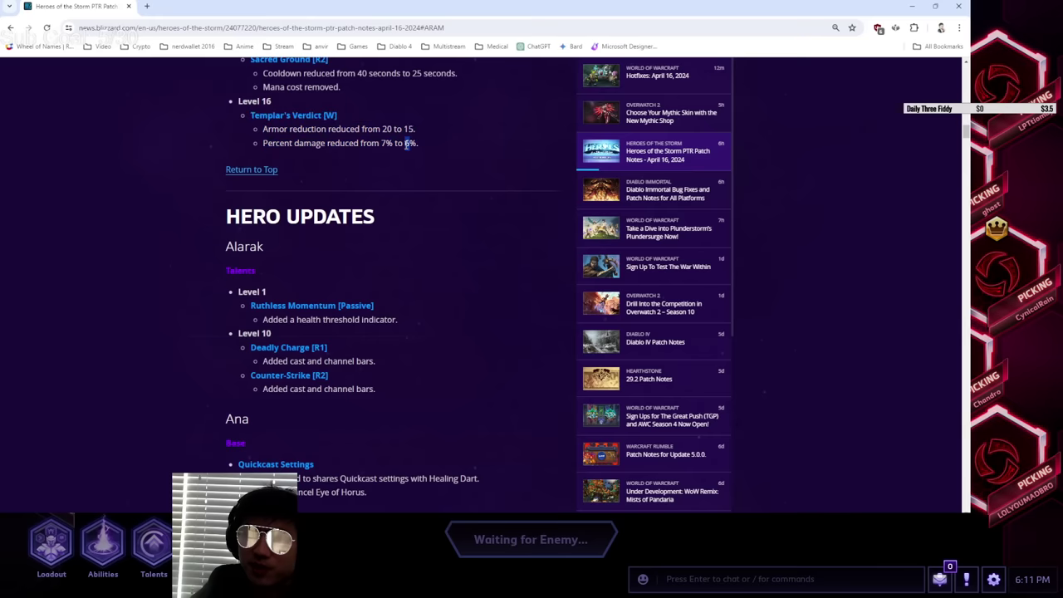
pyautogui.doubleClick(407, 128)
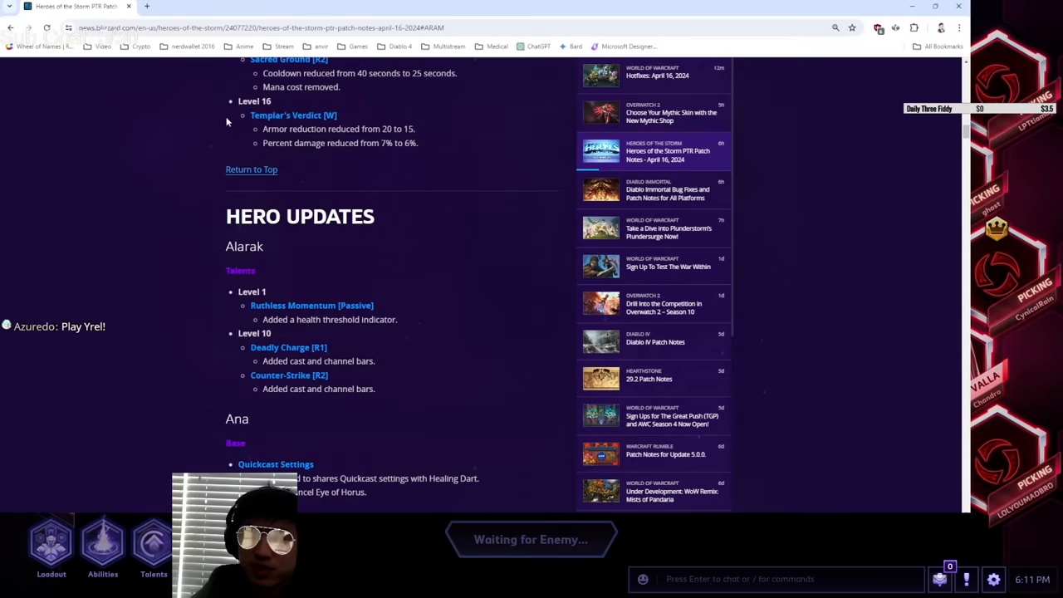
pyautogui.scroll(-3)
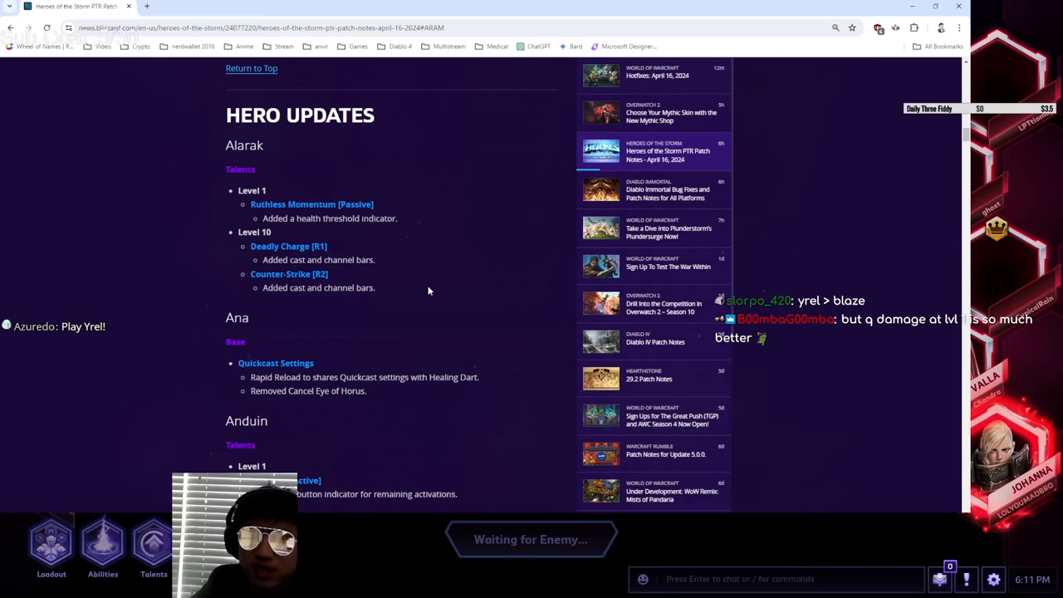
pyautogui.scroll(-3)
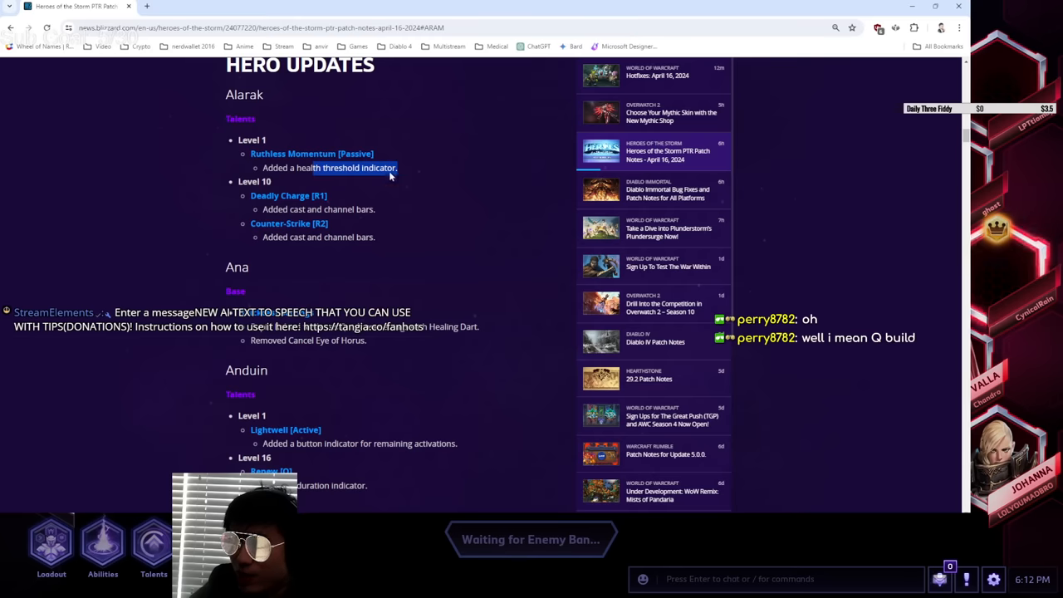
pyautogui.moveTo(394, 206)
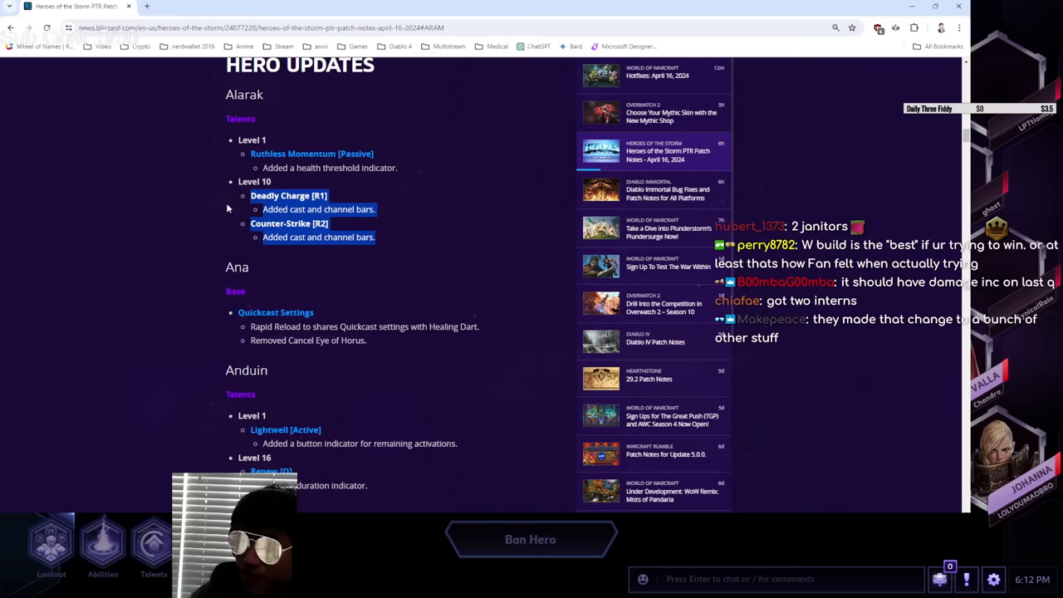
# Scroll to Artanis's Shield Surge note 'Trait is now highlighted when below 25%.'.
pyautogui.scroll(-3)
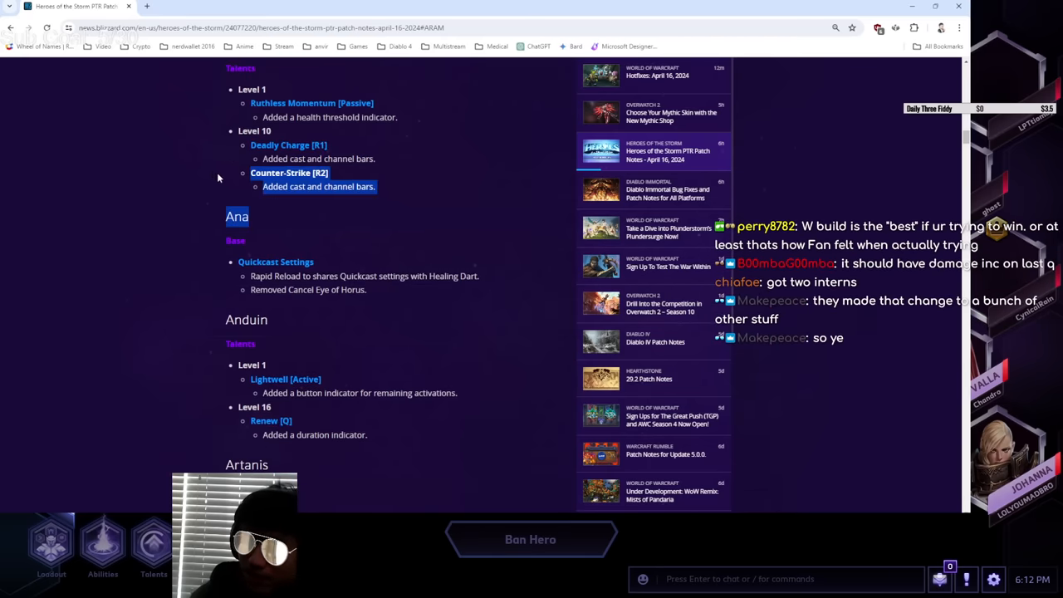
pyautogui.scroll(-3)
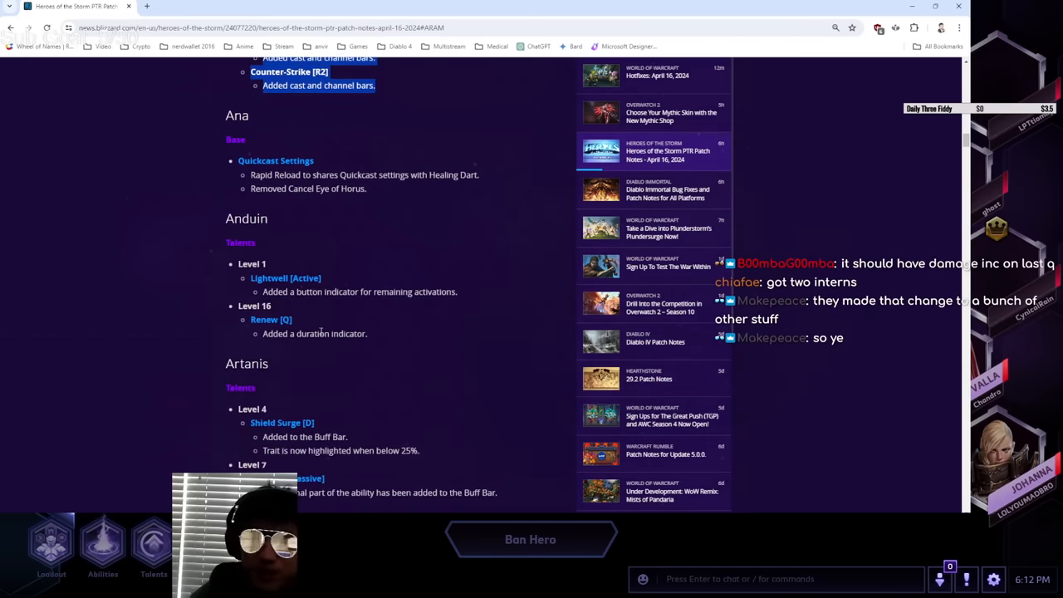
pyautogui.scroll(3)
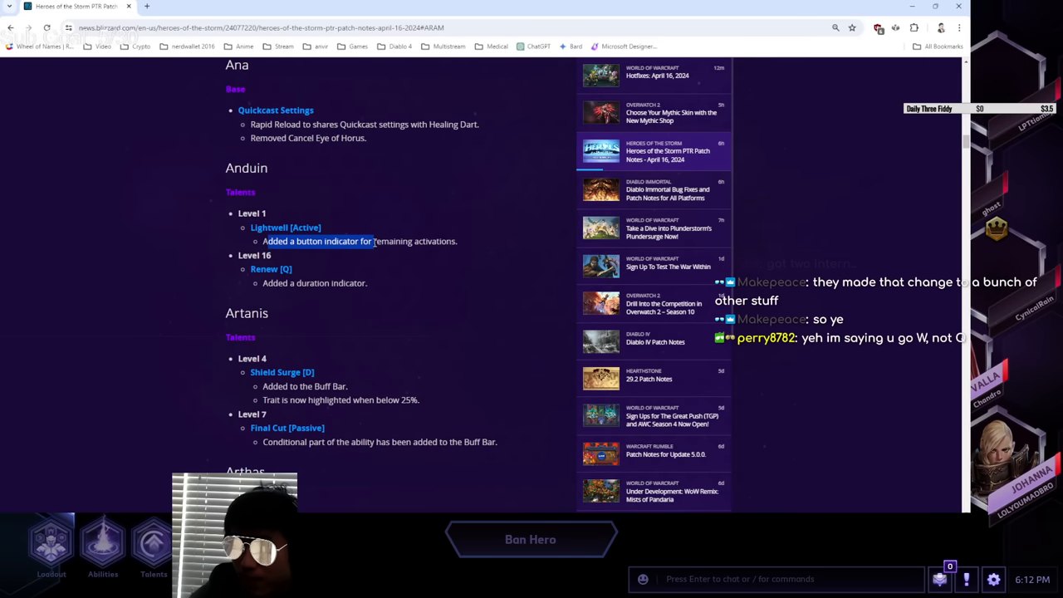
pyautogui.scroll(-3)
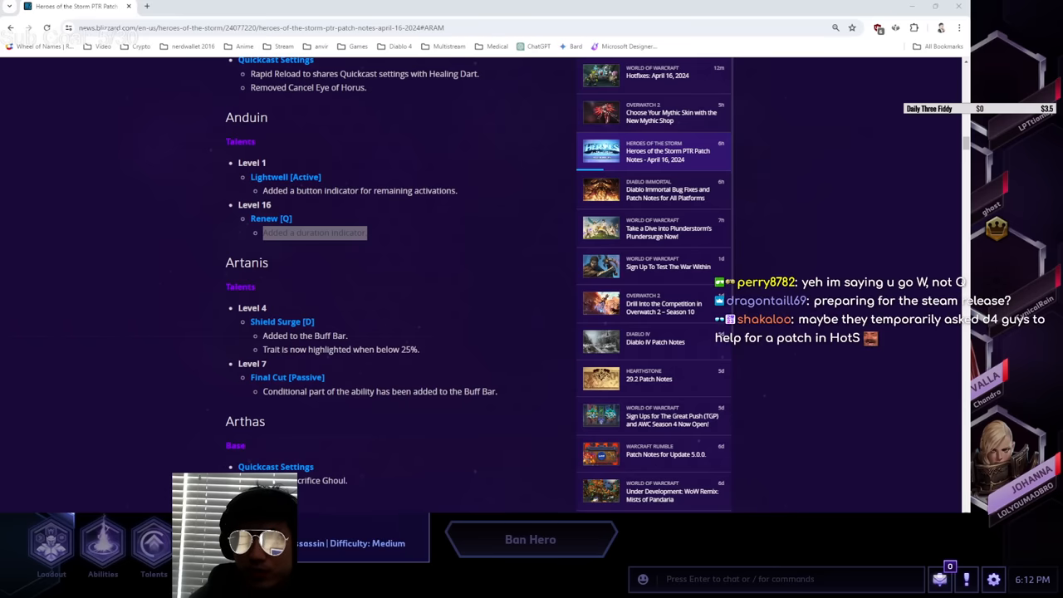
pyautogui.scroll(-3)
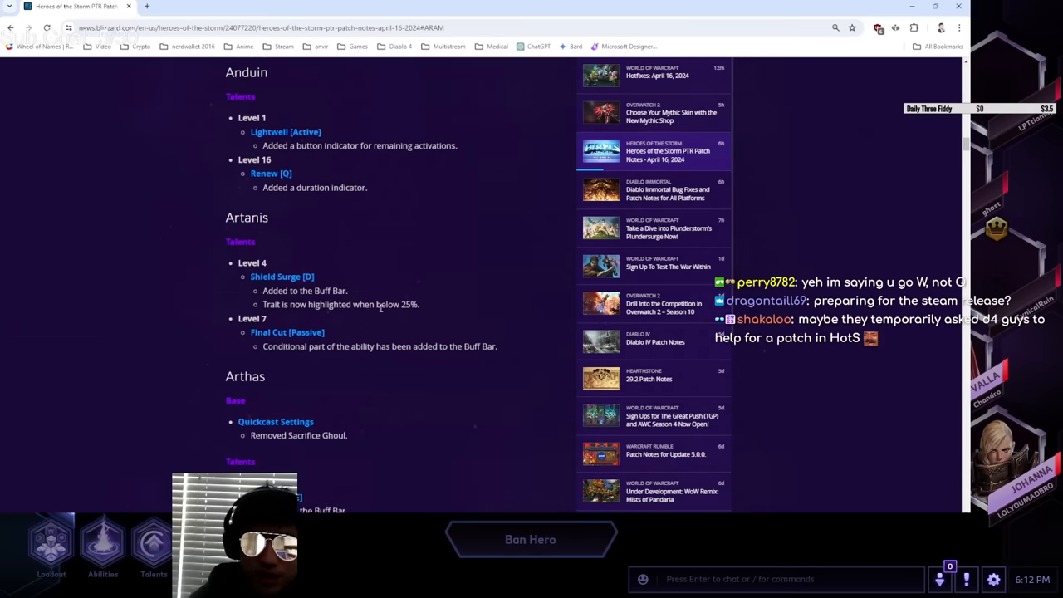
pyautogui.scroll(-3)
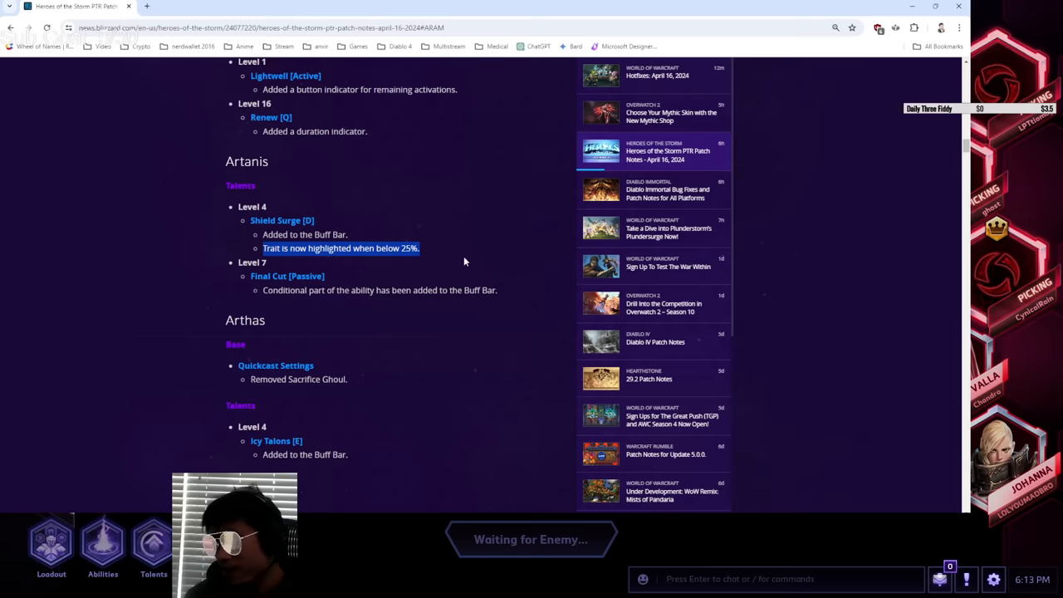
pyautogui.moveTo(435, 227)
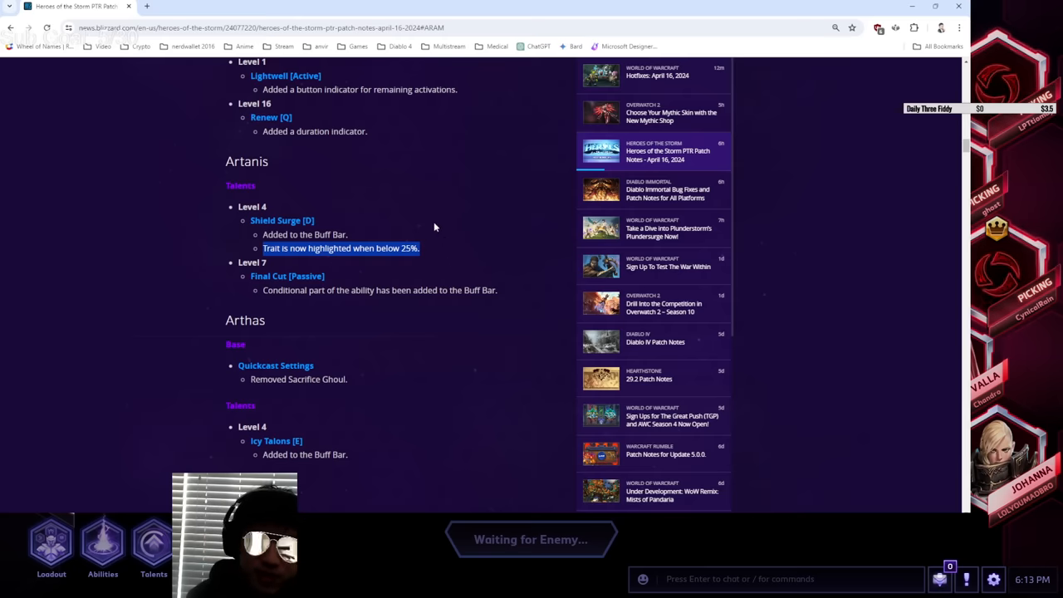
# Scroll from Arthas past Deckard, Li-Ming and Medivh to Murky, Orphea and Qhira.
pyautogui.scroll(-3)
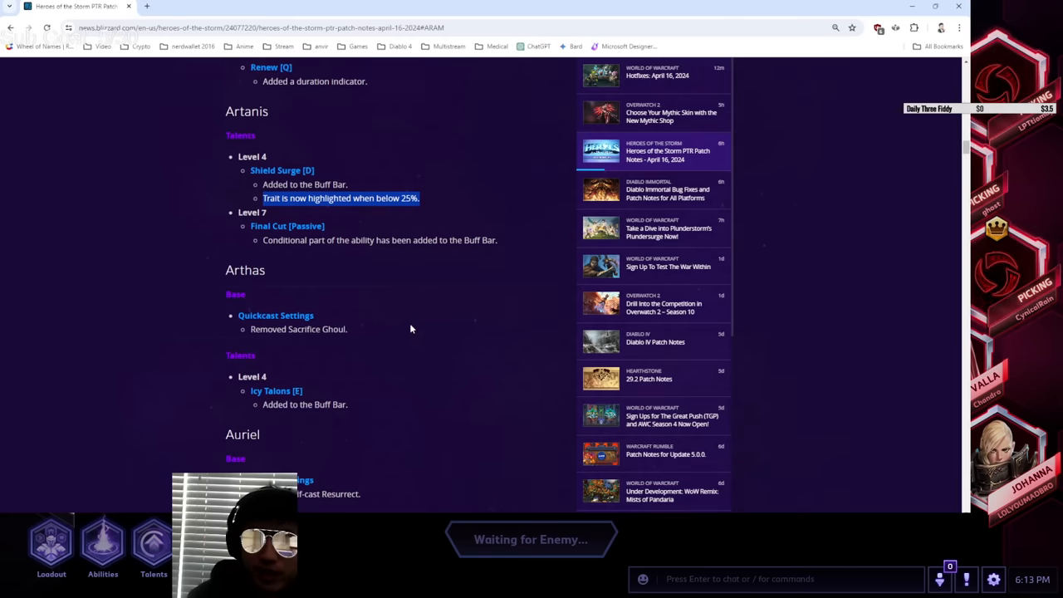
pyautogui.scroll(-3)
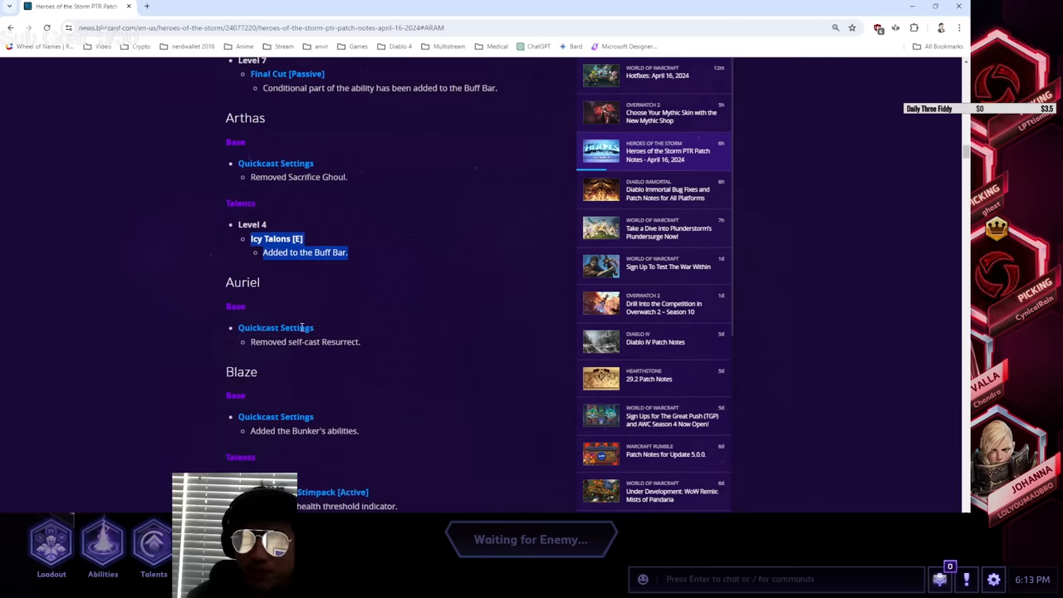
pyautogui.scroll(3)
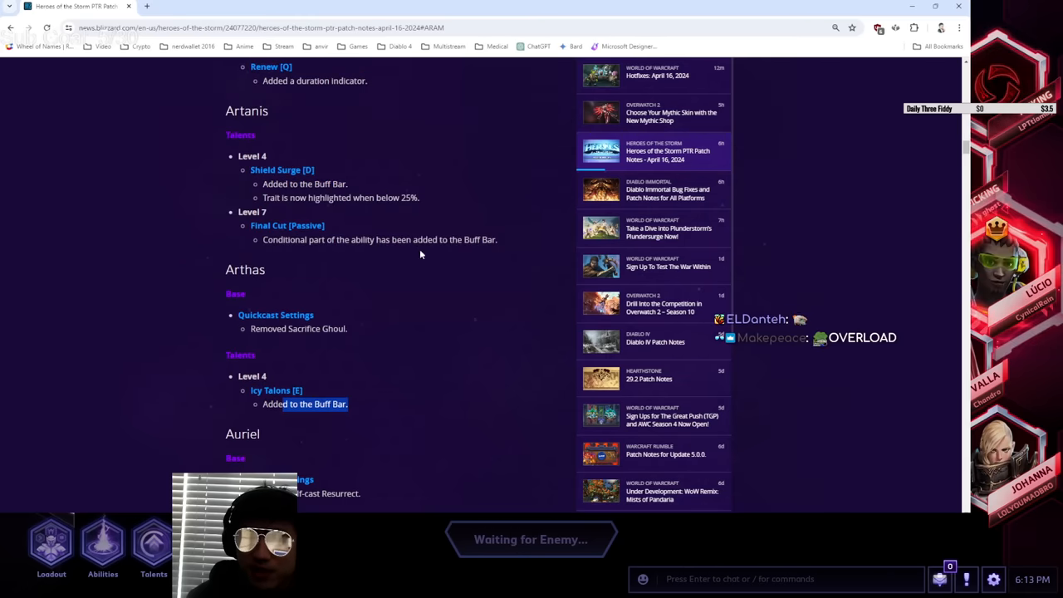
pyautogui.scroll(-3)
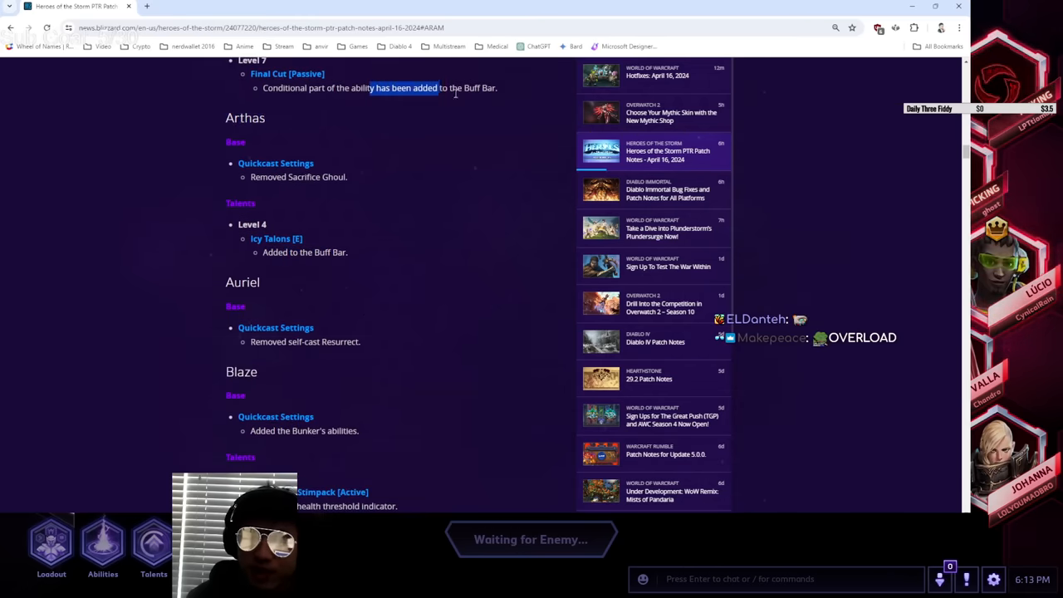
pyautogui.scroll(-3)
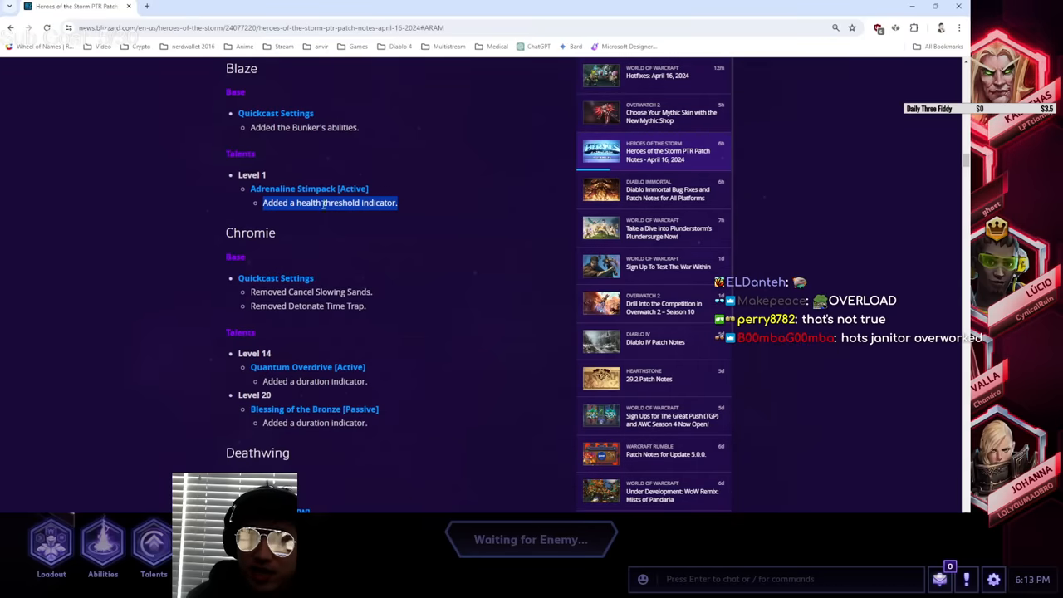
pyautogui.scroll(-3)
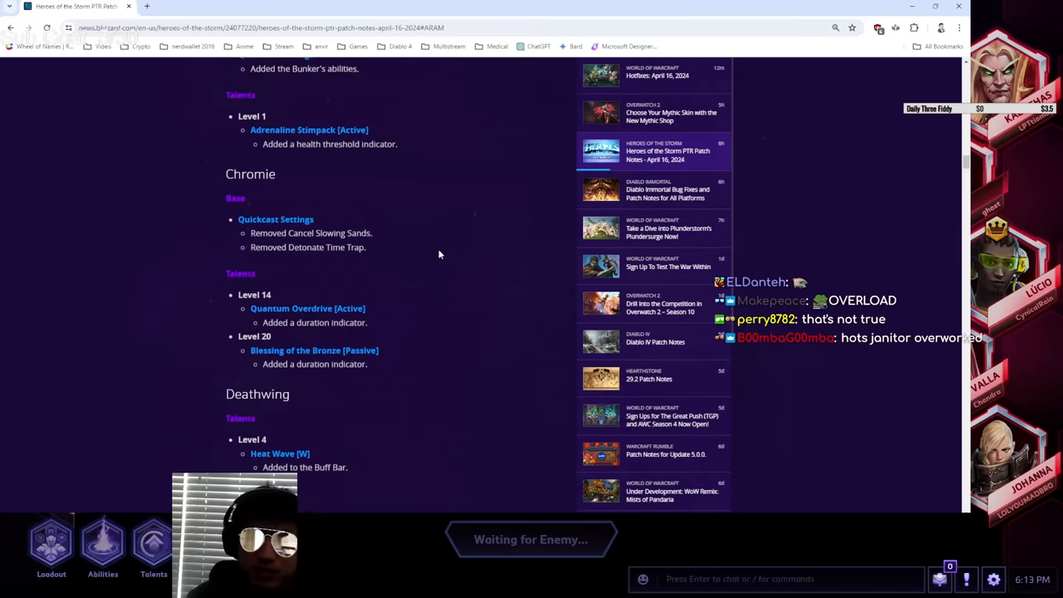
pyautogui.scroll(-3)
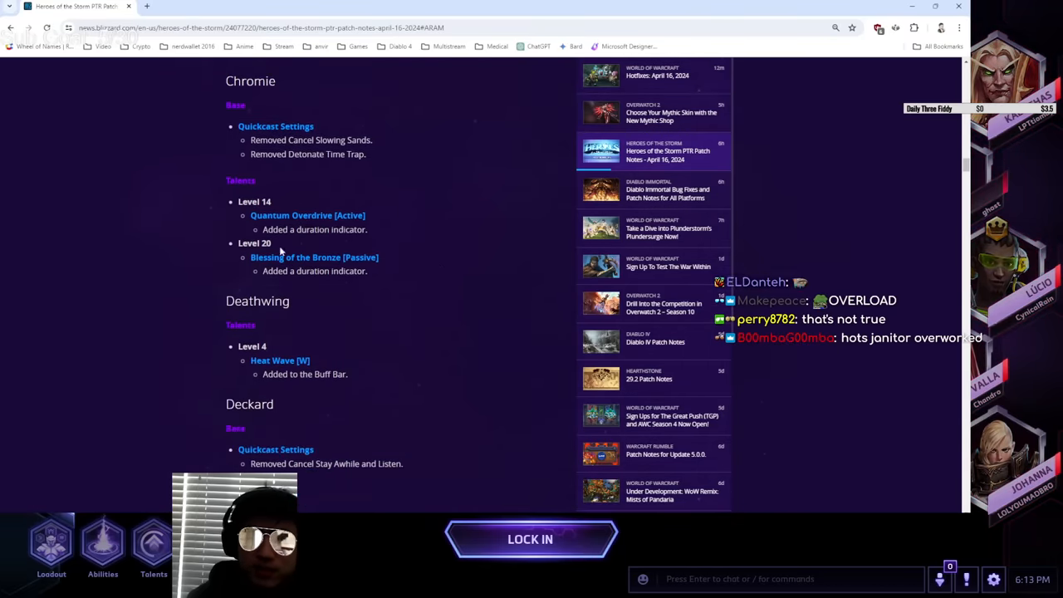
pyautogui.scroll(-3)
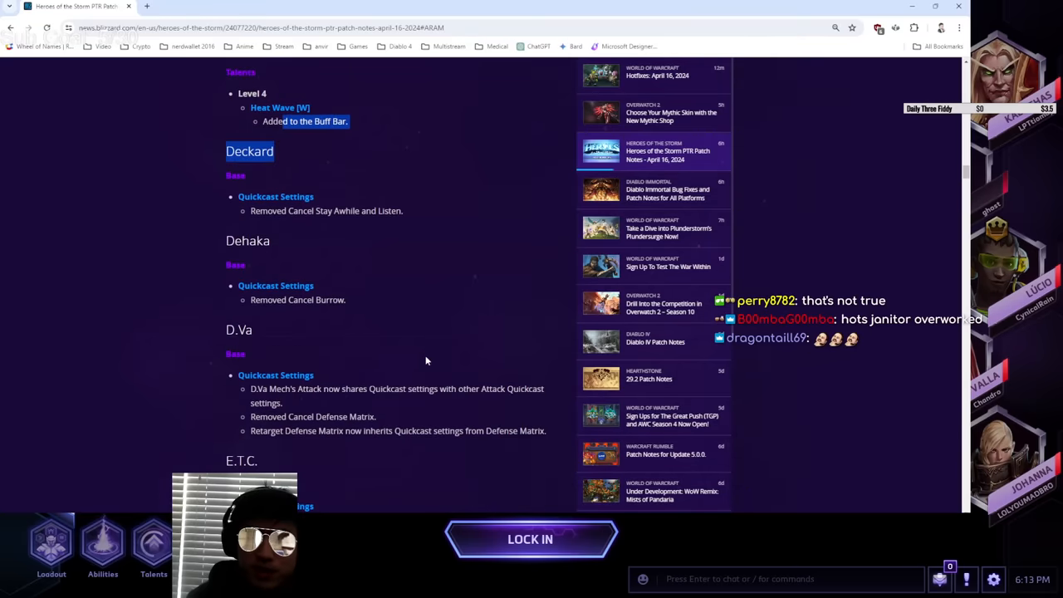
pyautogui.scroll(-3)
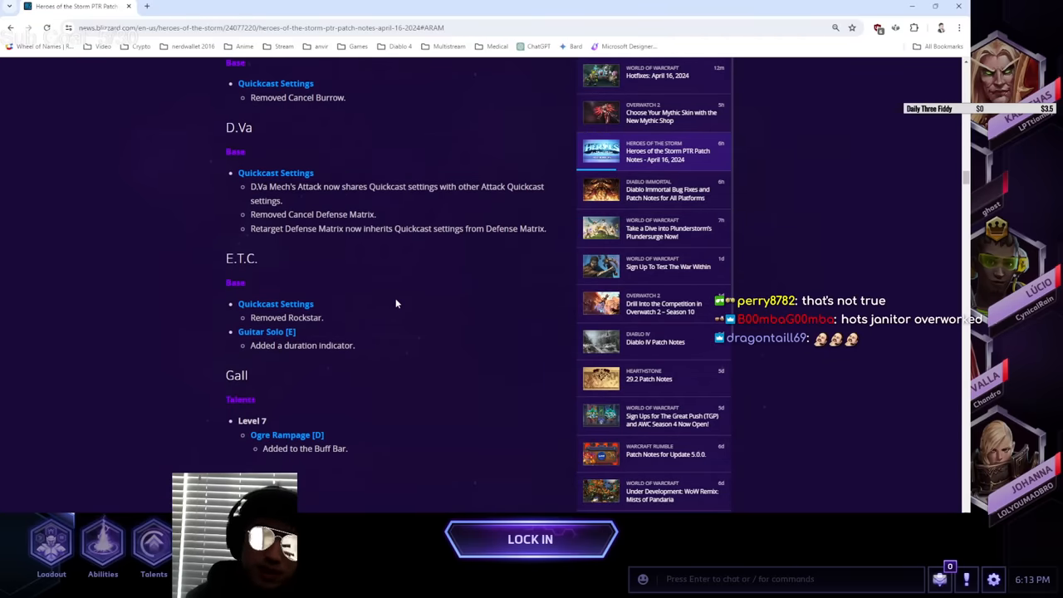
pyautogui.scroll(-3)
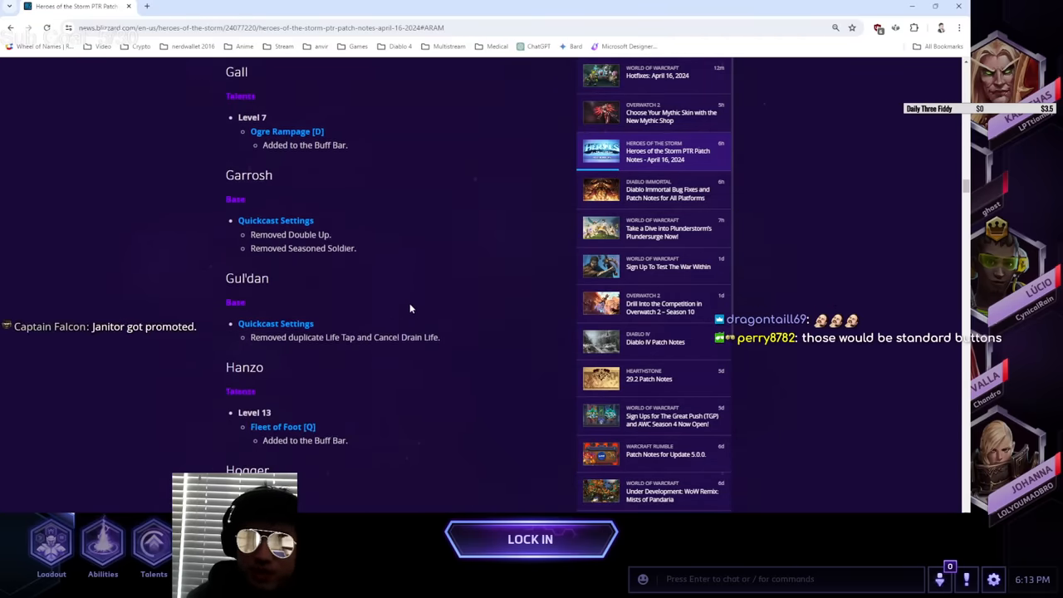
pyautogui.scroll(-3)
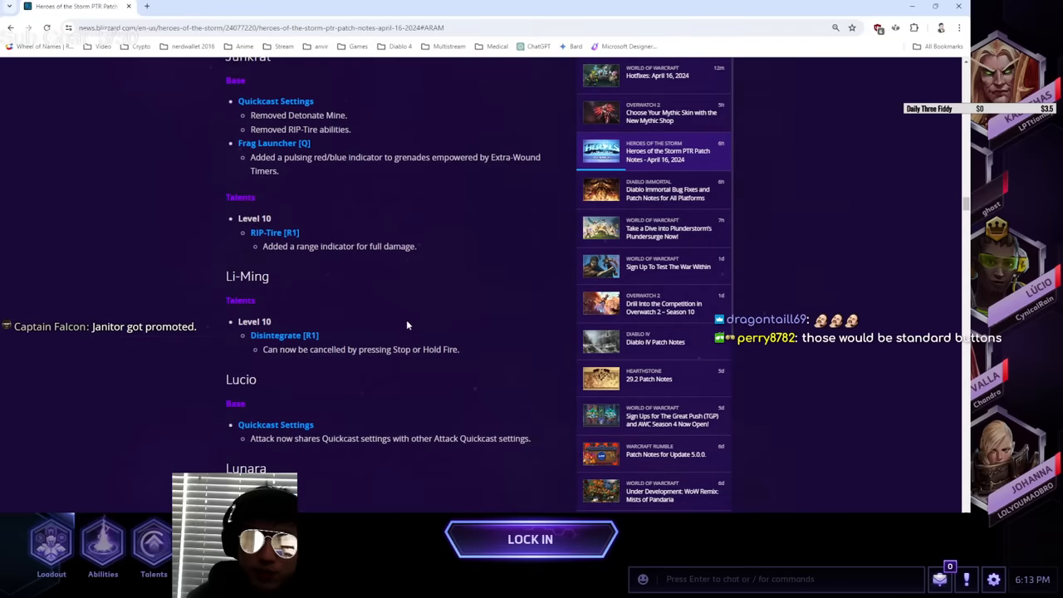
pyautogui.scroll(-3)
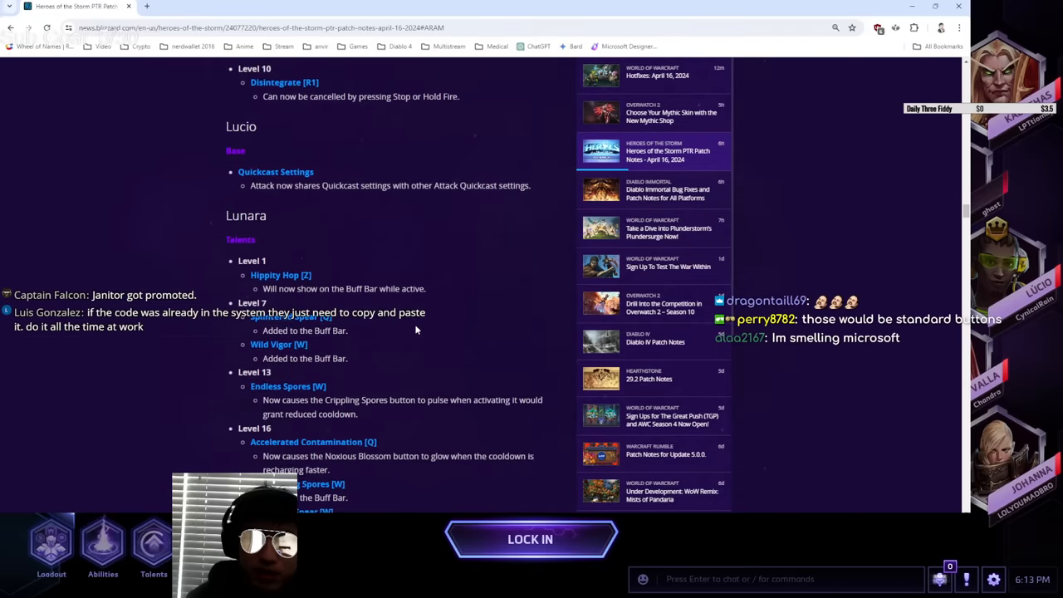
pyautogui.scroll(-3)
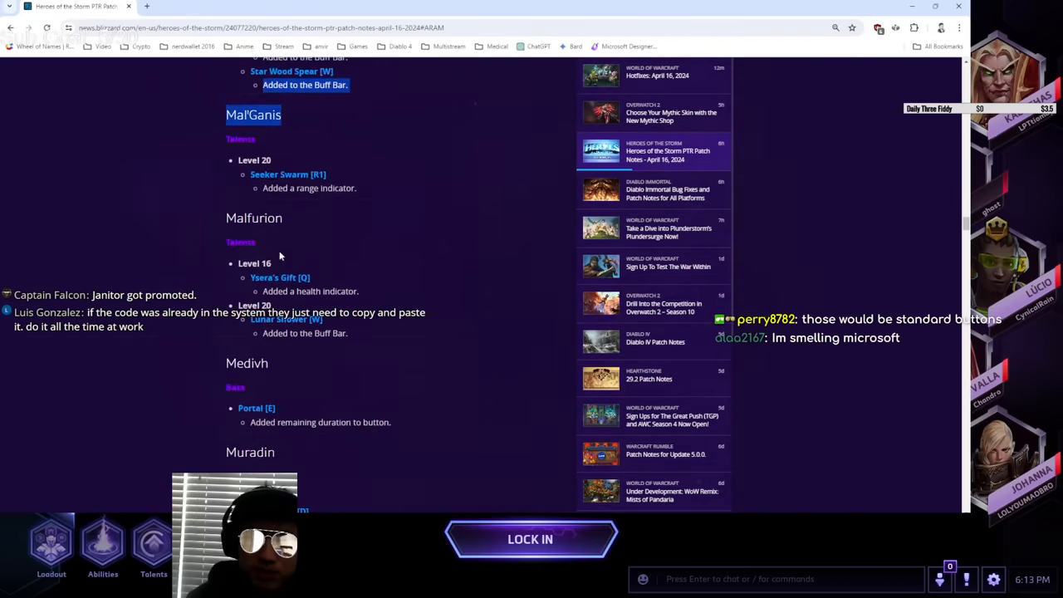
pyautogui.scroll(-3)
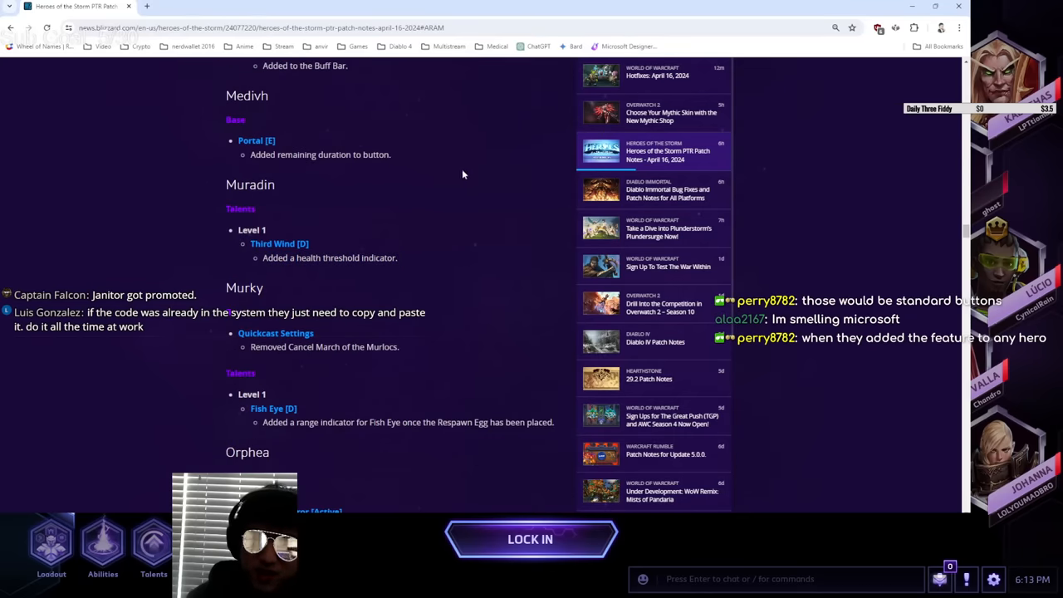
pyautogui.scroll(-3)
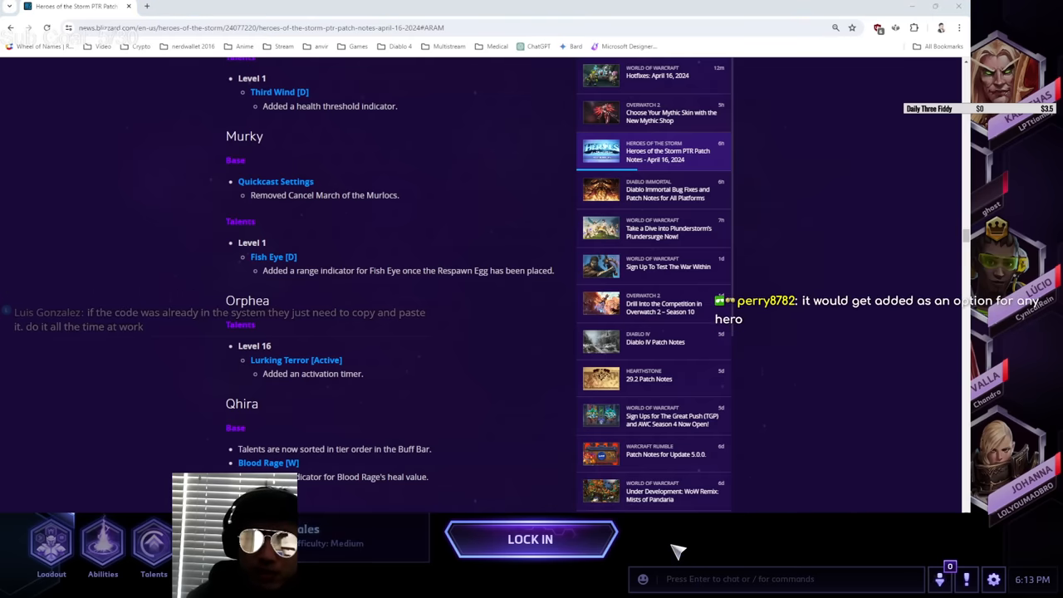
# Scroll past Ragnaros, Samuro, Stitches and Stukov toward the Bug Fixes section.
pyautogui.scroll(-3)
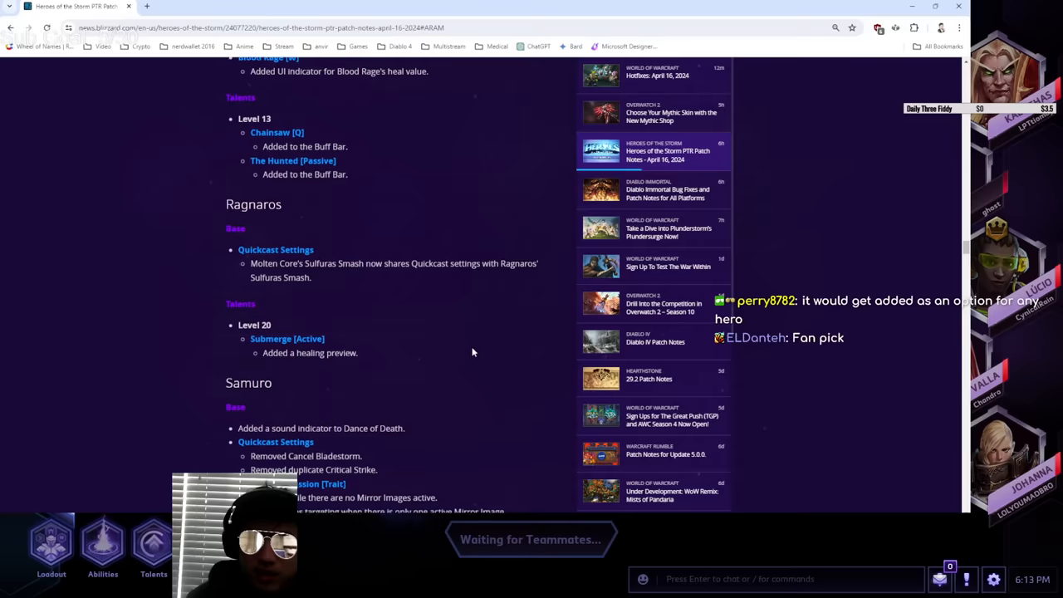
pyautogui.scroll(-3)
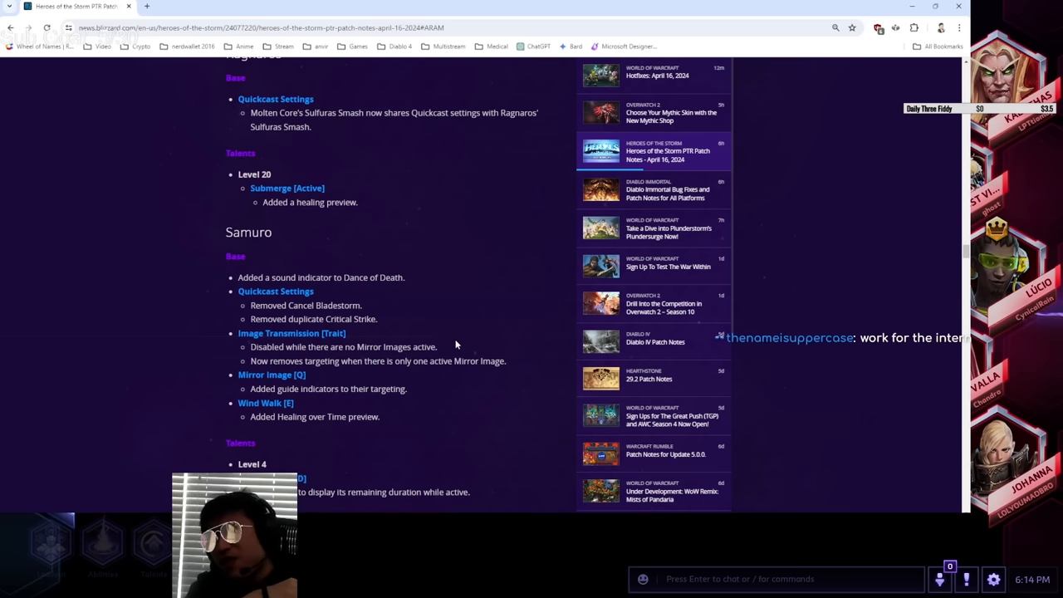
pyautogui.scroll(-3)
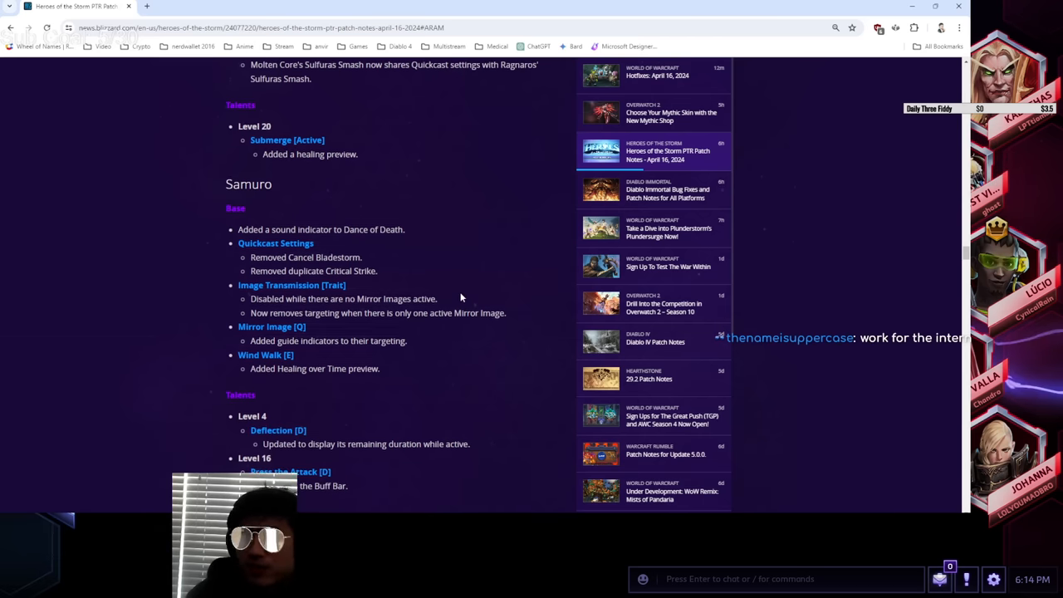
pyautogui.scroll(-3)
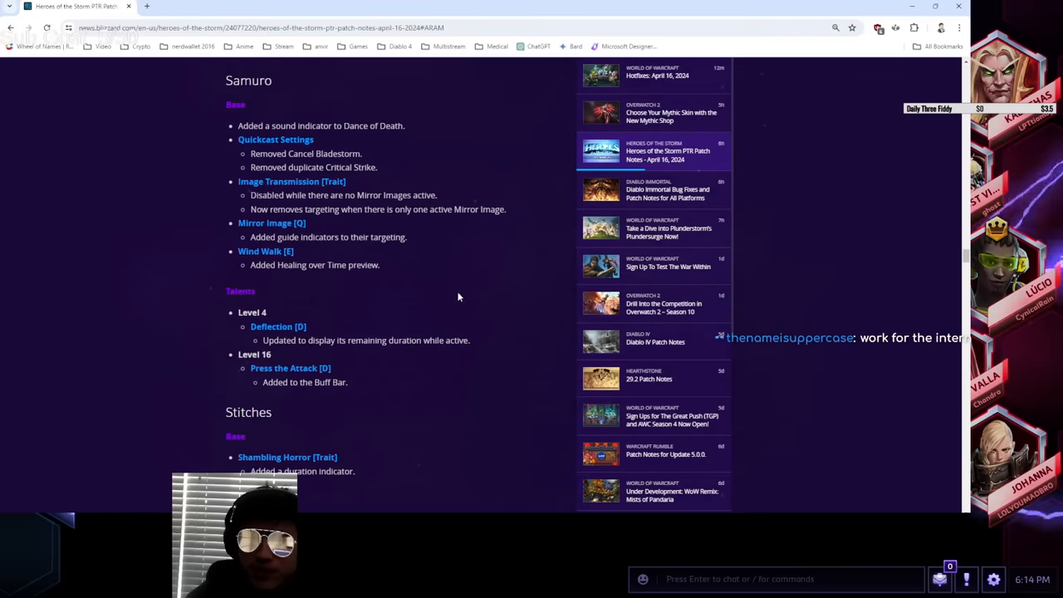
pyautogui.scroll(-3)
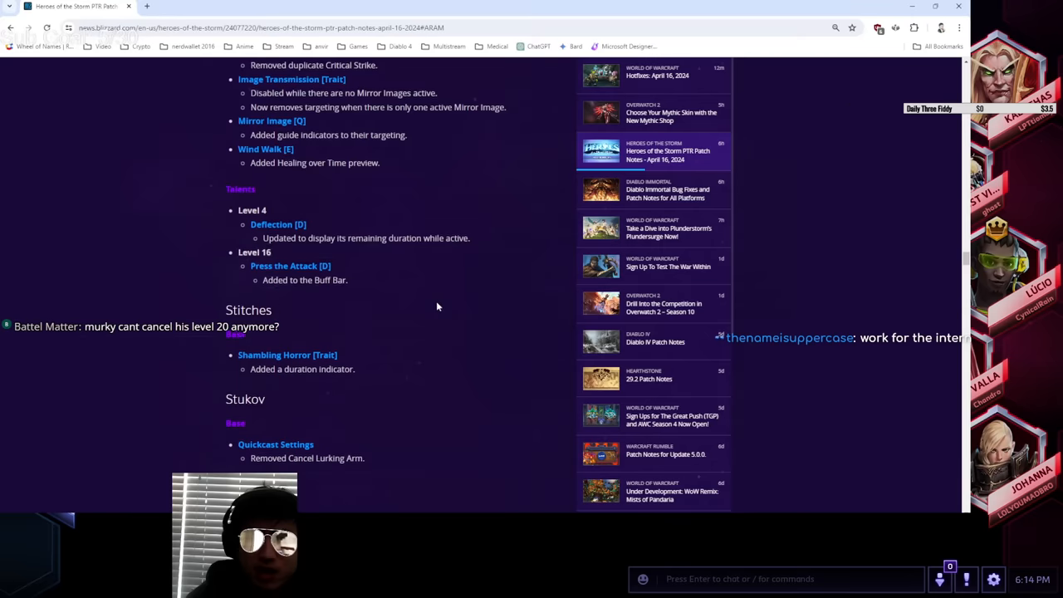
pyautogui.scroll(-3)
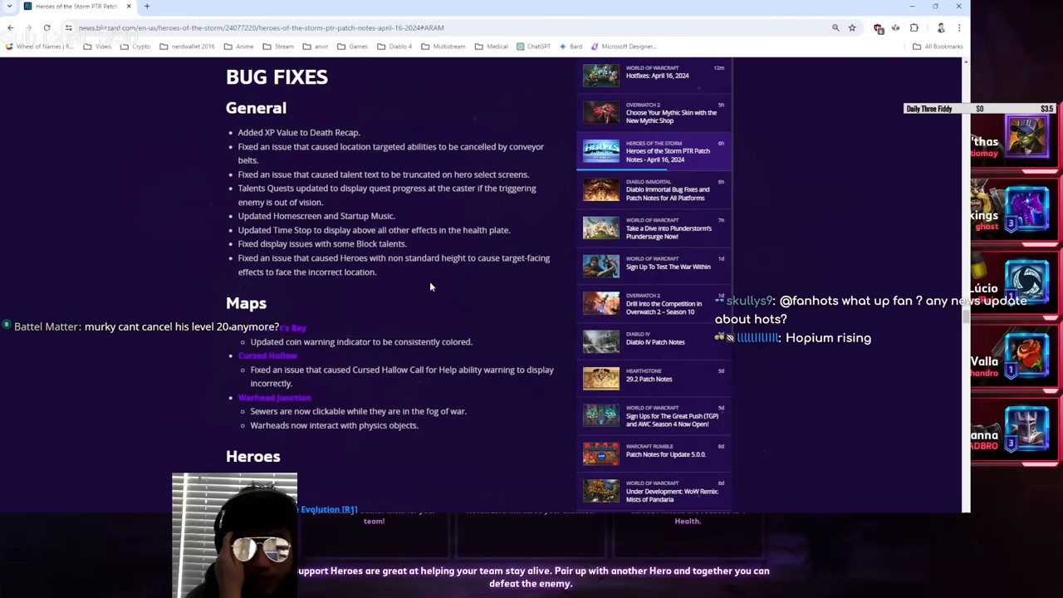
# Highlight Anduin's sword bug fix, then scroll on to Deckard, Diablo and D.Va.
pyautogui.scroll(-3)
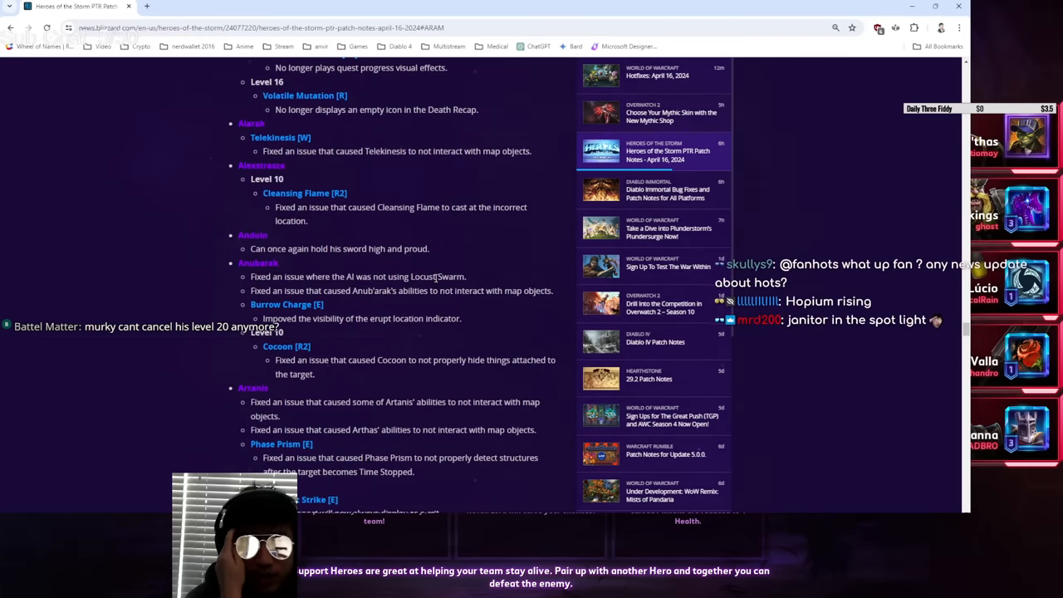
pyautogui.moveTo(460, 258)
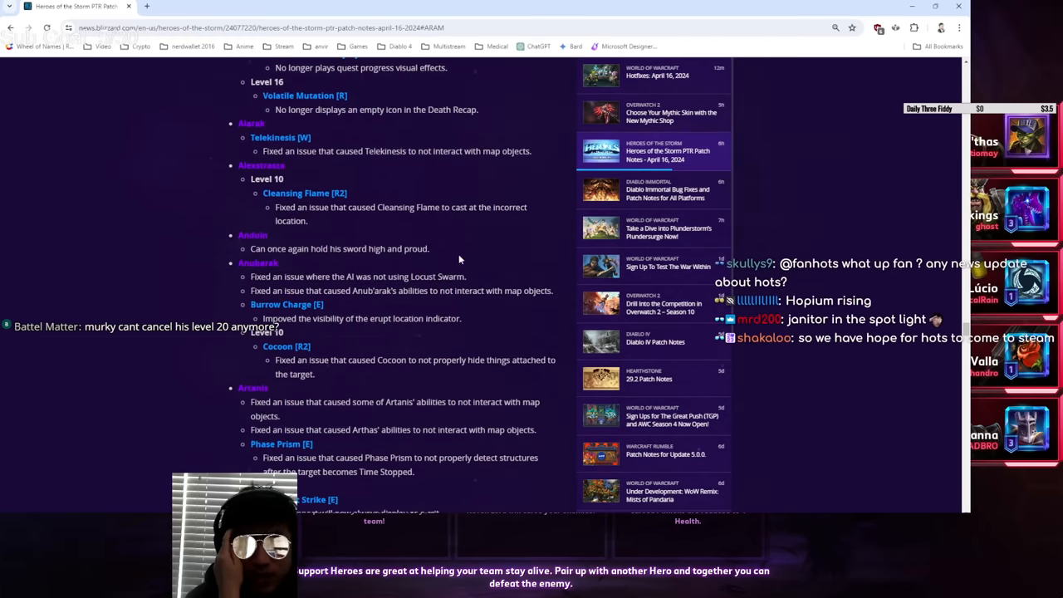
pyautogui.doubleClick(339, 248)
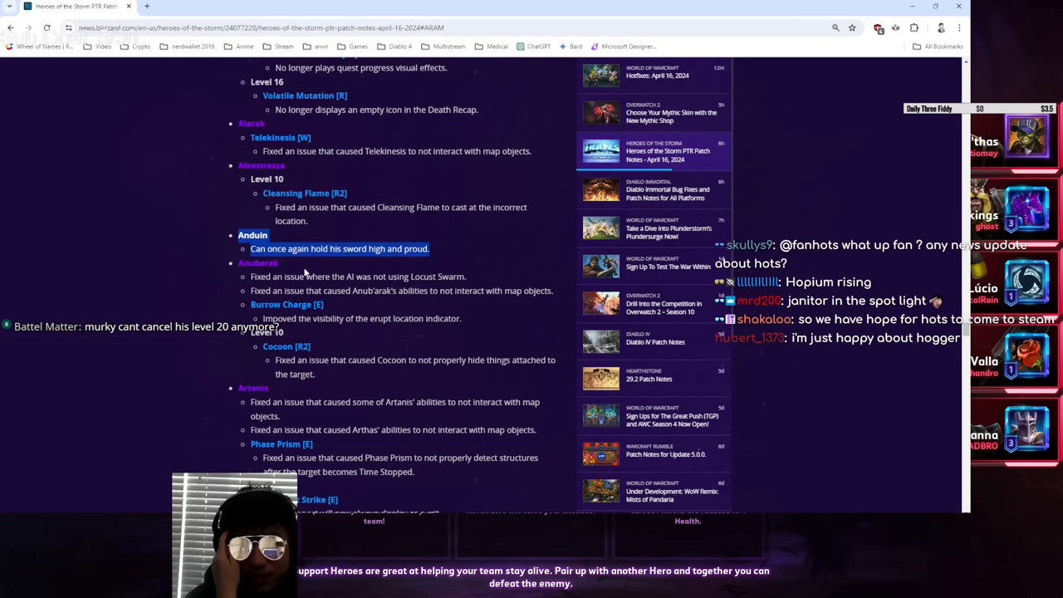
pyautogui.scroll(-3)
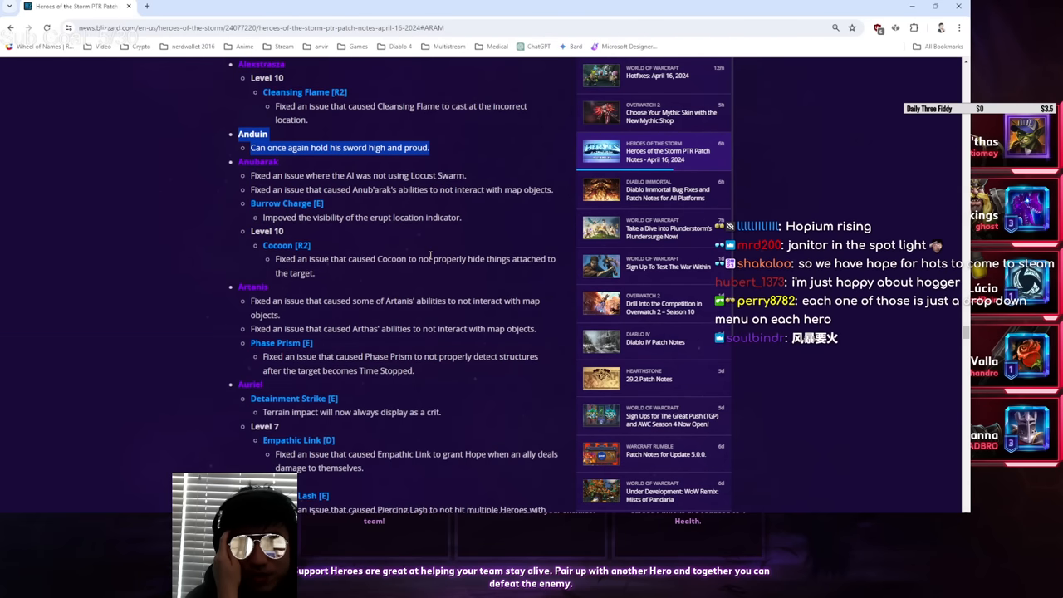
pyautogui.scroll(-3)
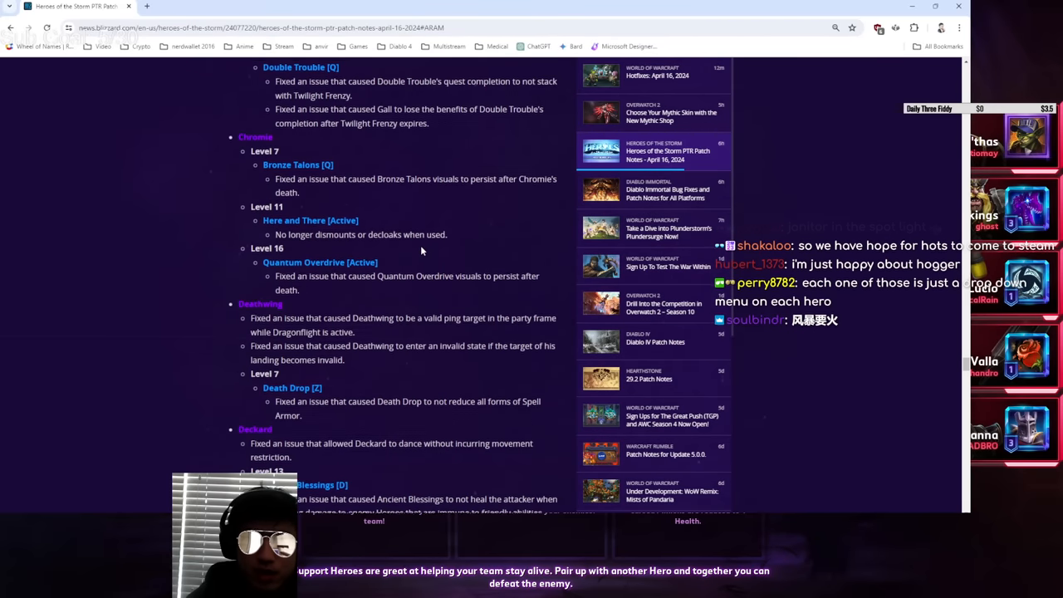
pyautogui.scroll(-3)
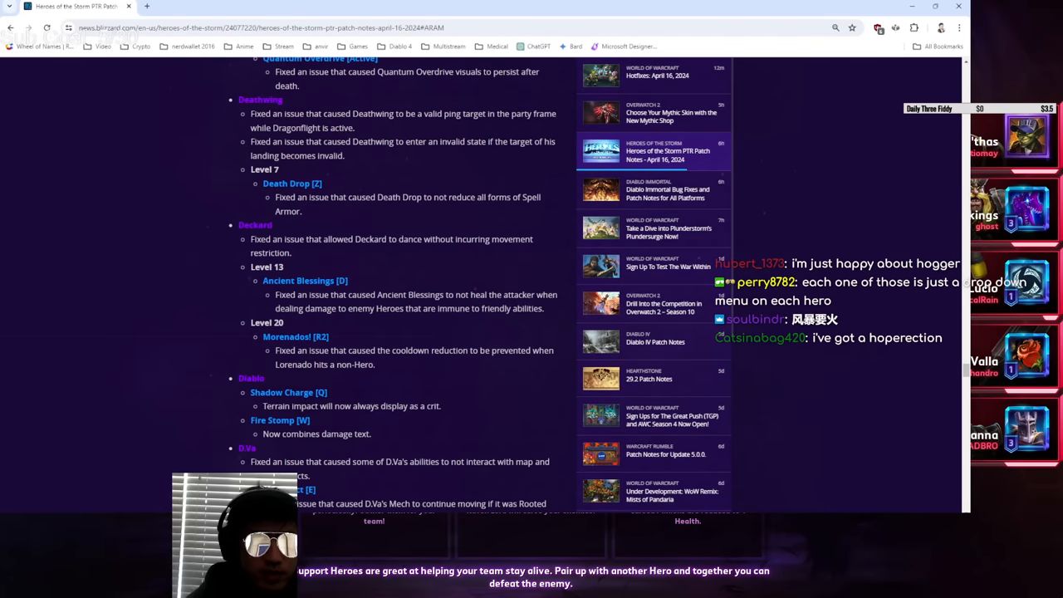